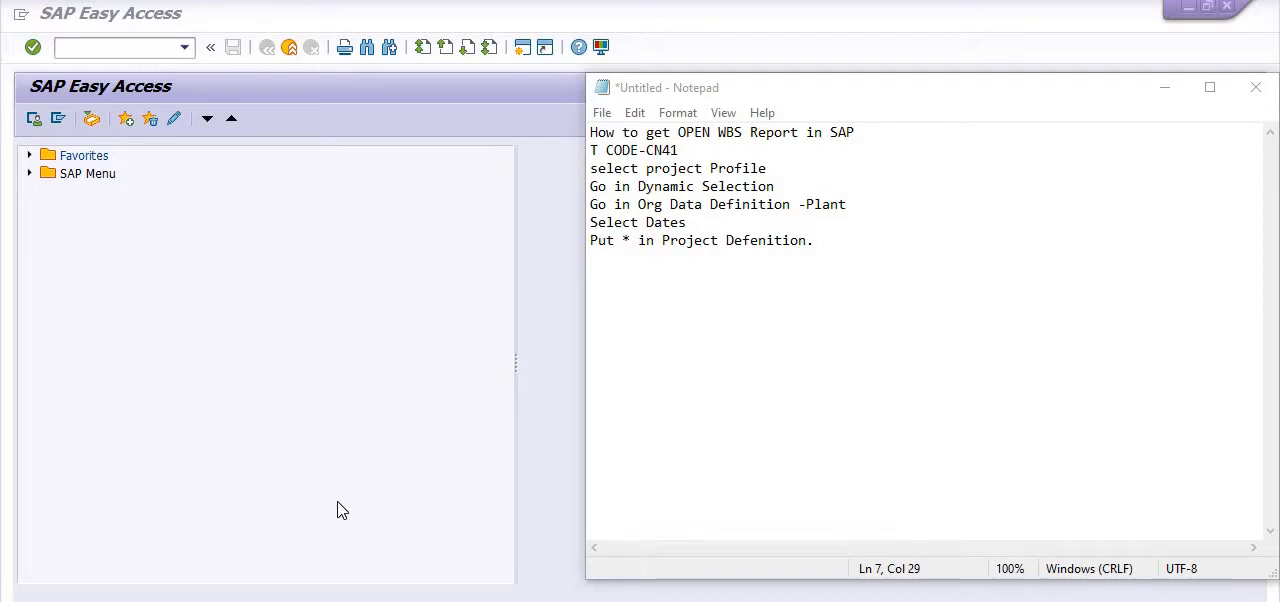
mouse_move(250, 507)
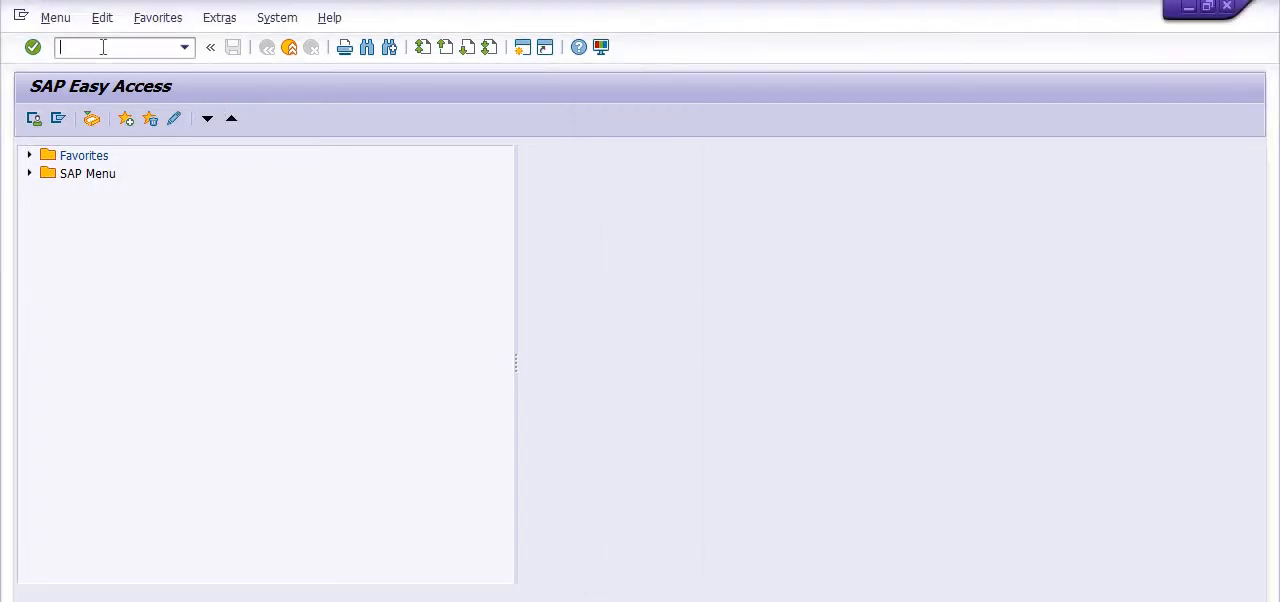
Enter transaction CN41 in the command field to open the Project Info System structure report
text(cn4)
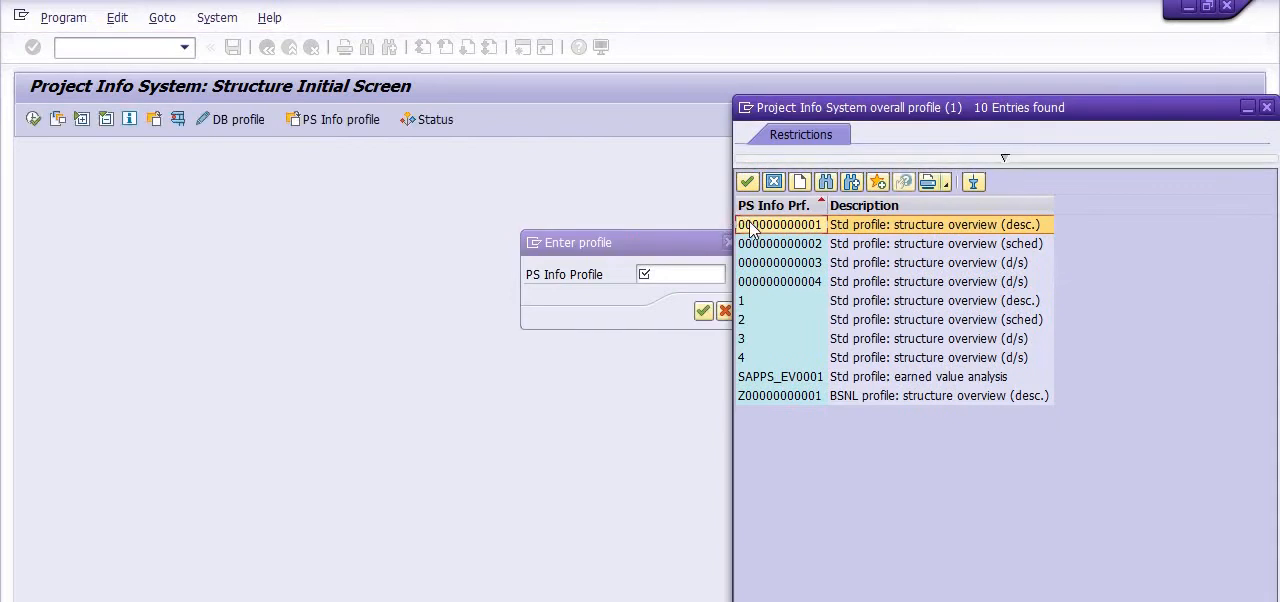
double_click(780, 224)
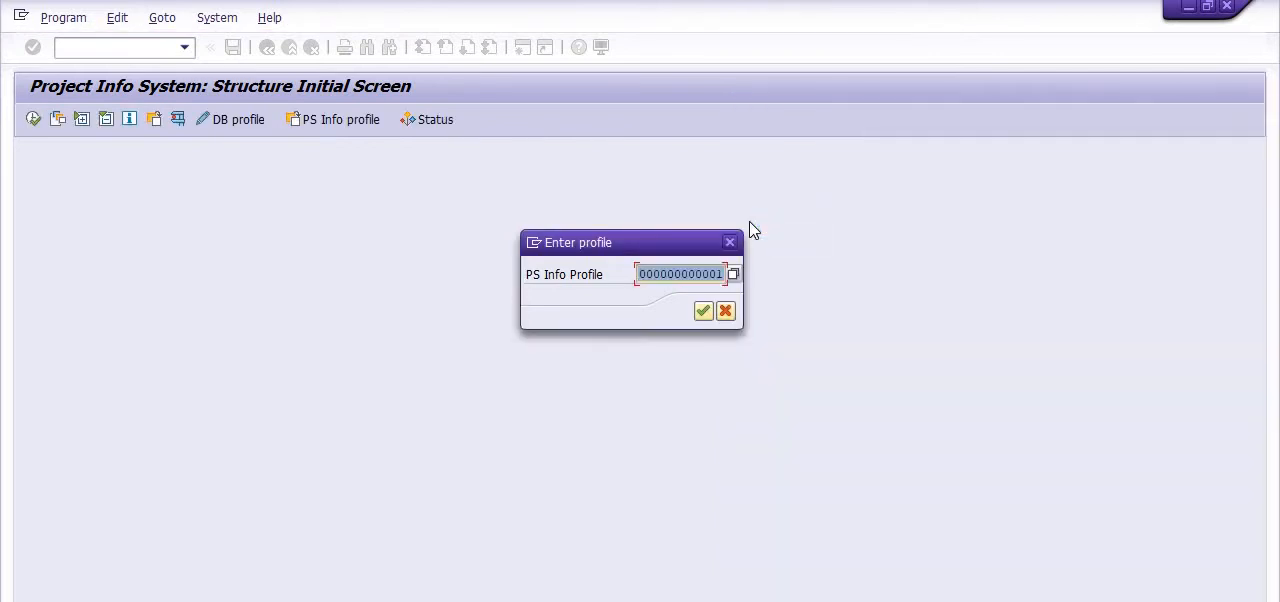
mouse_move(703, 311)
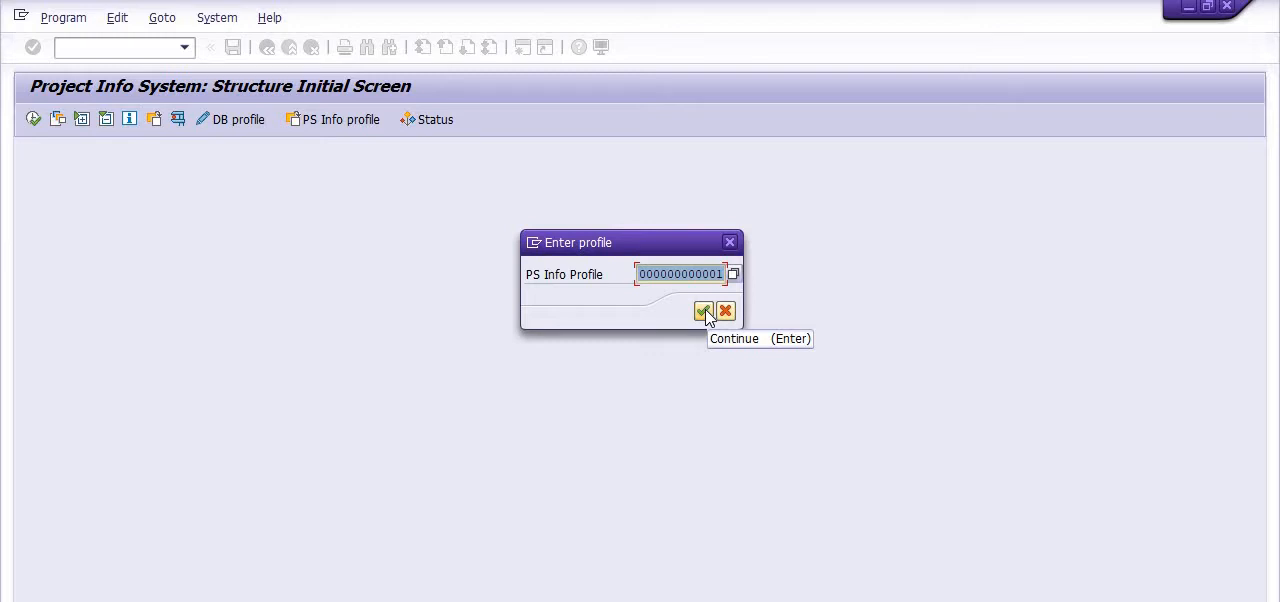
click(703, 311)
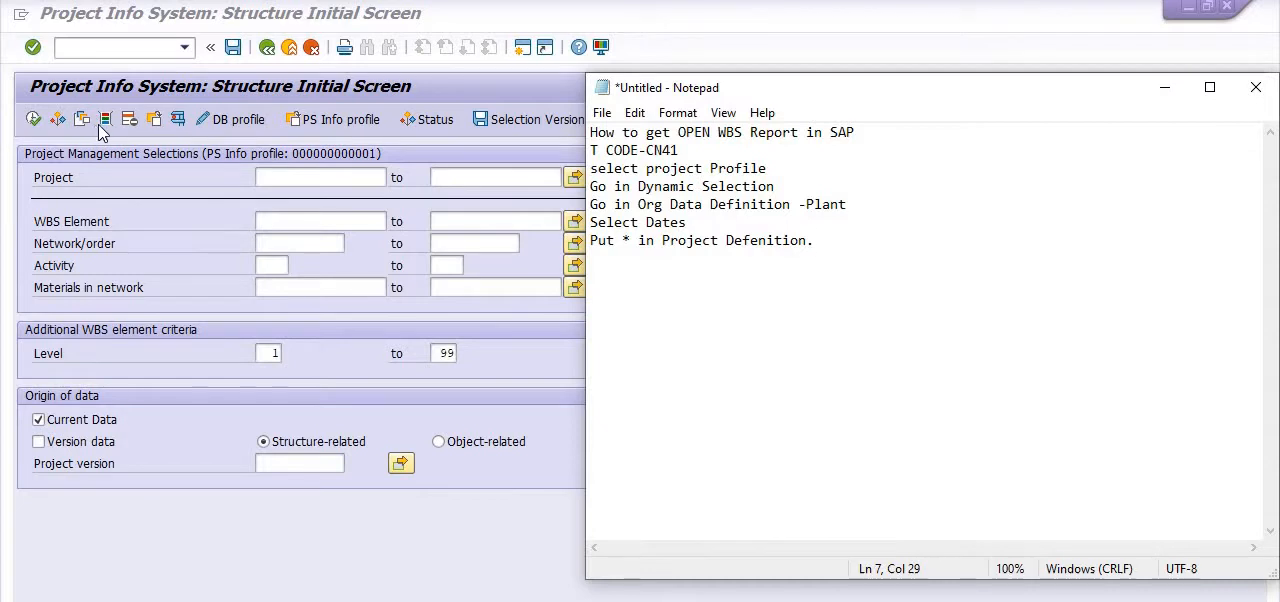
Add Business area to the dynamic selections and restrict it to 1704
click(814, 240)
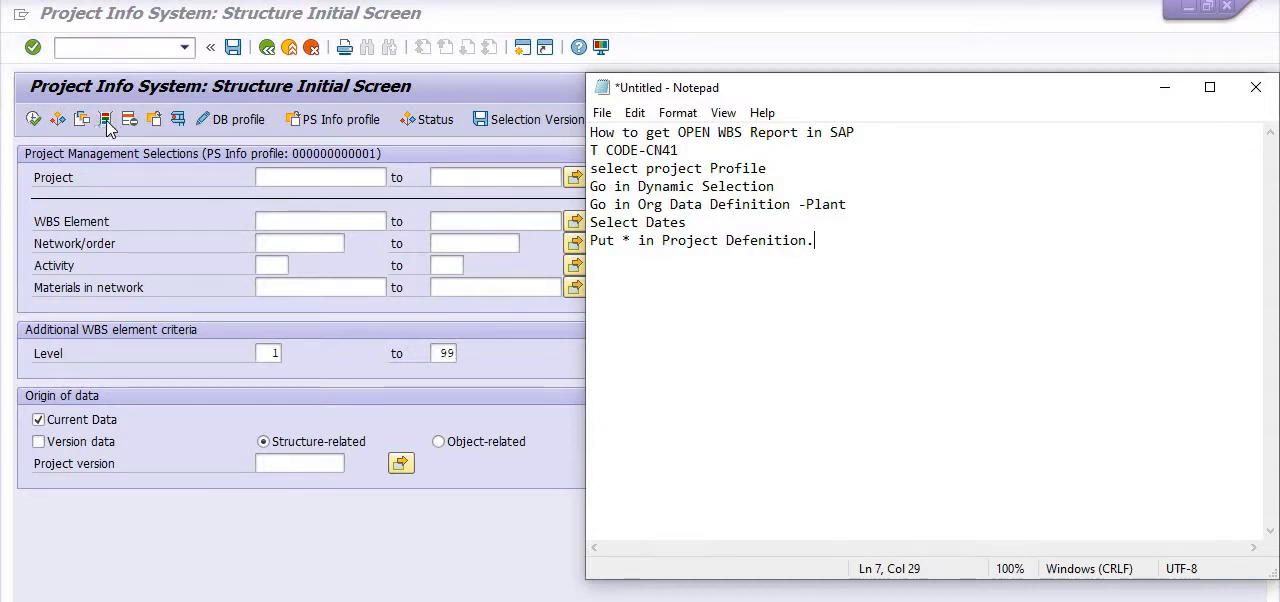
mouse_move(106, 118)
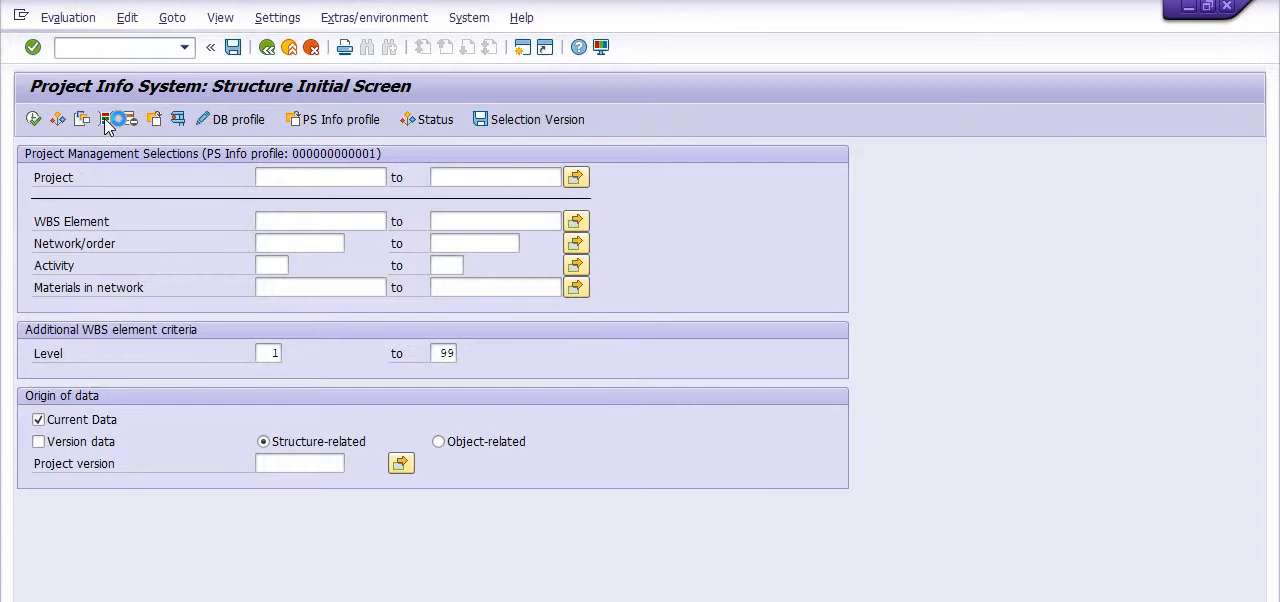
click(105, 119)
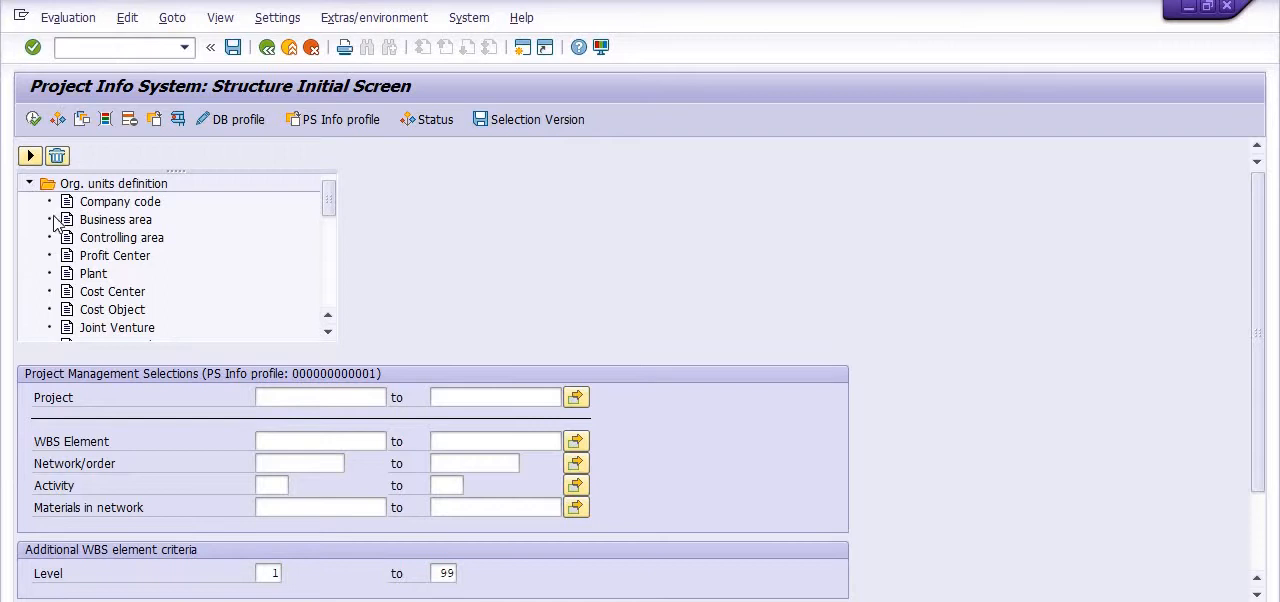
click(115, 219)
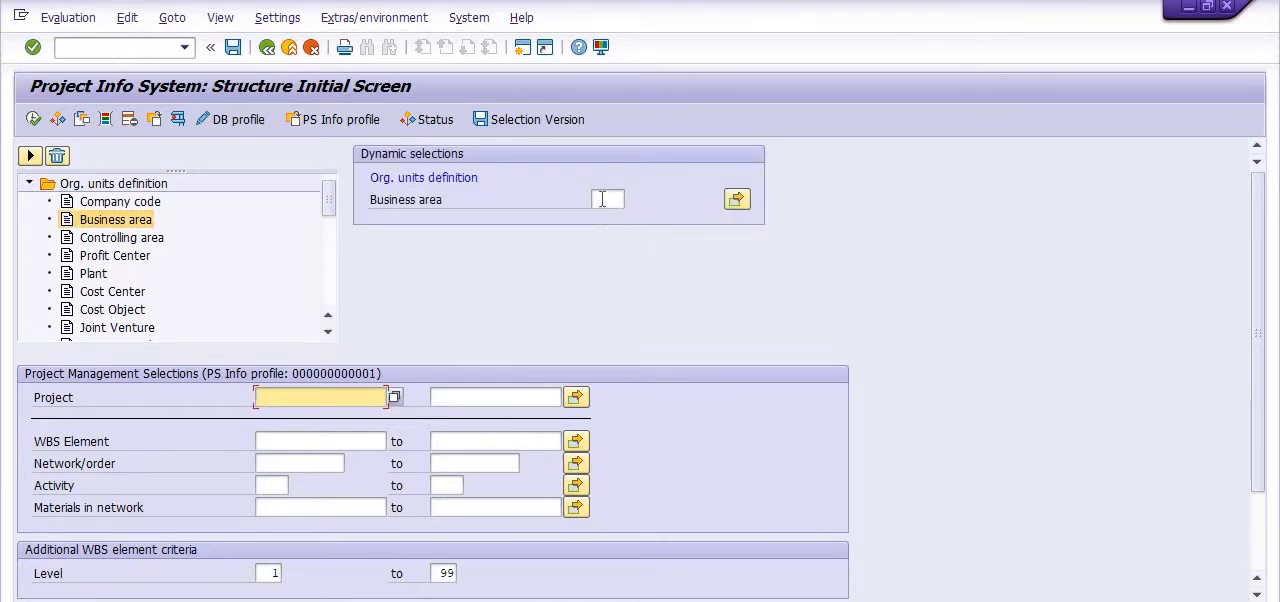
click(600, 199)
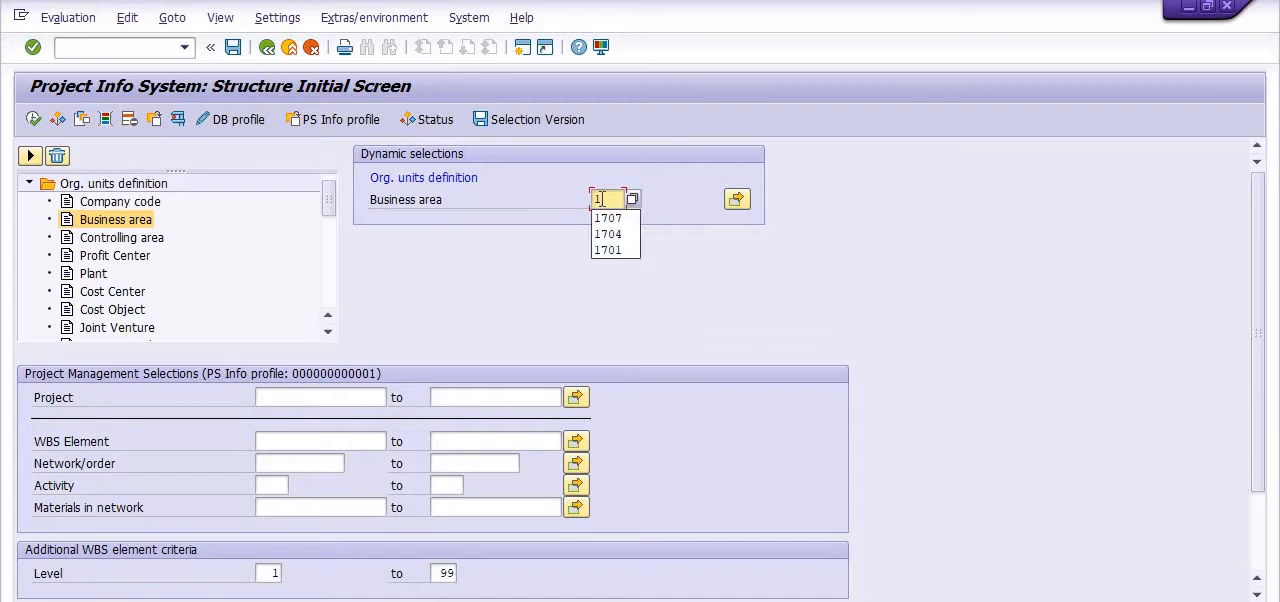
text(170)
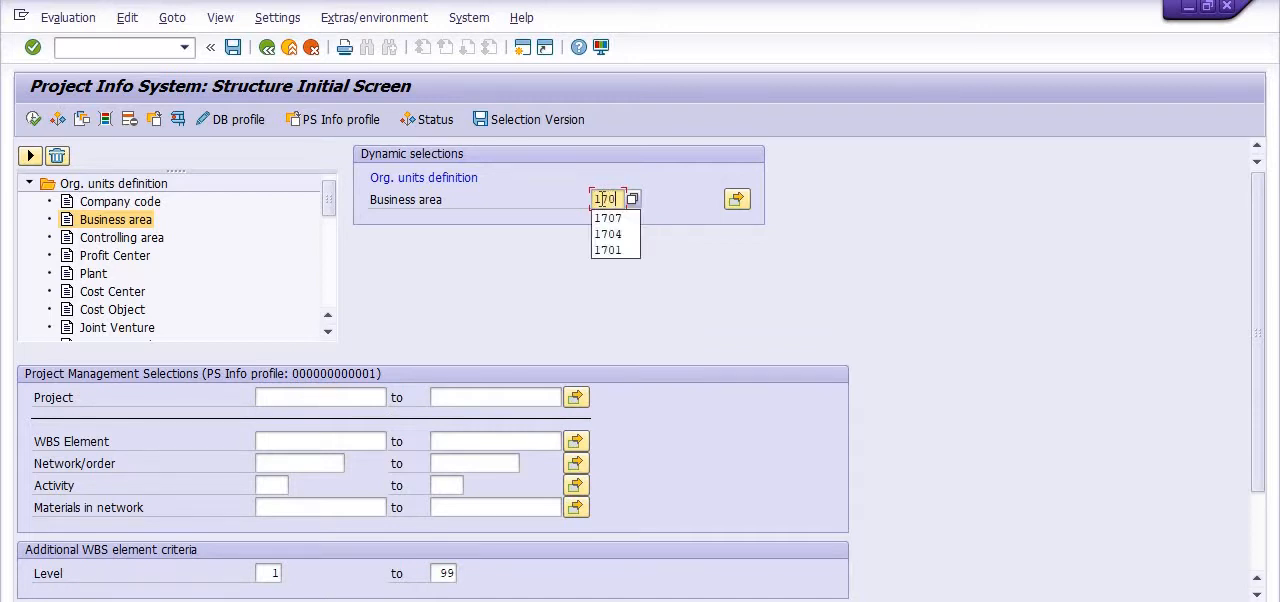
click(607, 234)
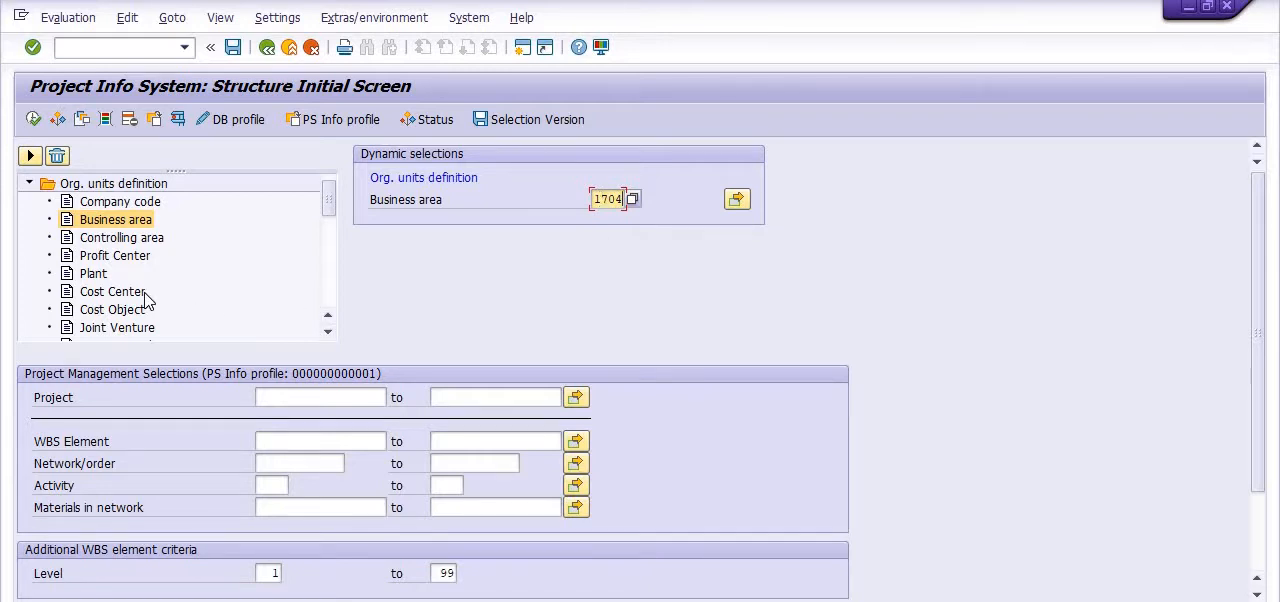
mouse_move(123, 262)
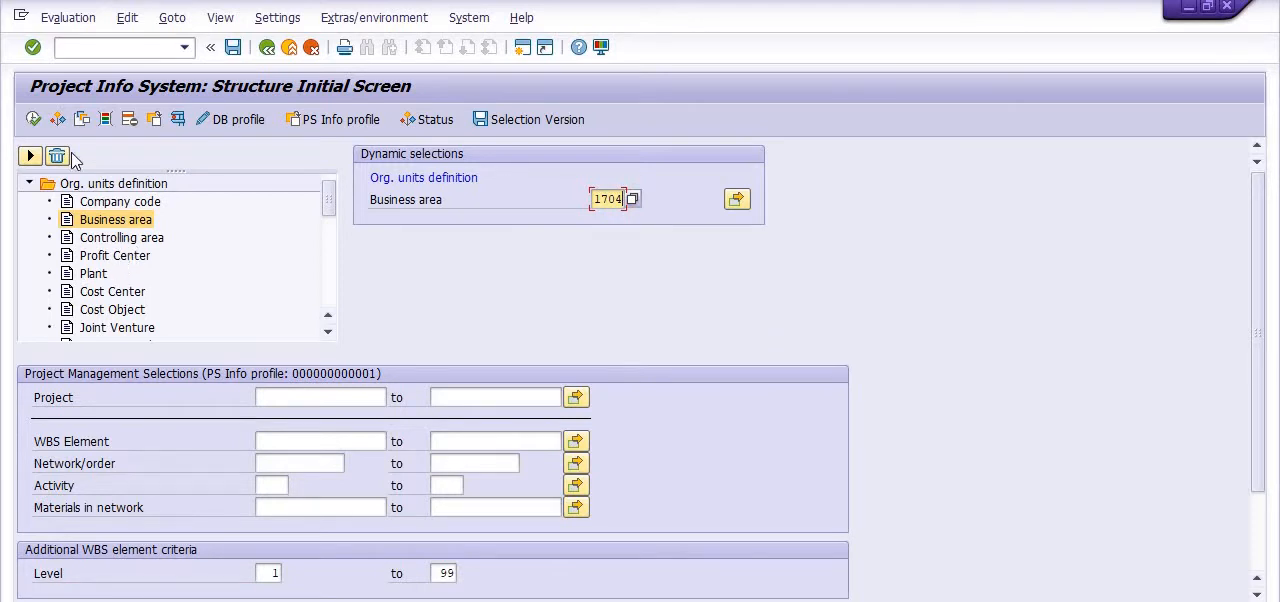
mouse_move(110, 163)
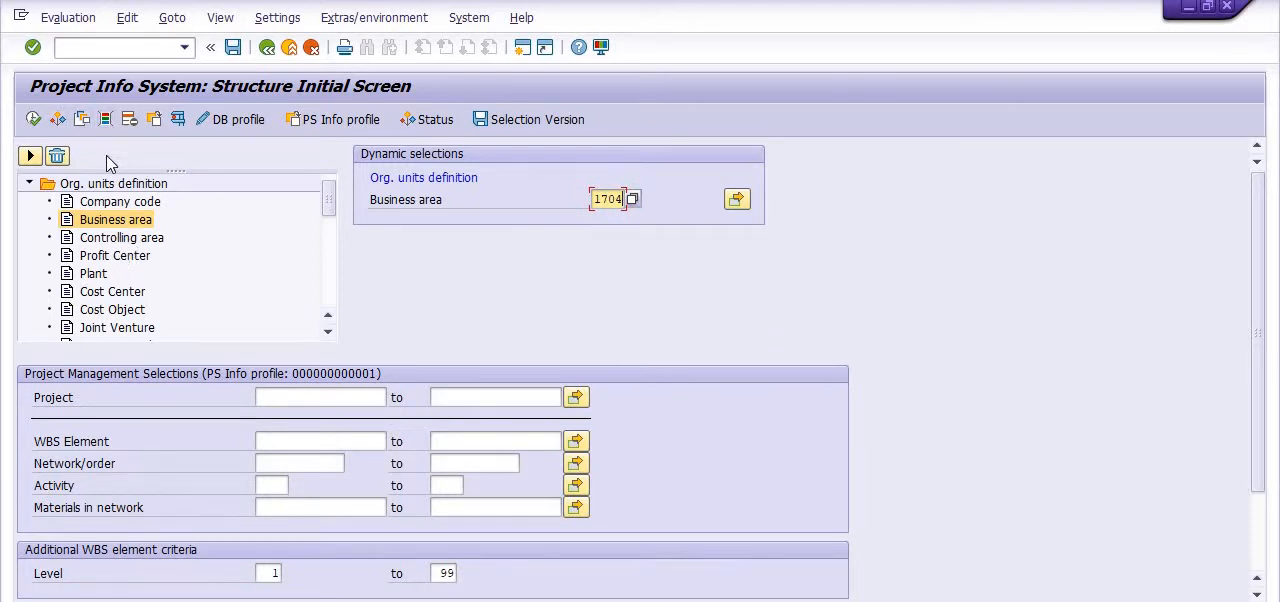
Set the Created on criterion to the date range 01012019 through 31122020
click(29, 183)
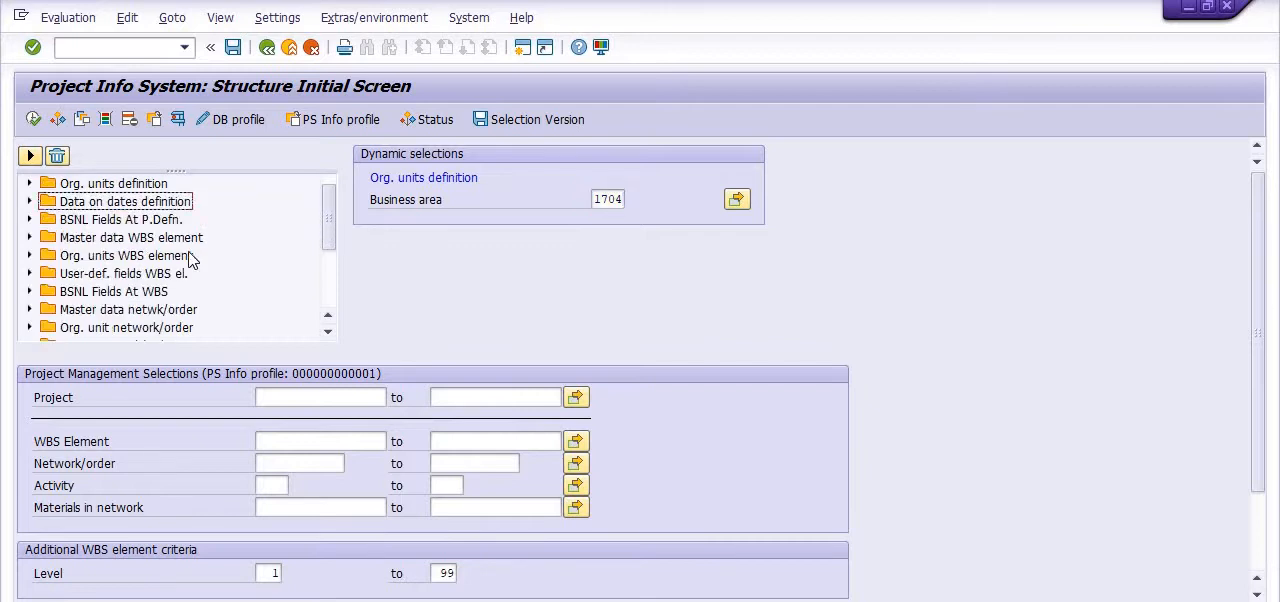
mouse_move(148, 290)
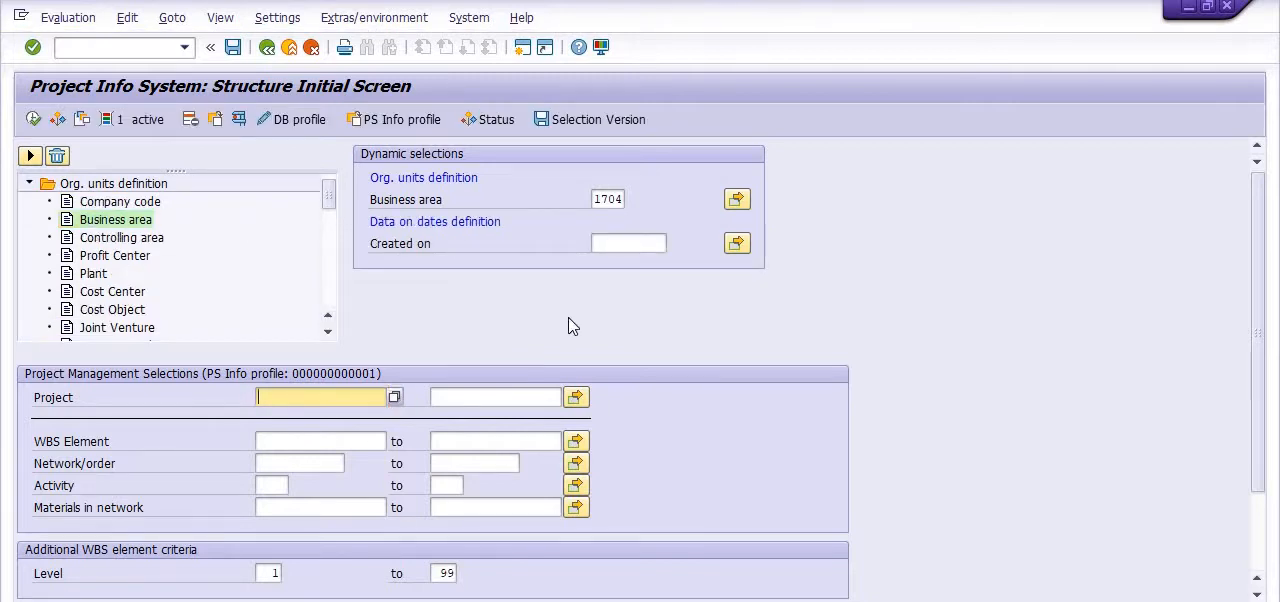
mouse_move(714, 268)
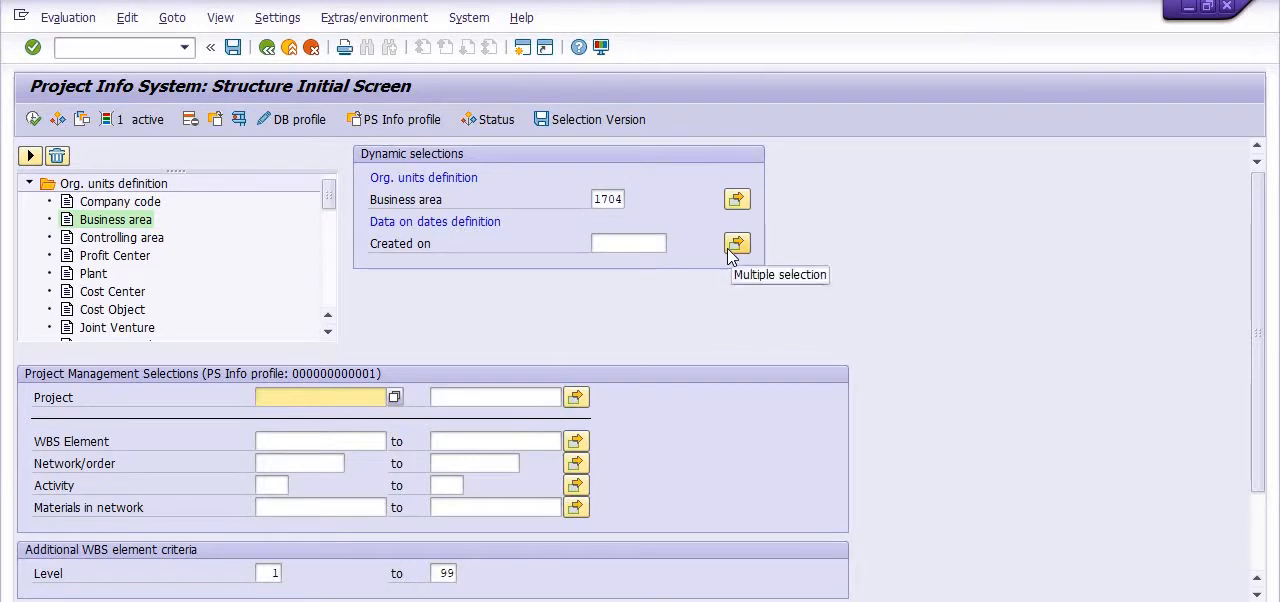
click(737, 243)
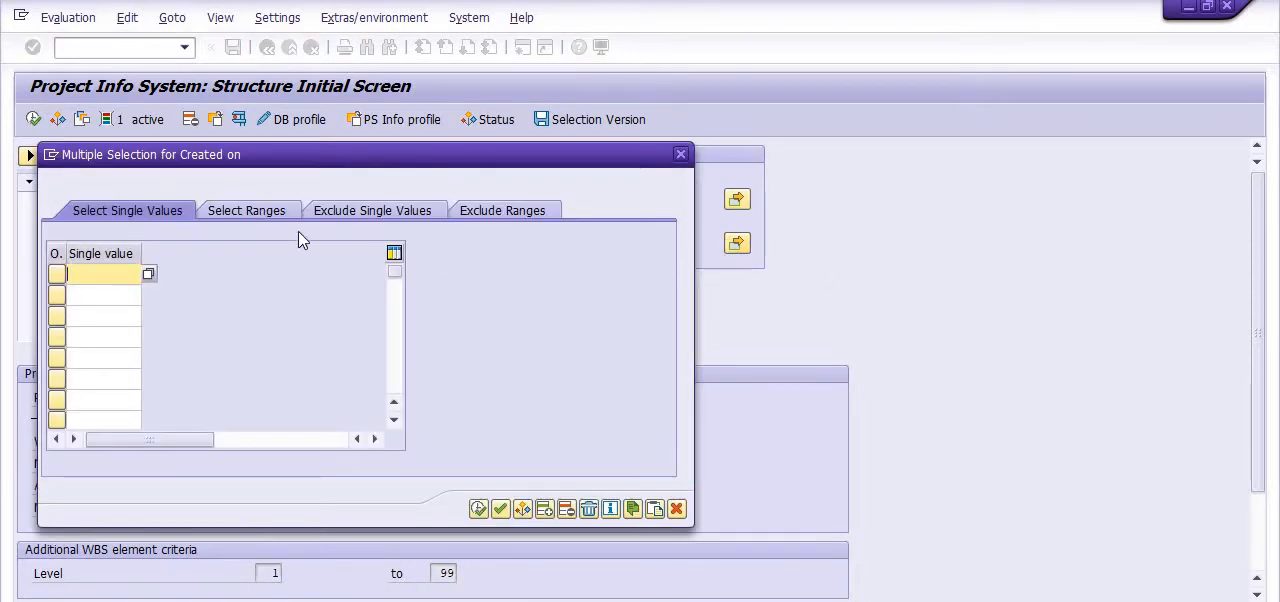
click(246, 210)
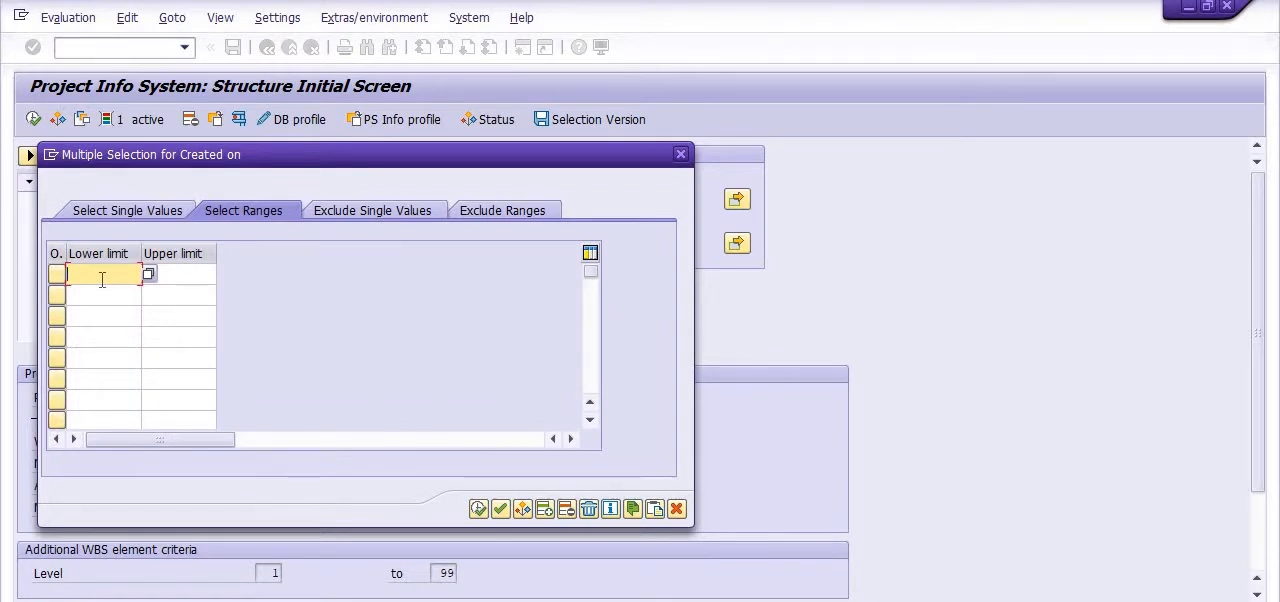
text(0101201)
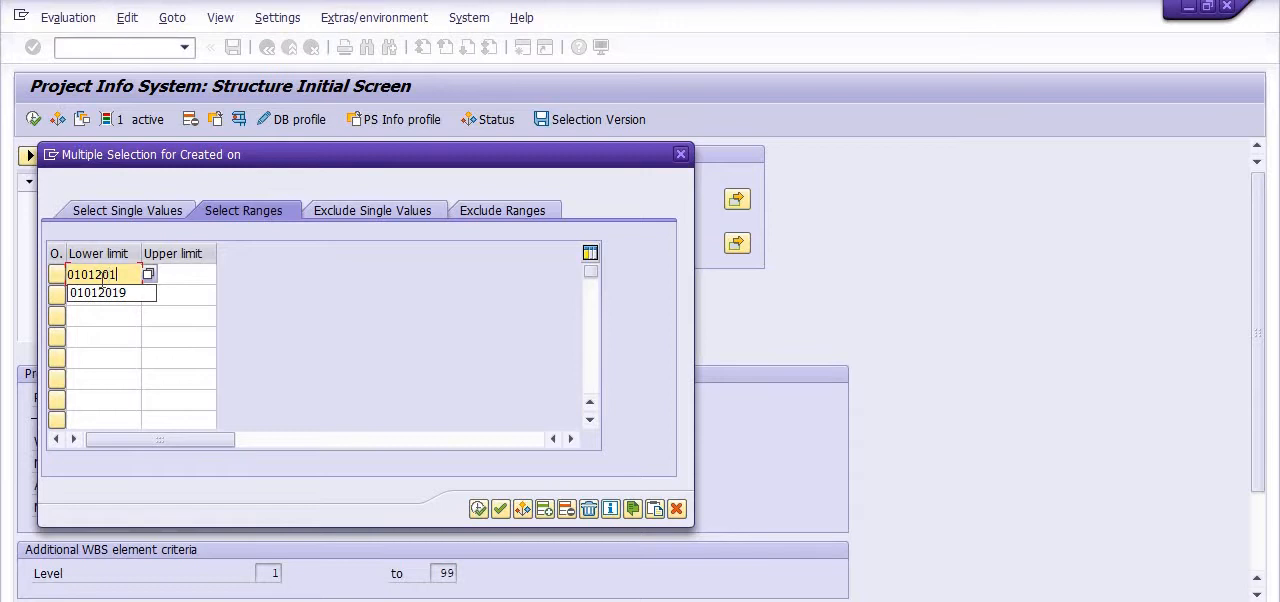
text(3112202)
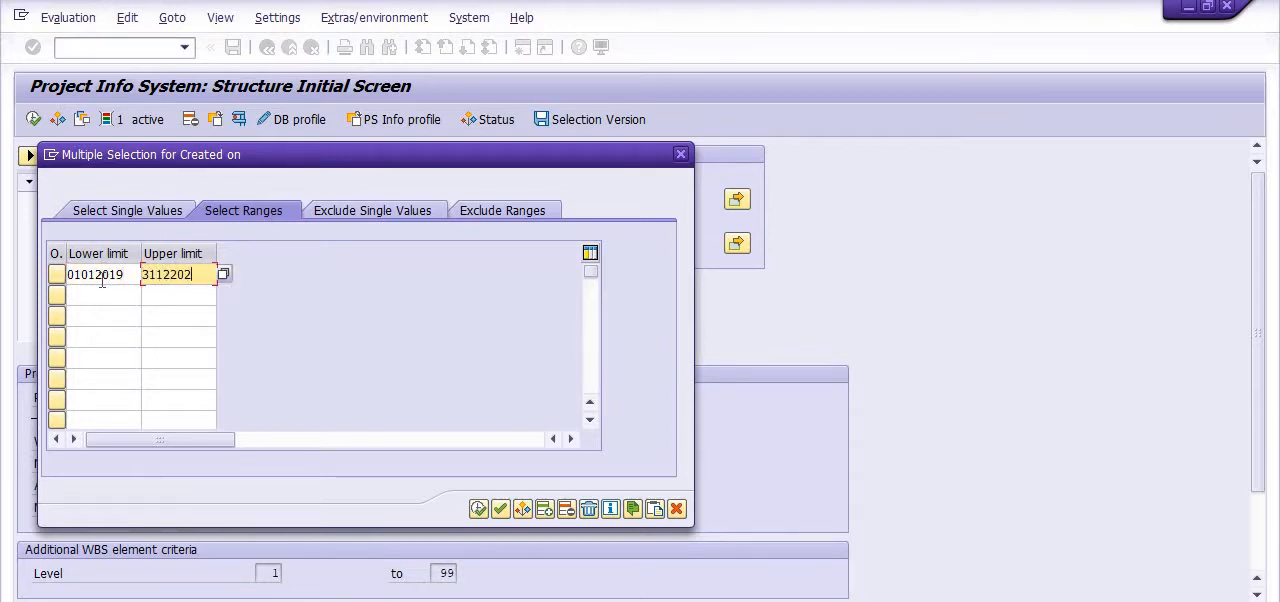
text(31122020)
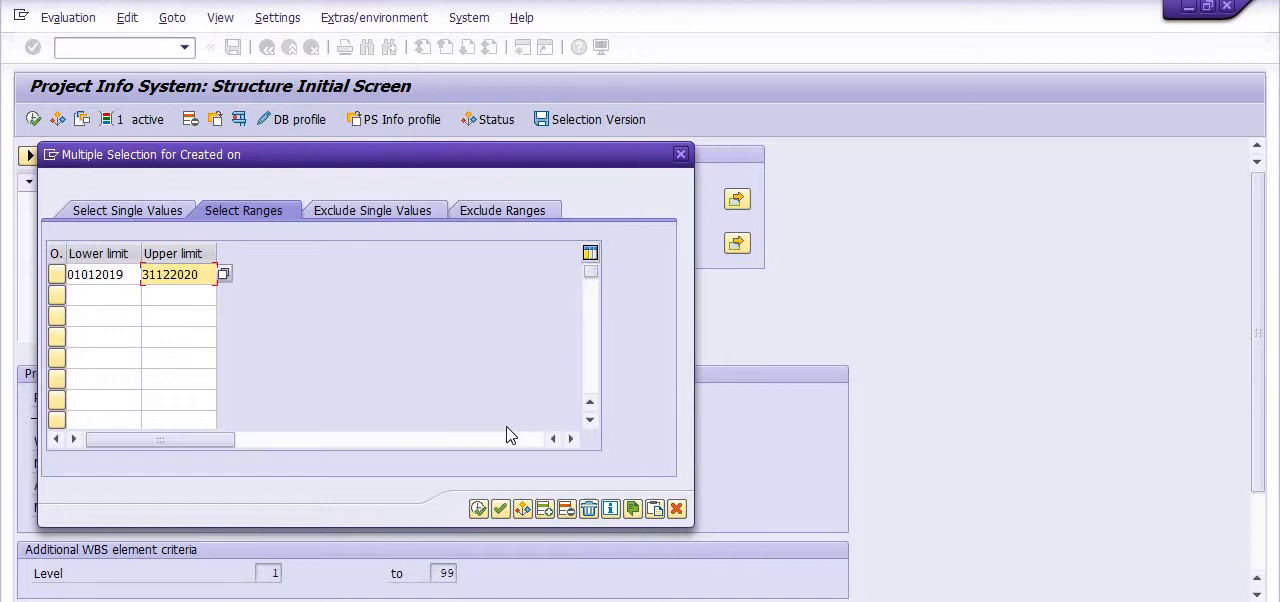
mouse_move(478, 509)
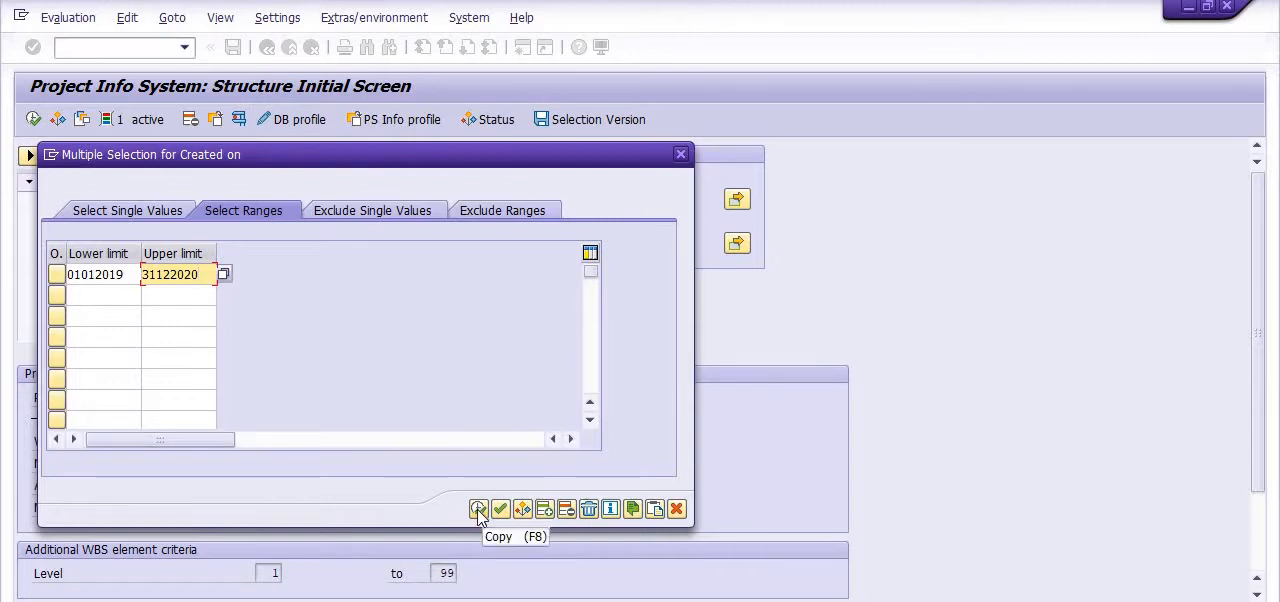
click(479, 509)
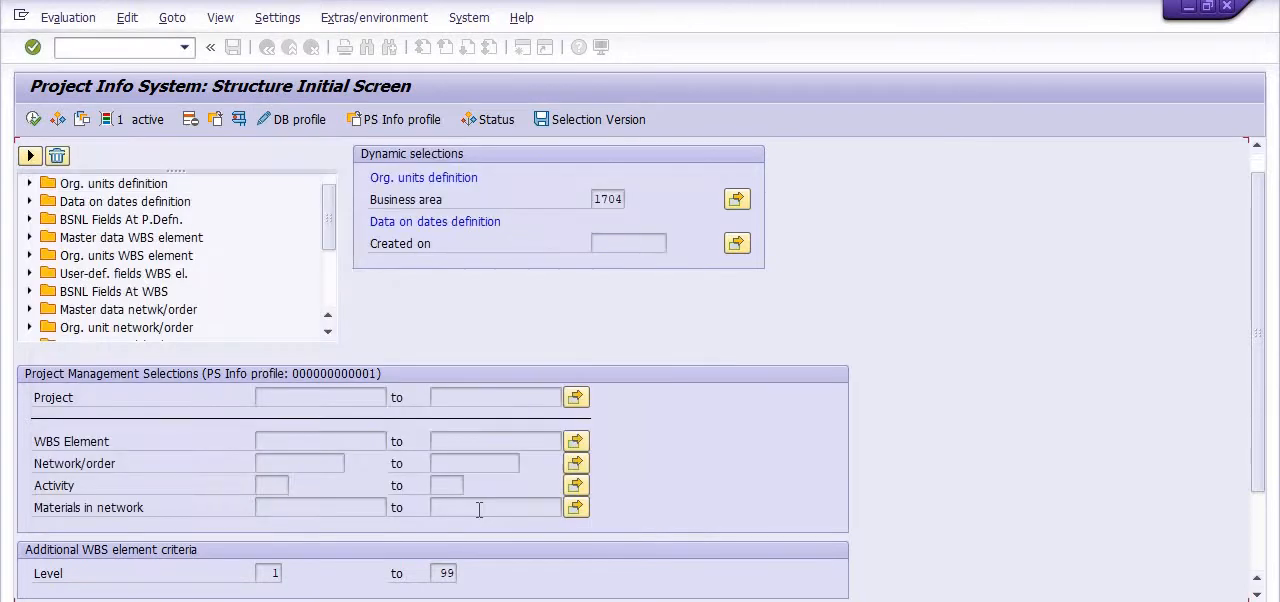
Fill the Project field with FA* picked from the input history
click(320, 397)
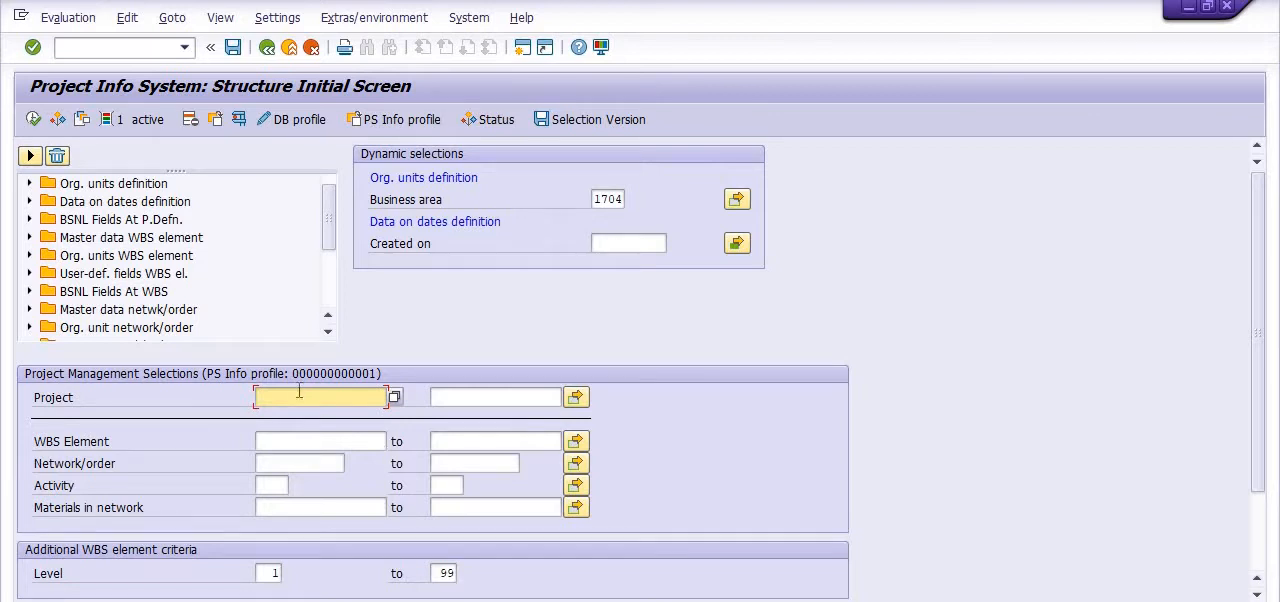
text(F)
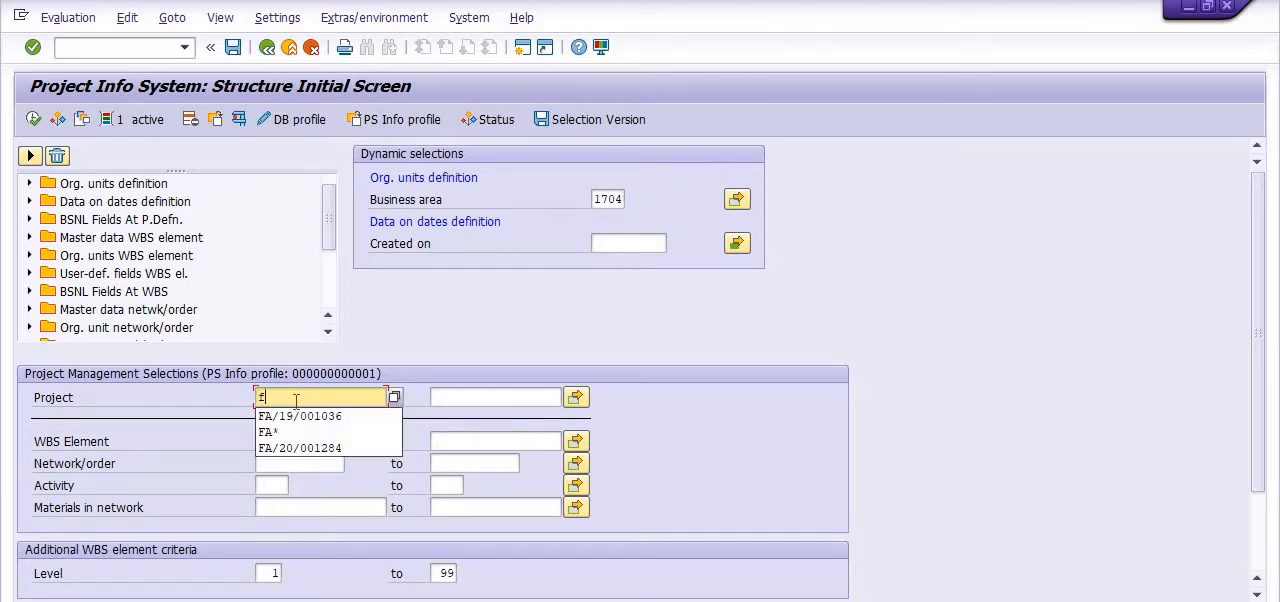
text(a)
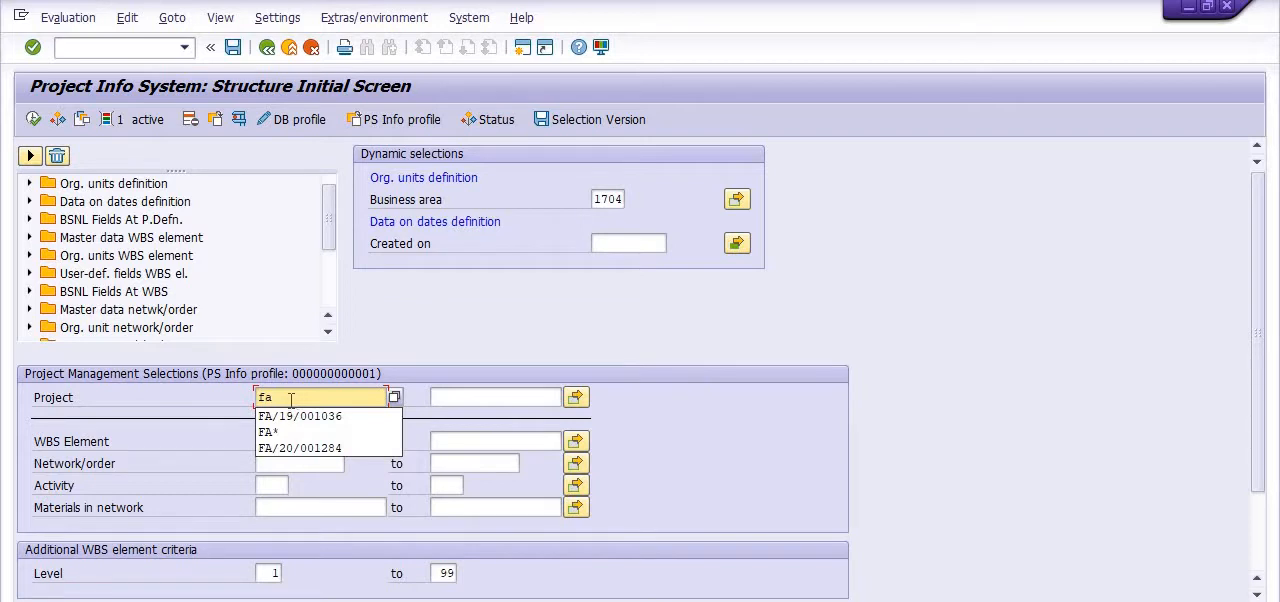
text(c)
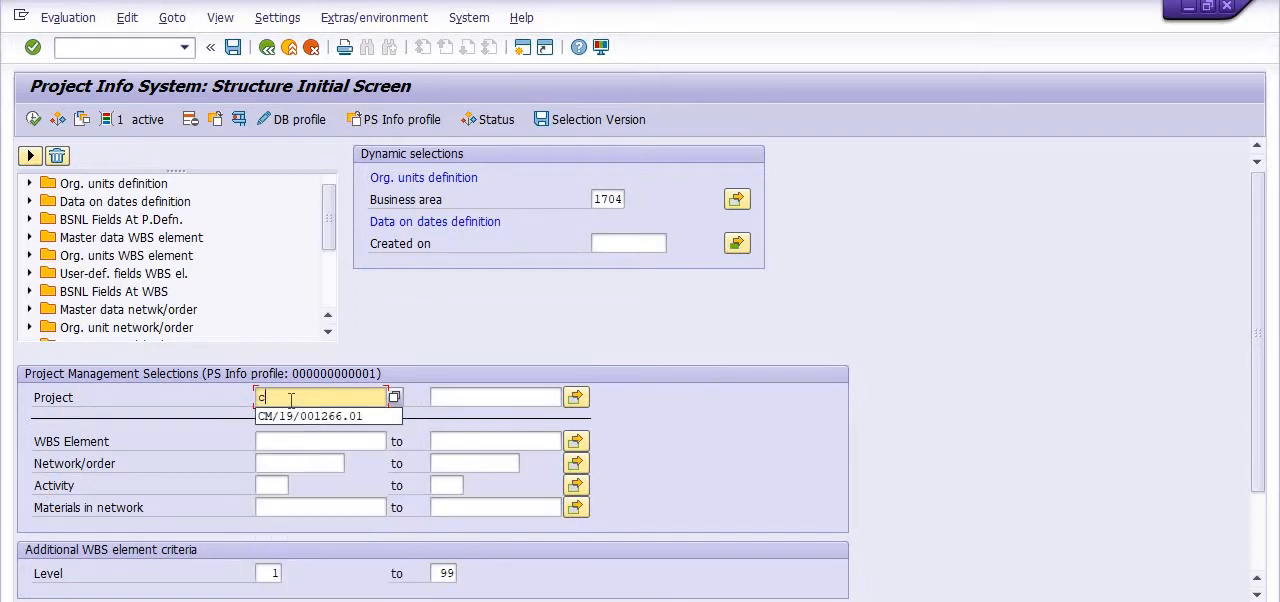
text(m)
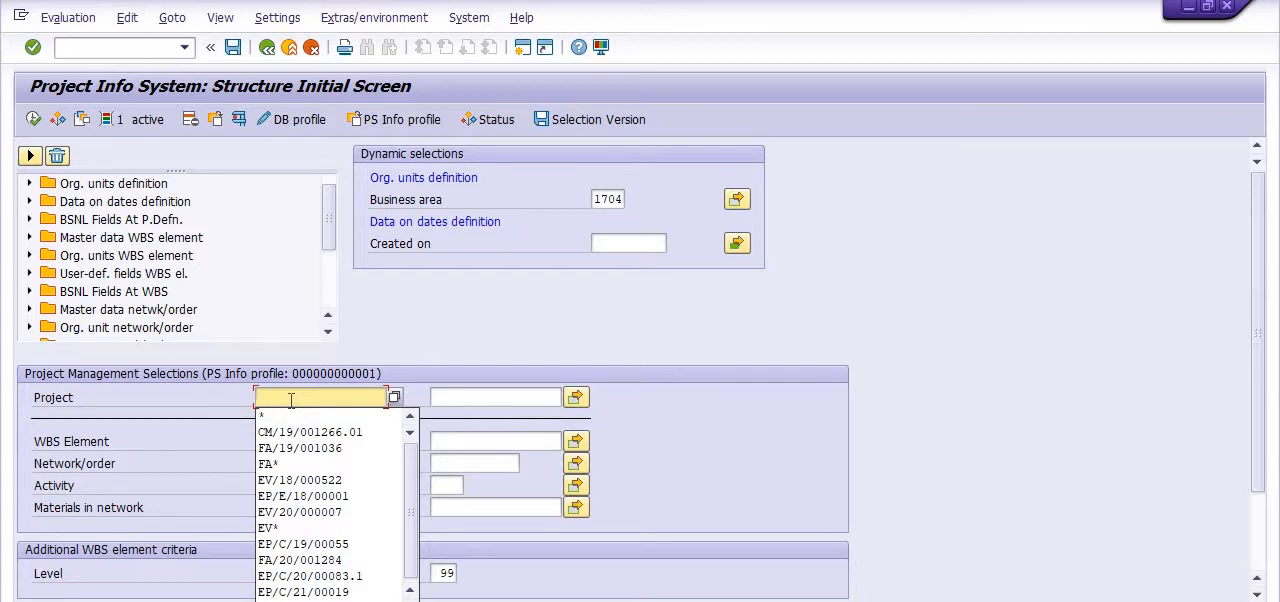
click(268, 463)
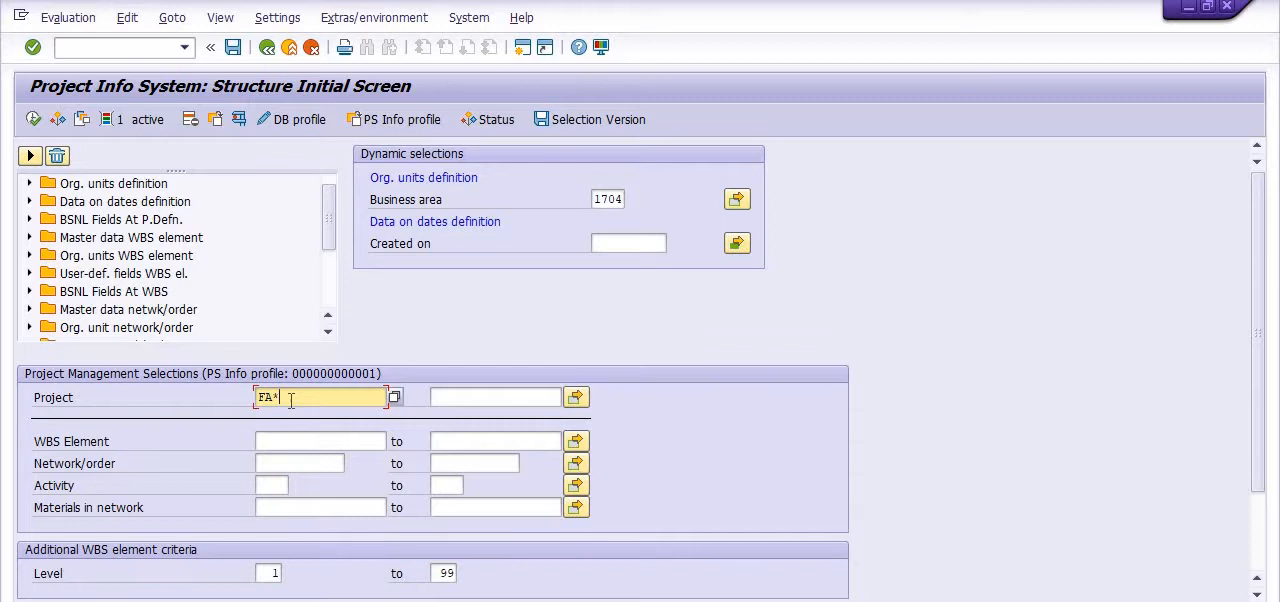
mouse_move(628, 243)
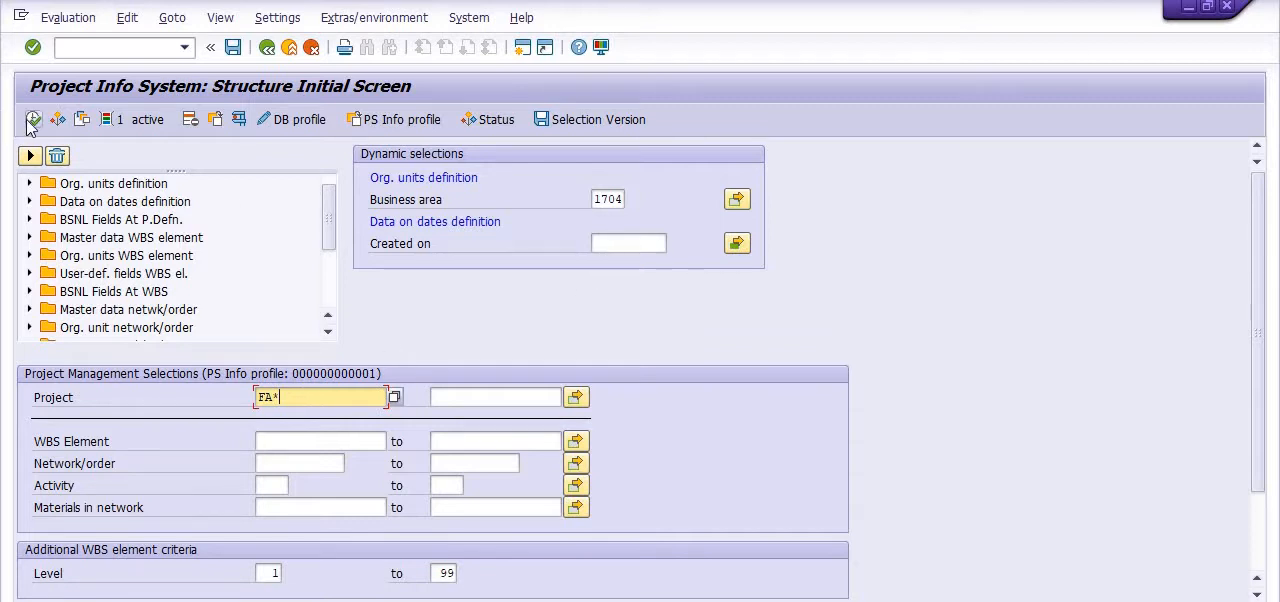
Execute the structure report to list the 1156 FA project objects
click(33, 119)
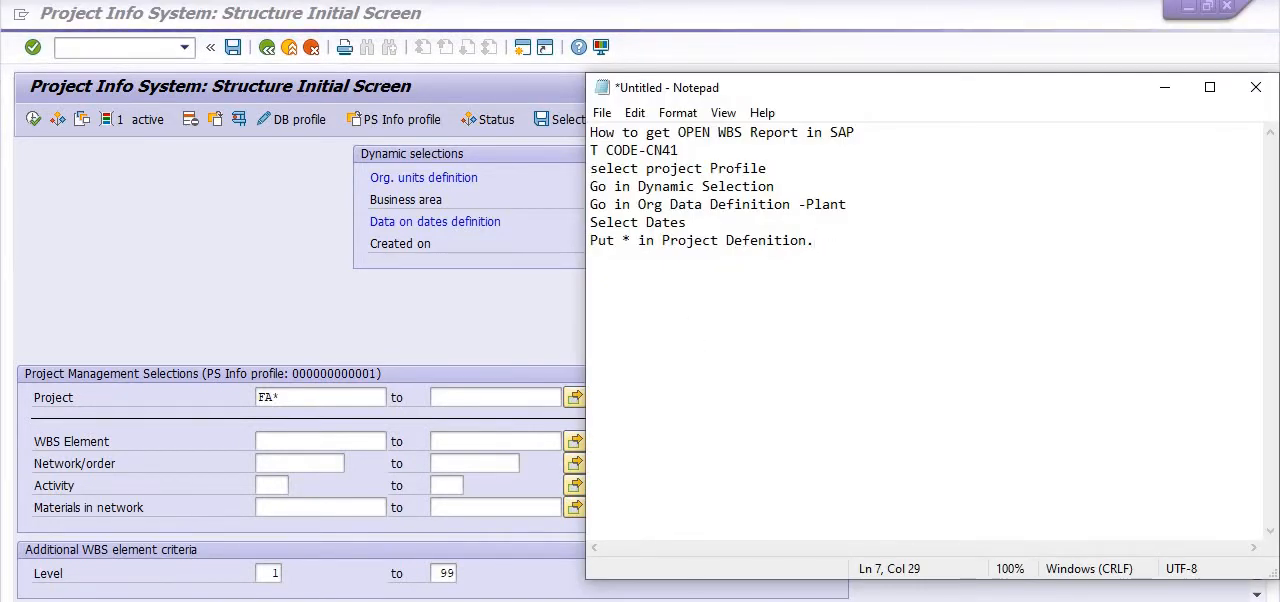
text(CLICK IN EXEC)
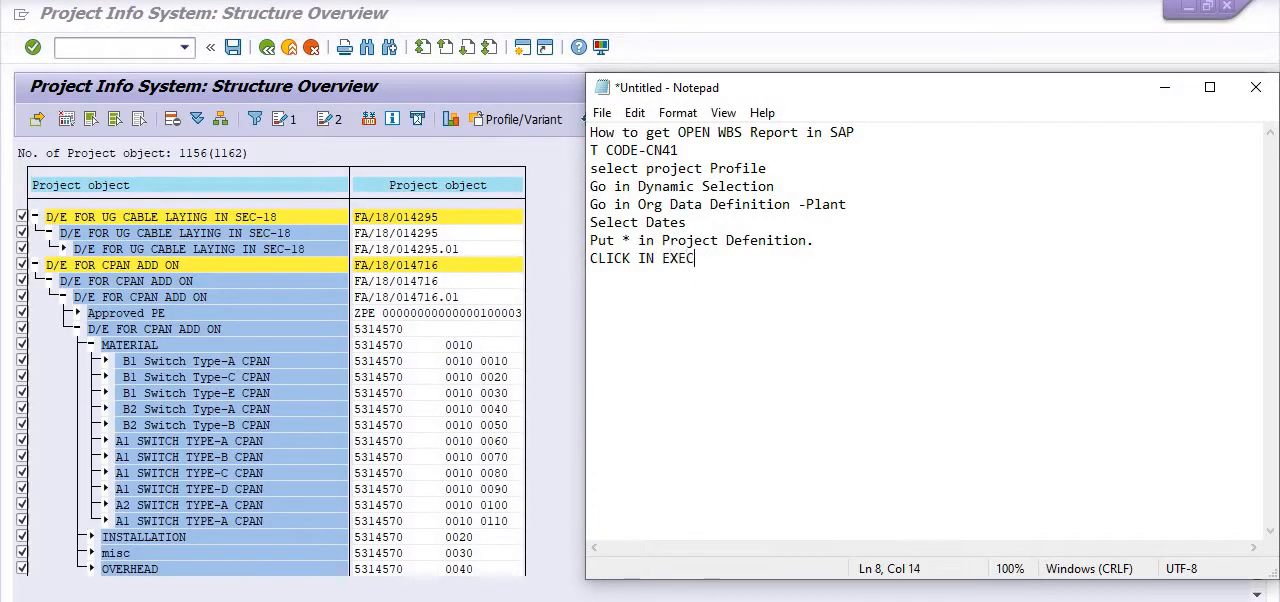
text(UTE)
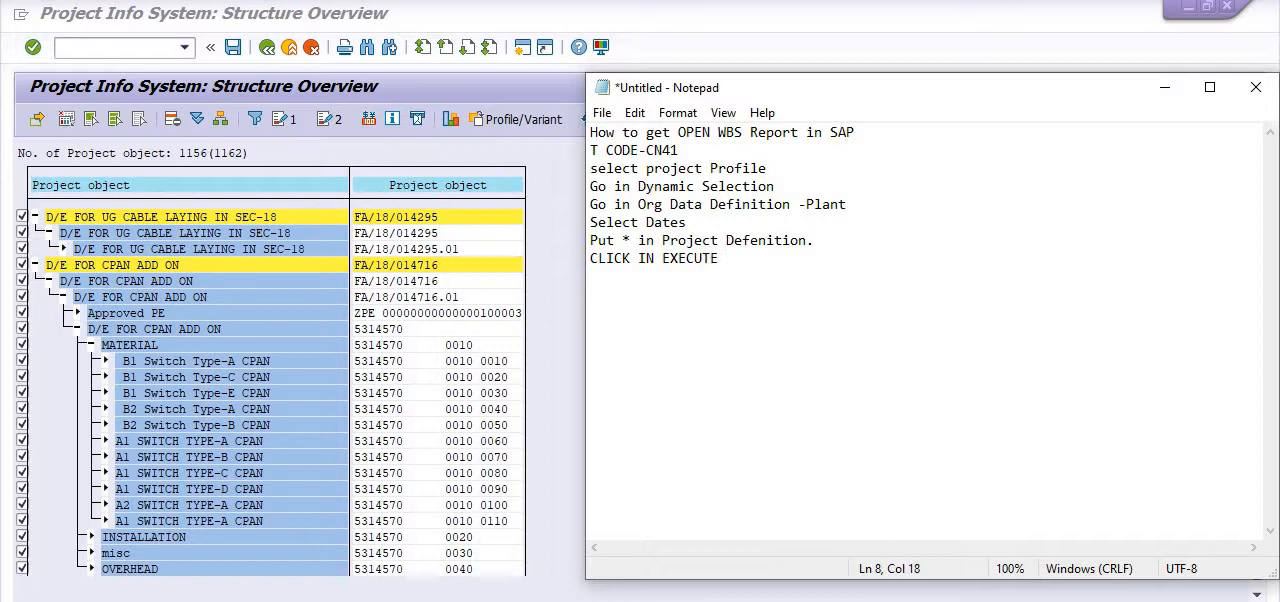
text(F8)
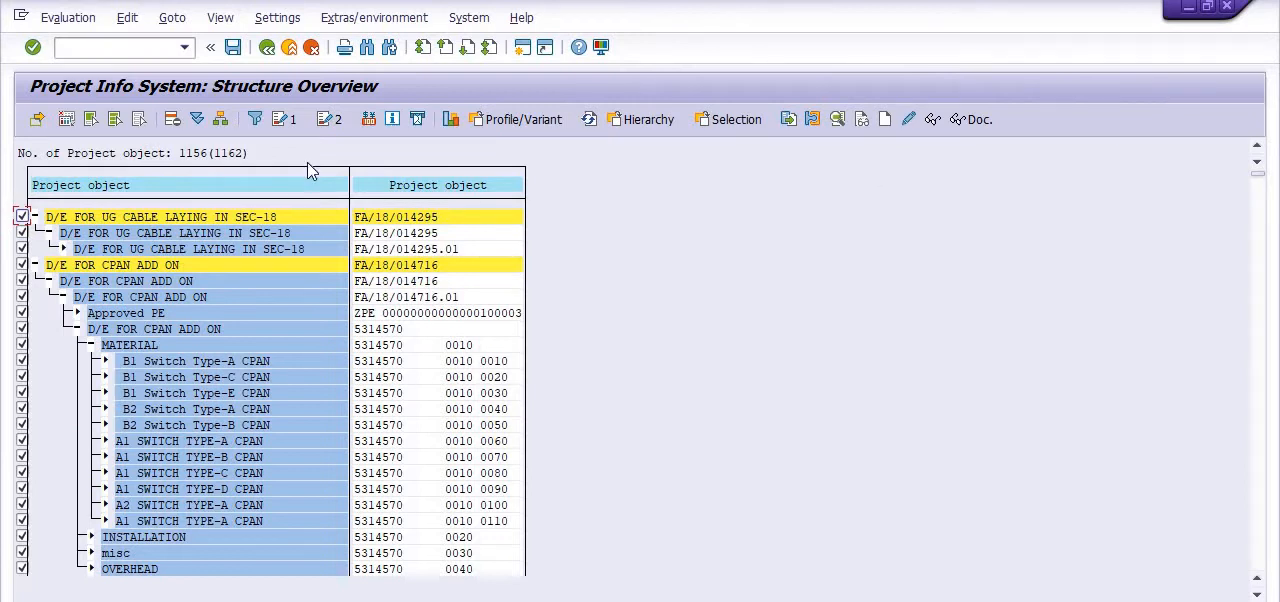
mouse_move(66, 119)
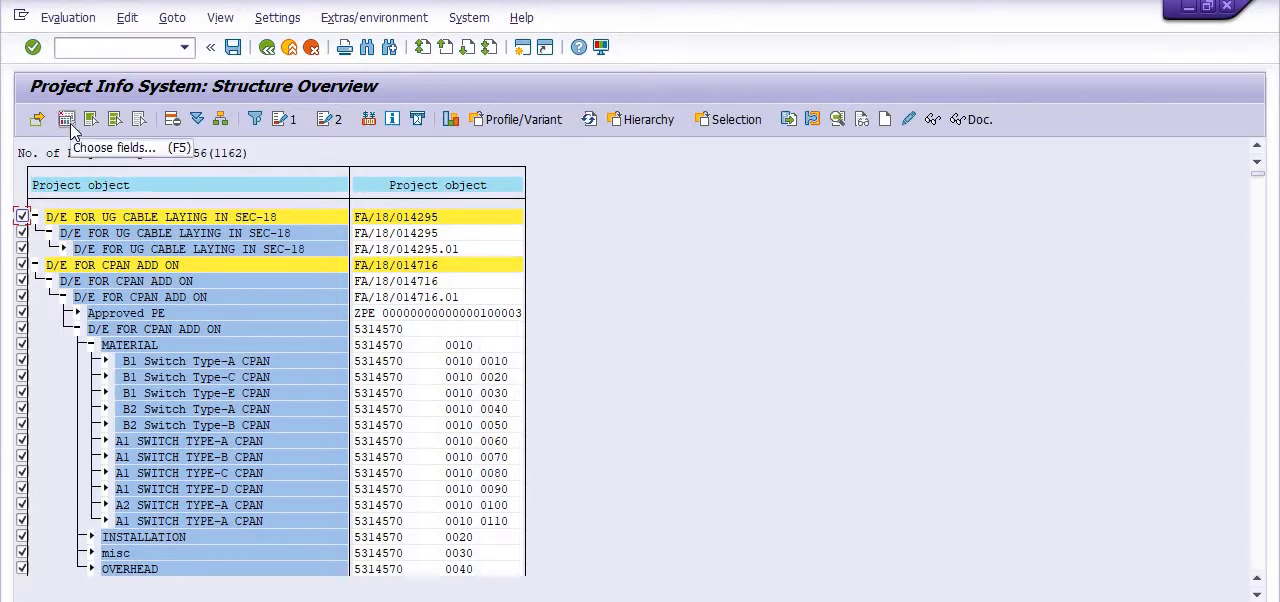
Add Actual costs, Basic start date, Budget and Business area as overview columns
click(67, 119)
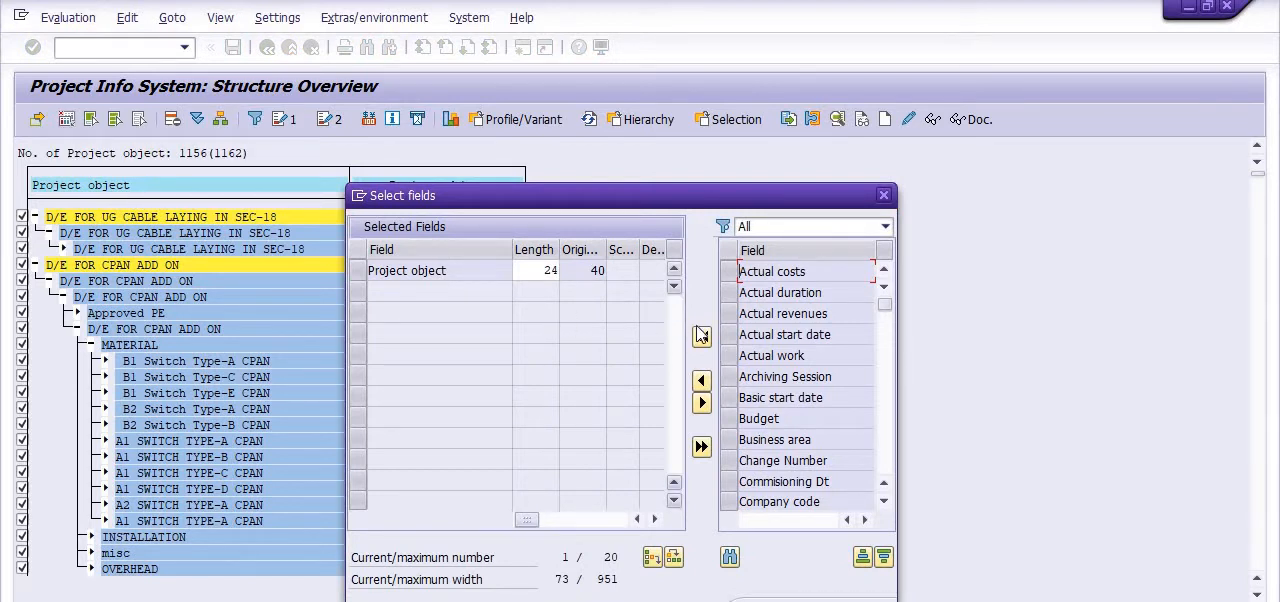
click(771, 271)
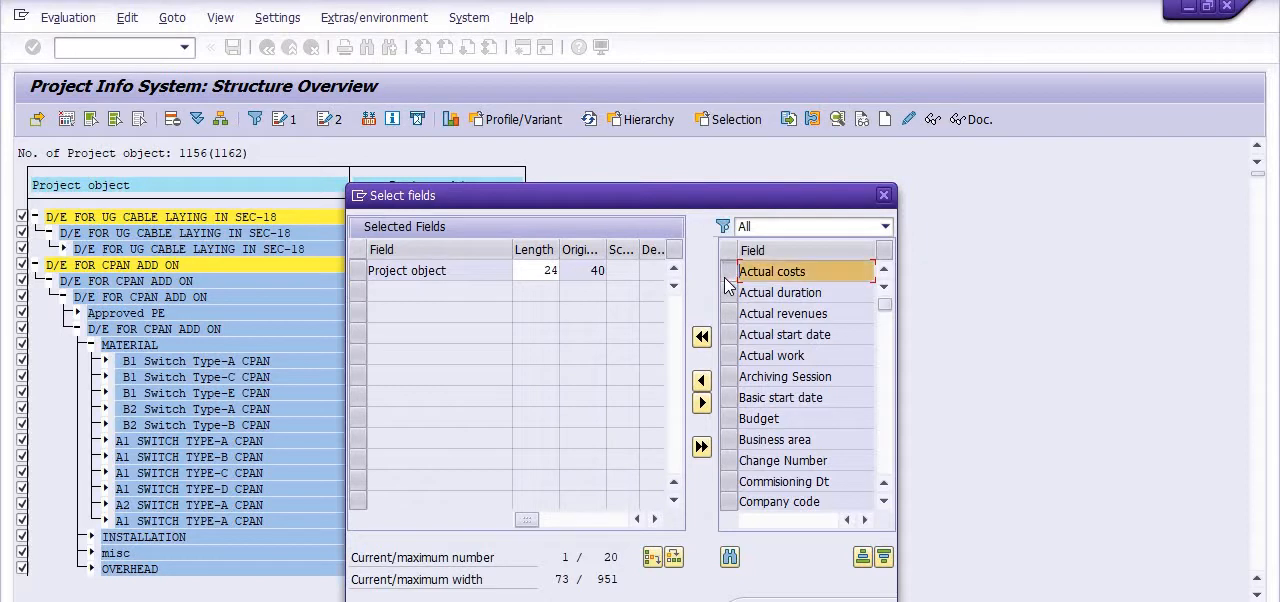
click(701, 380)
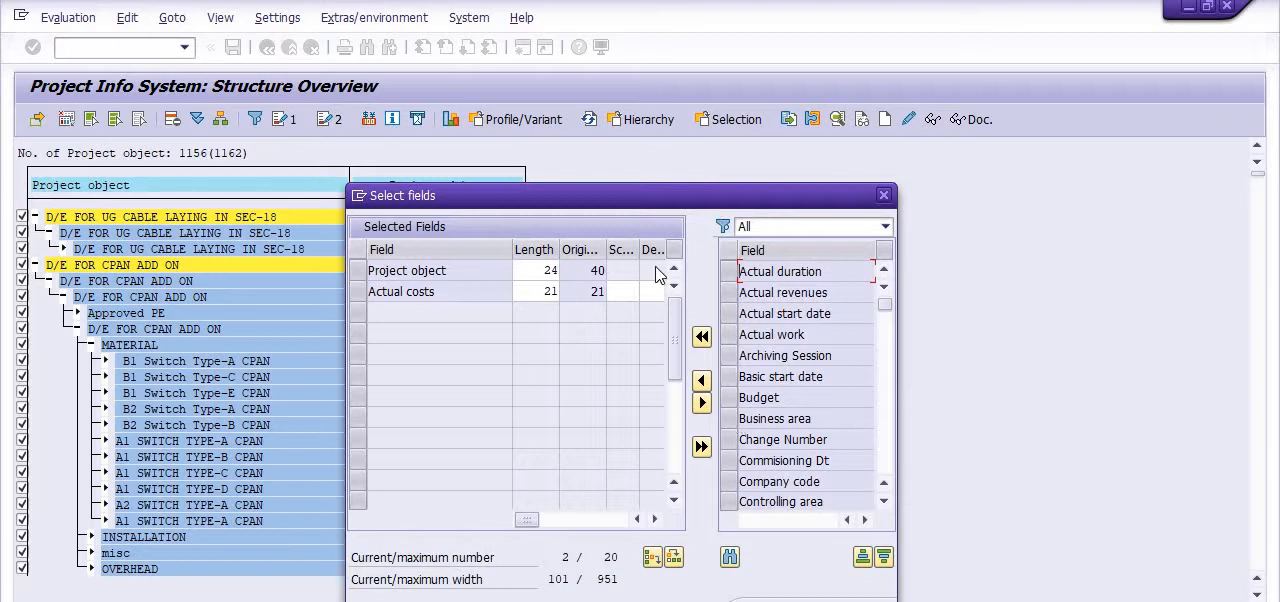
click(781, 376)
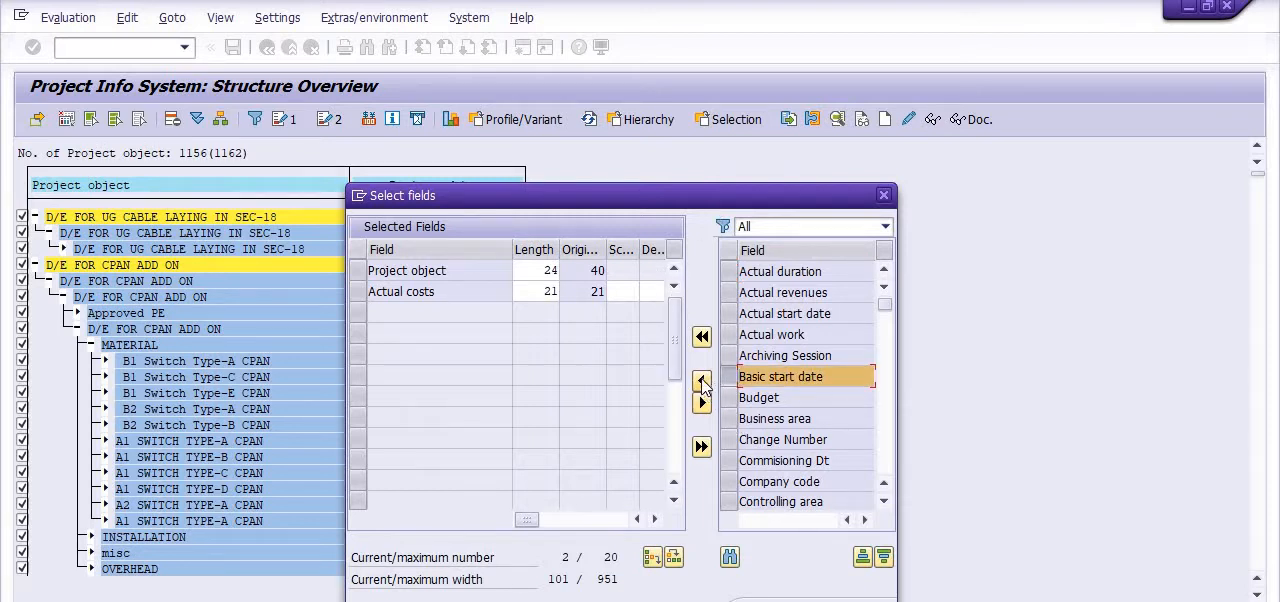
click(702, 381)
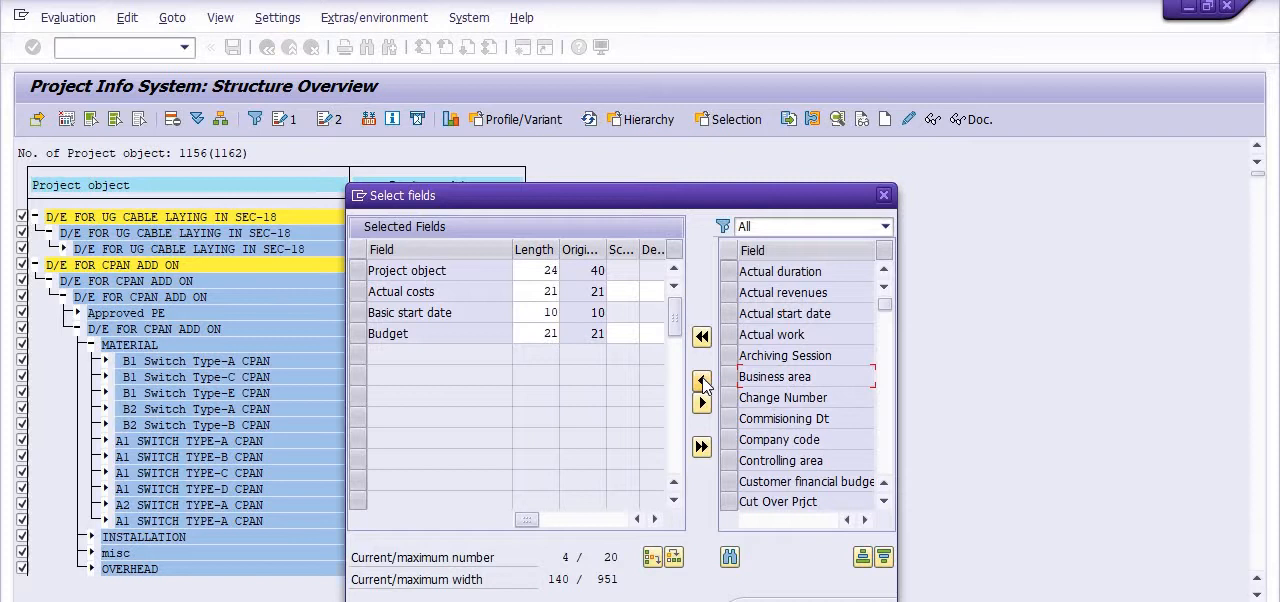
click(702, 382)
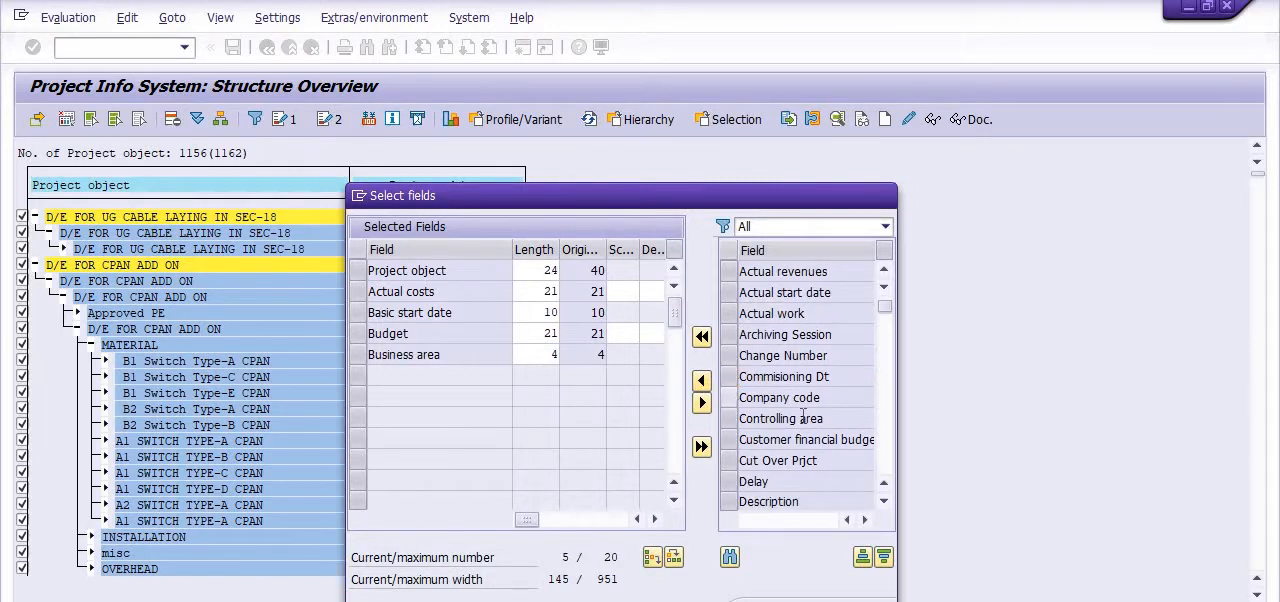
Add Order cost plan 001 and 000 columns and confirm the field selection
scroll(down, 3)
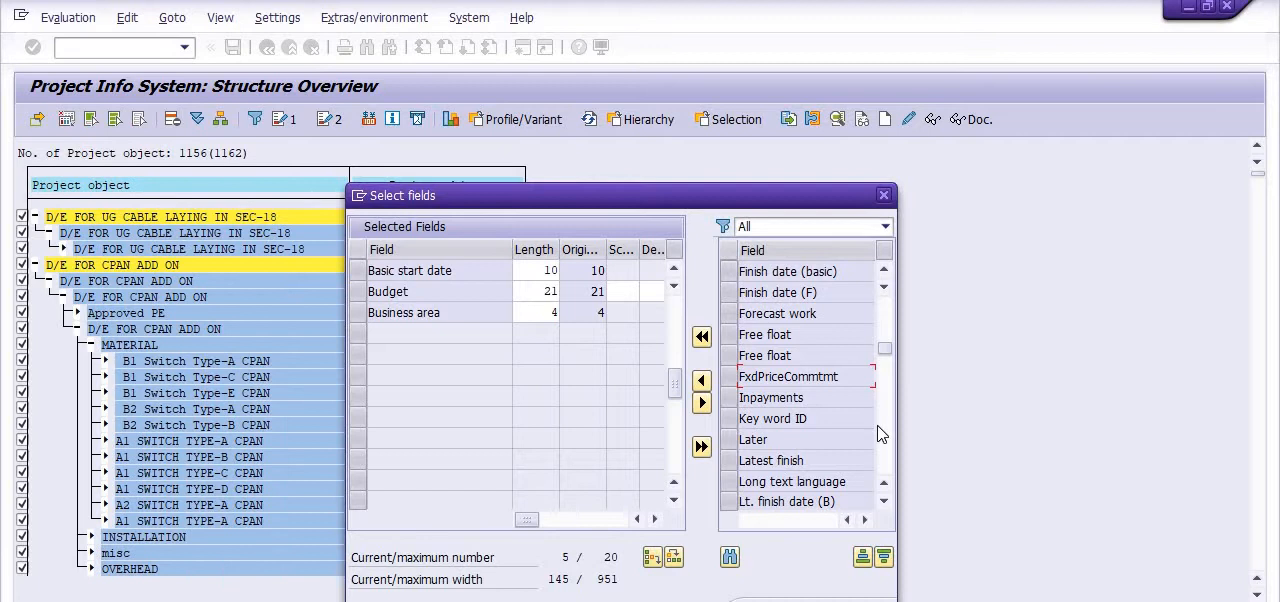
scroll(down, 3)
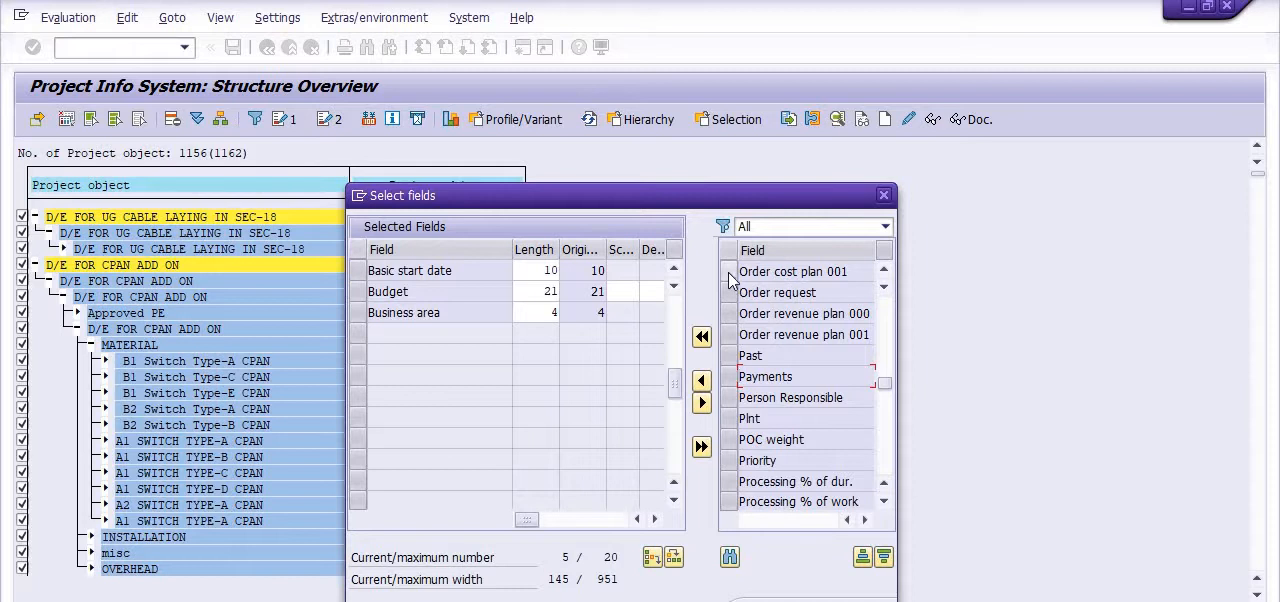
click(792, 271)
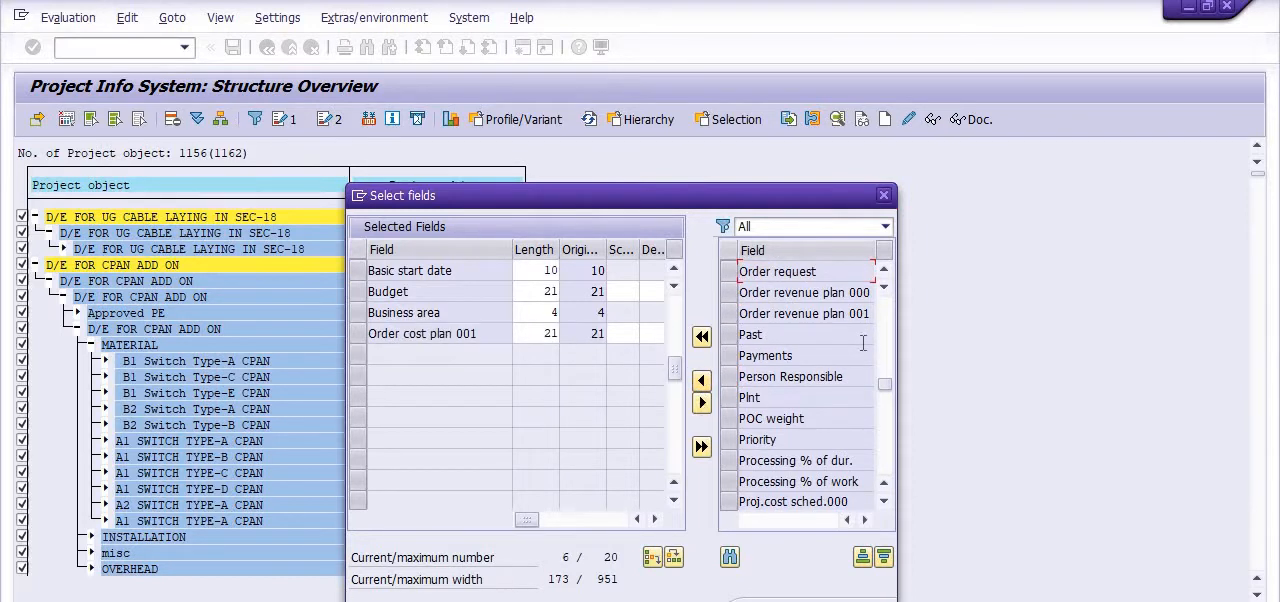
scroll(up, 3)
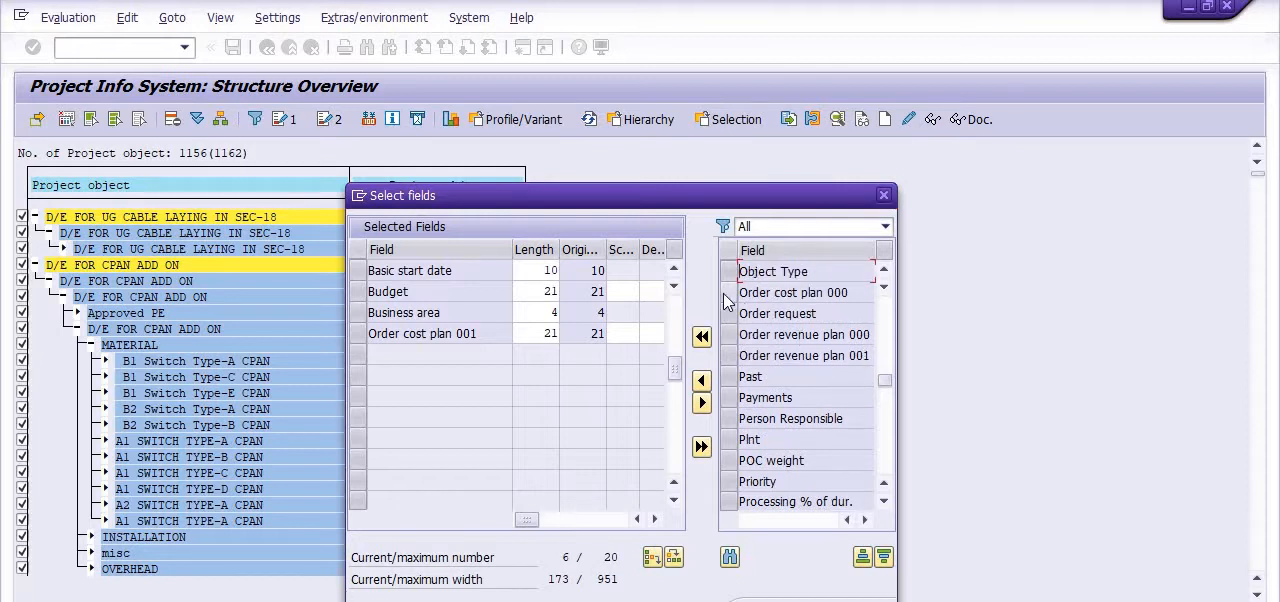
click(793, 292)
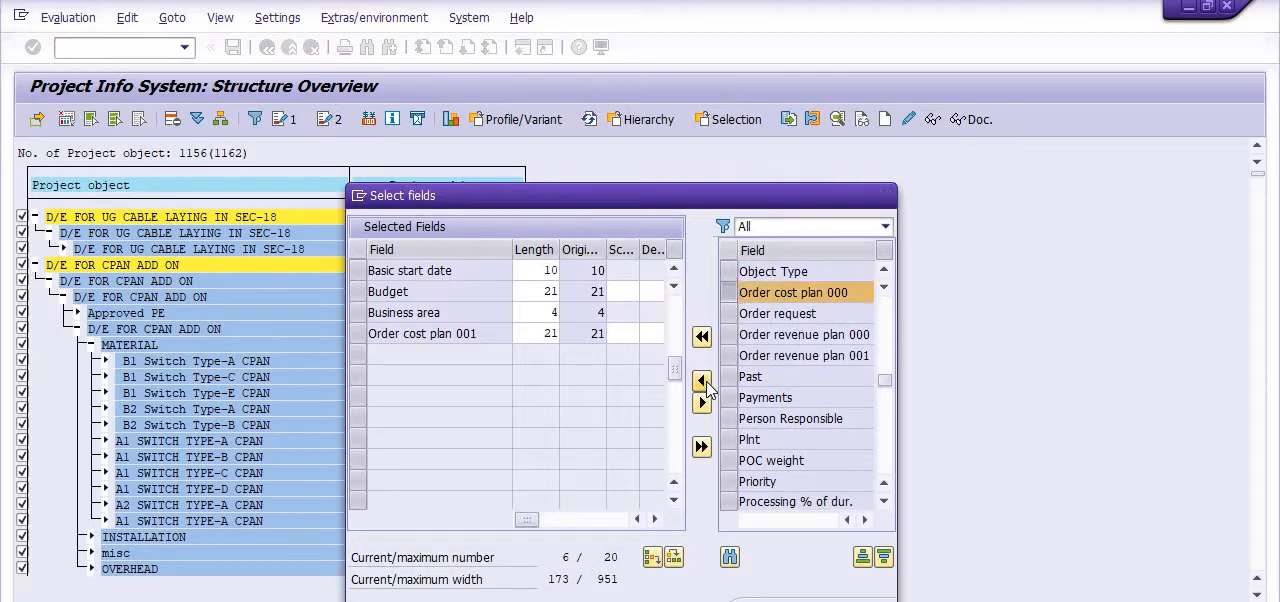
click(702, 380)
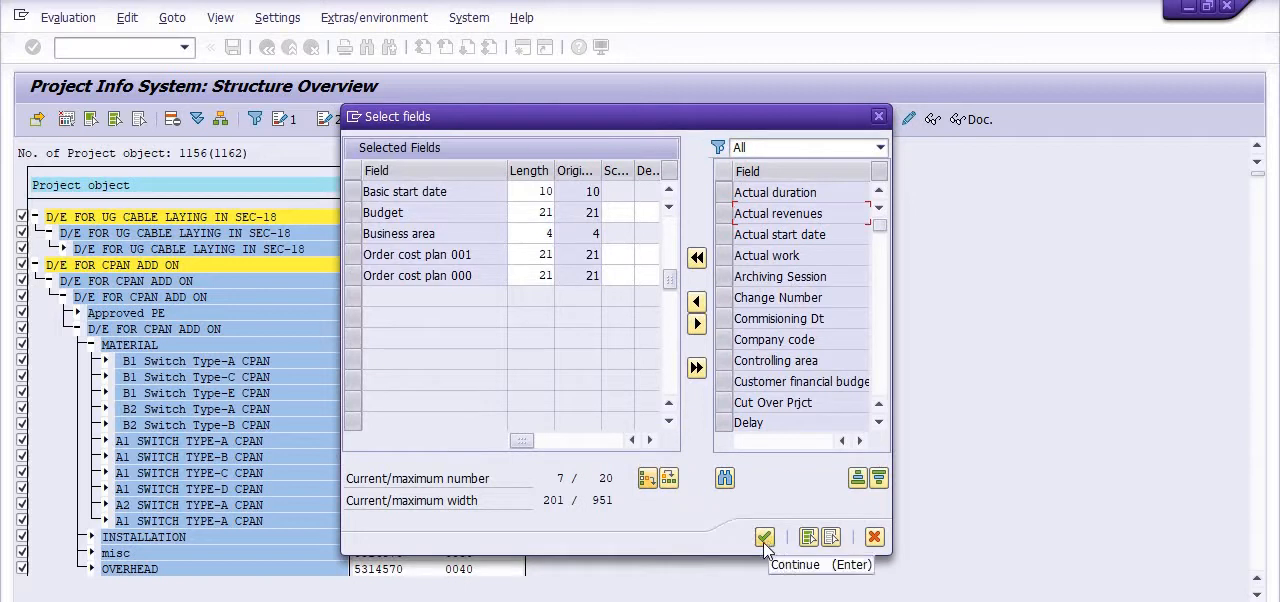
click(764, 537)
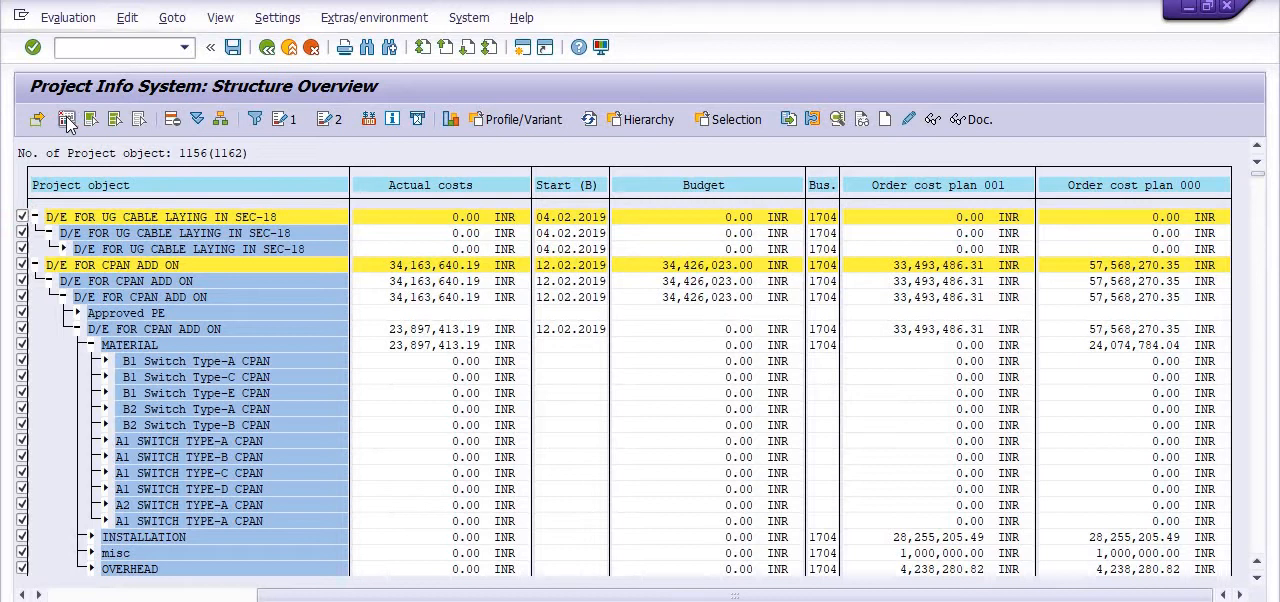
click(67, 119)
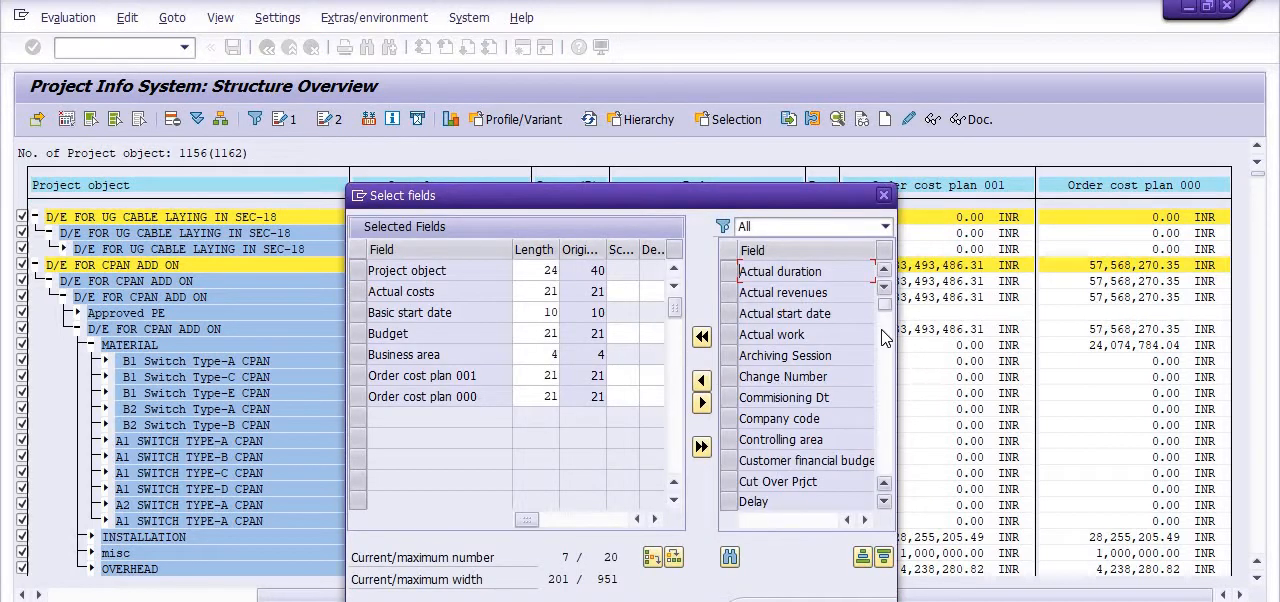
scroll(down, 3)
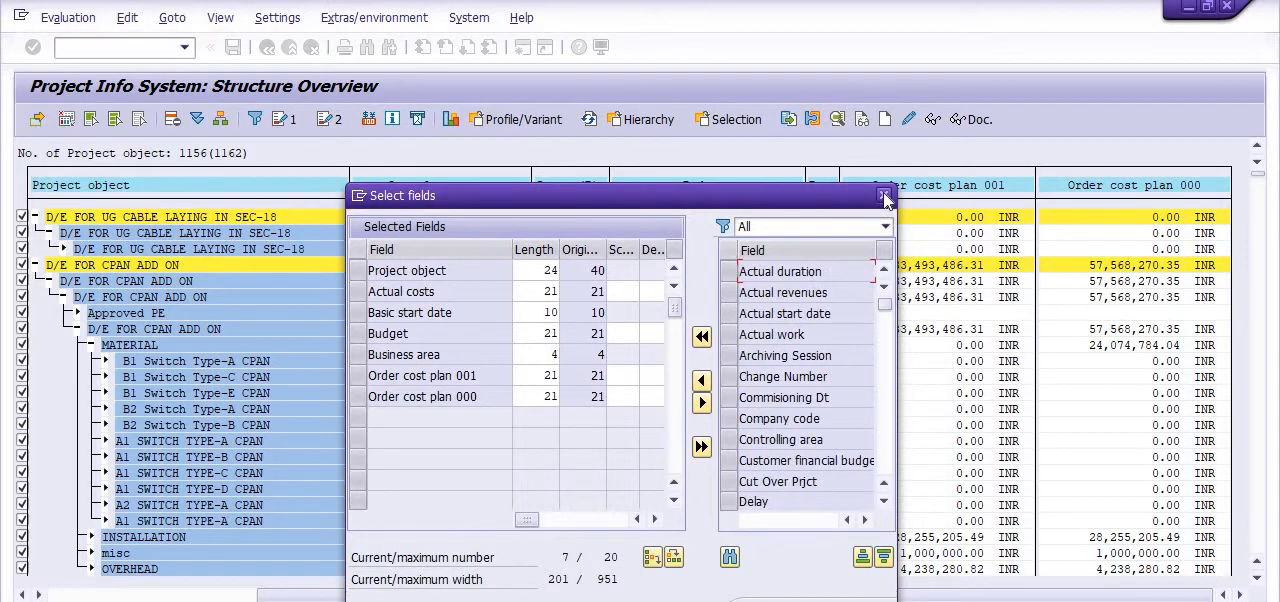
click(884, 195)
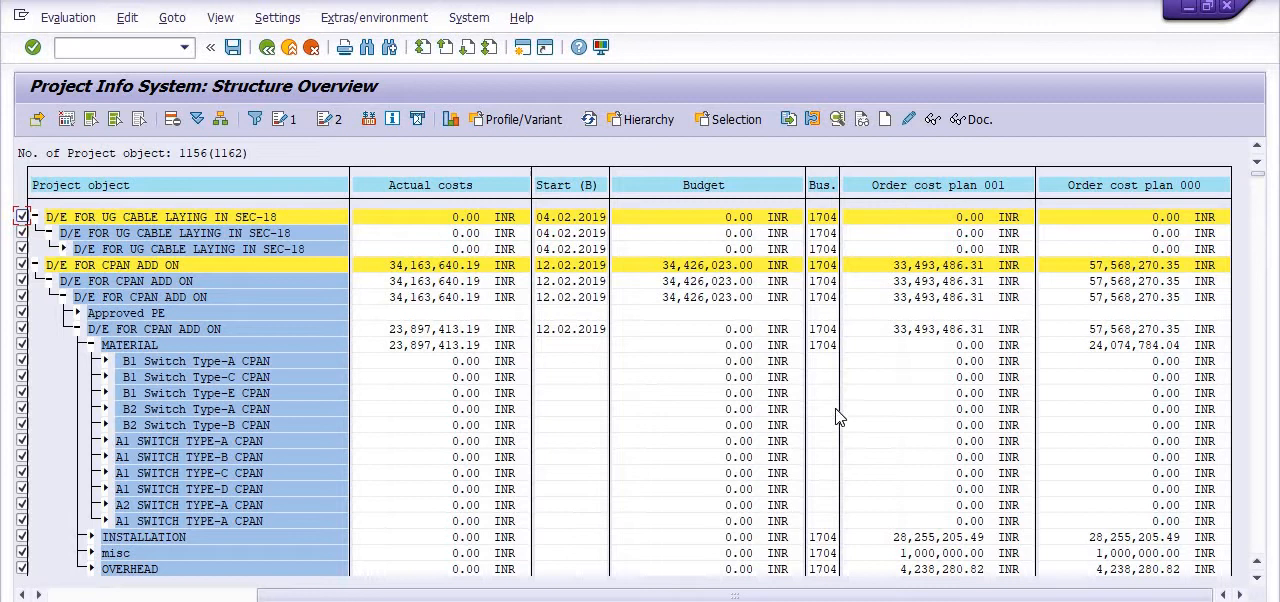
mouse_move(495, 210)
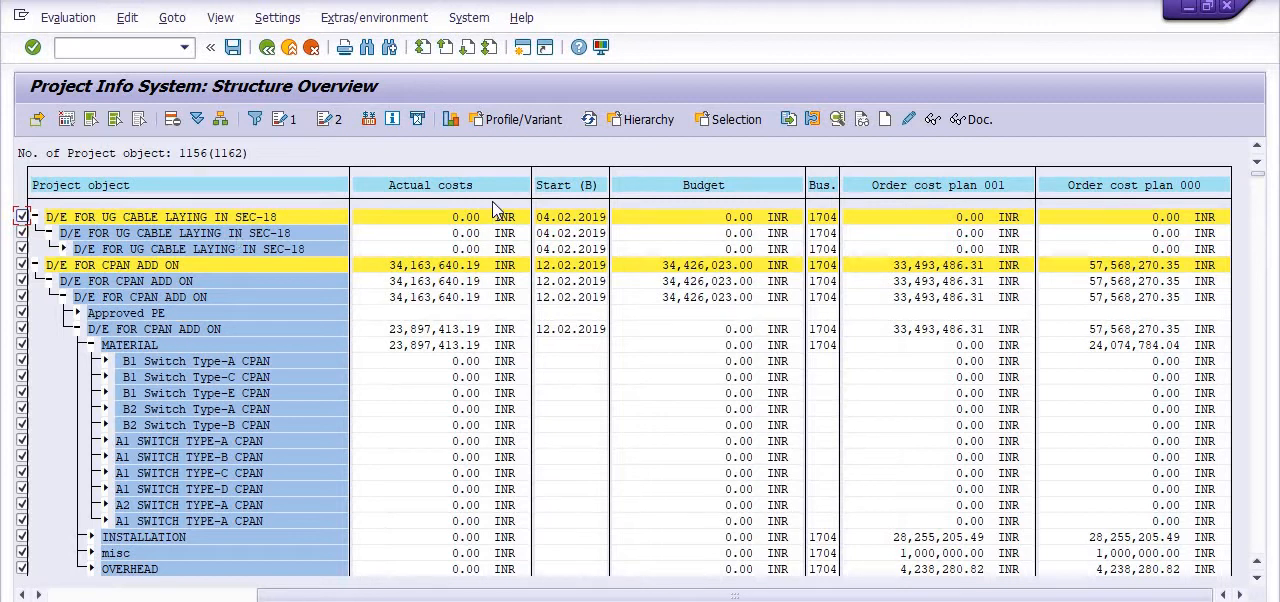
mouse_move(718, 185)
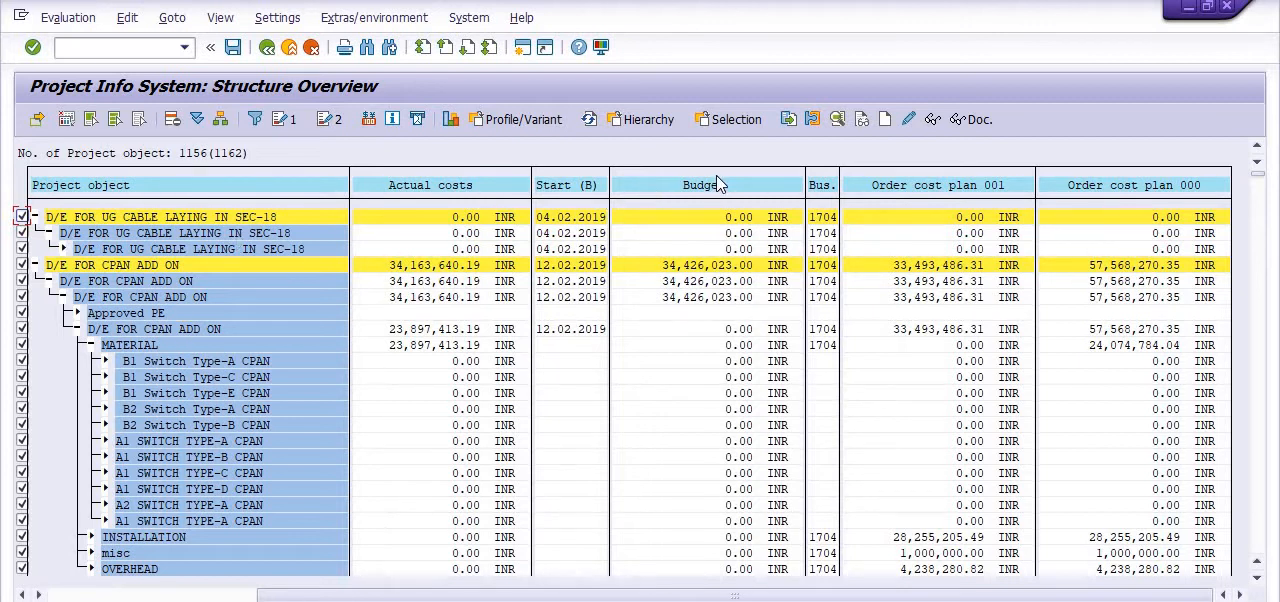
mouse_move(876, 196)
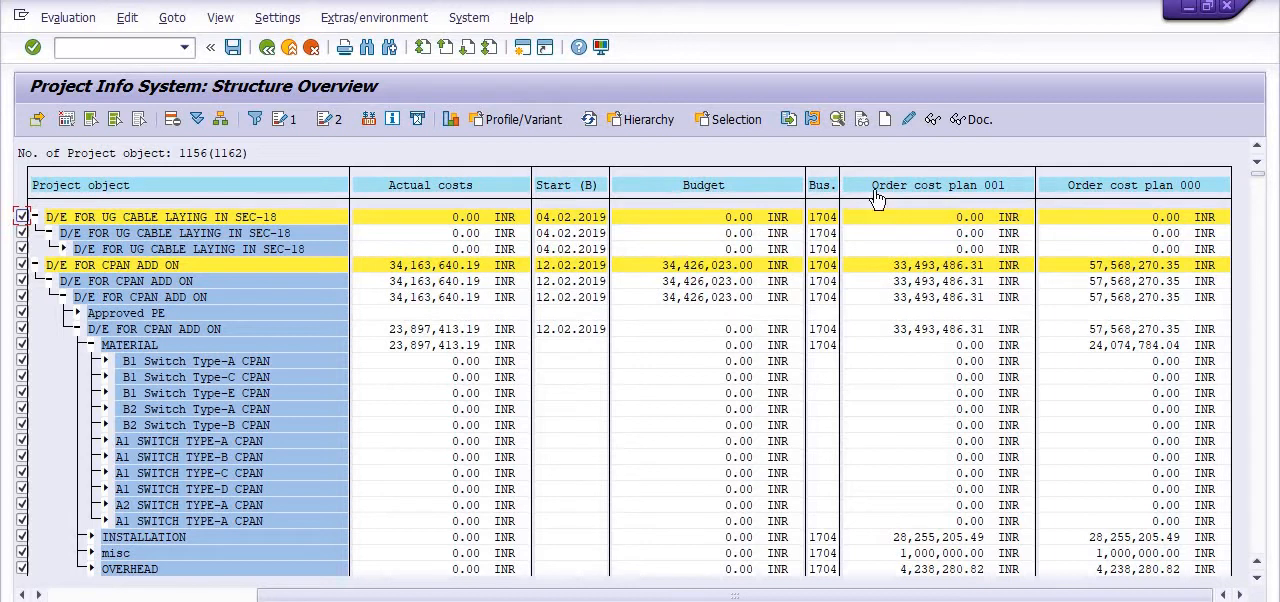
mouse_move(1138, 265)
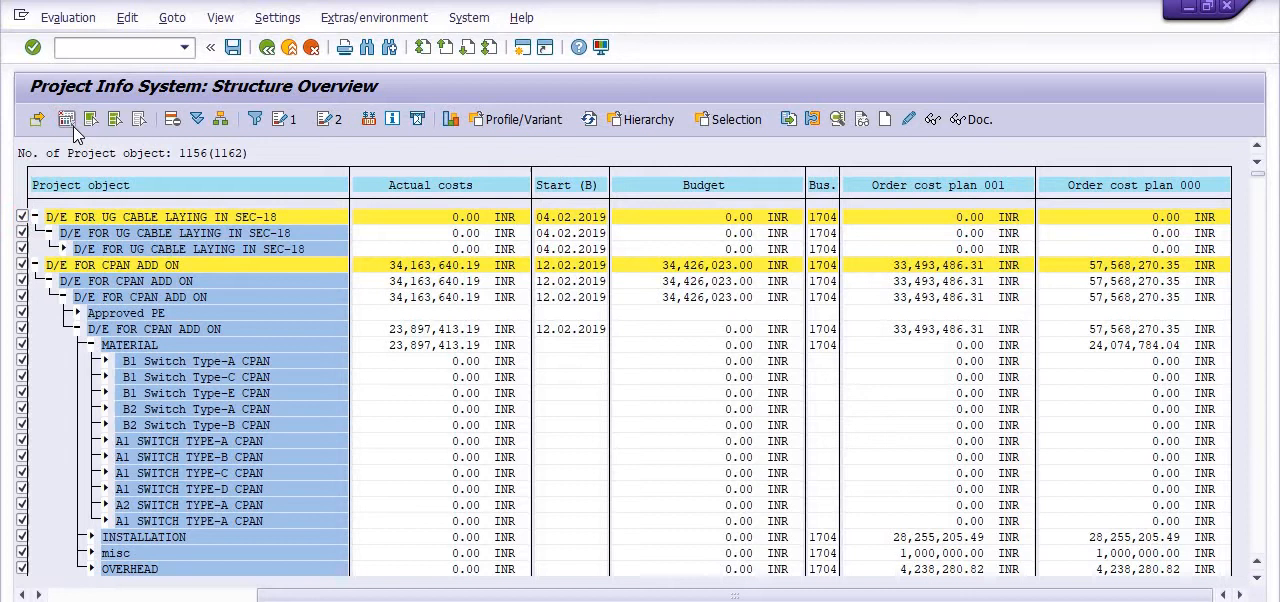
Search the available fields for STATU and add Status as a report column
click(66, 119)
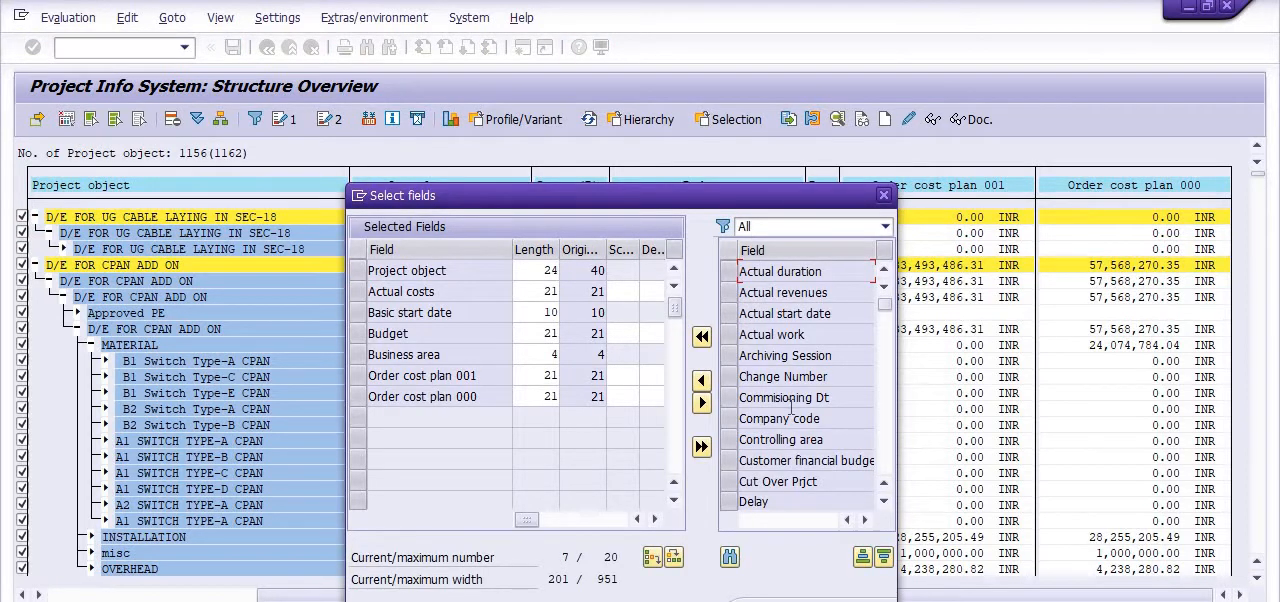
scroll(down, 3)
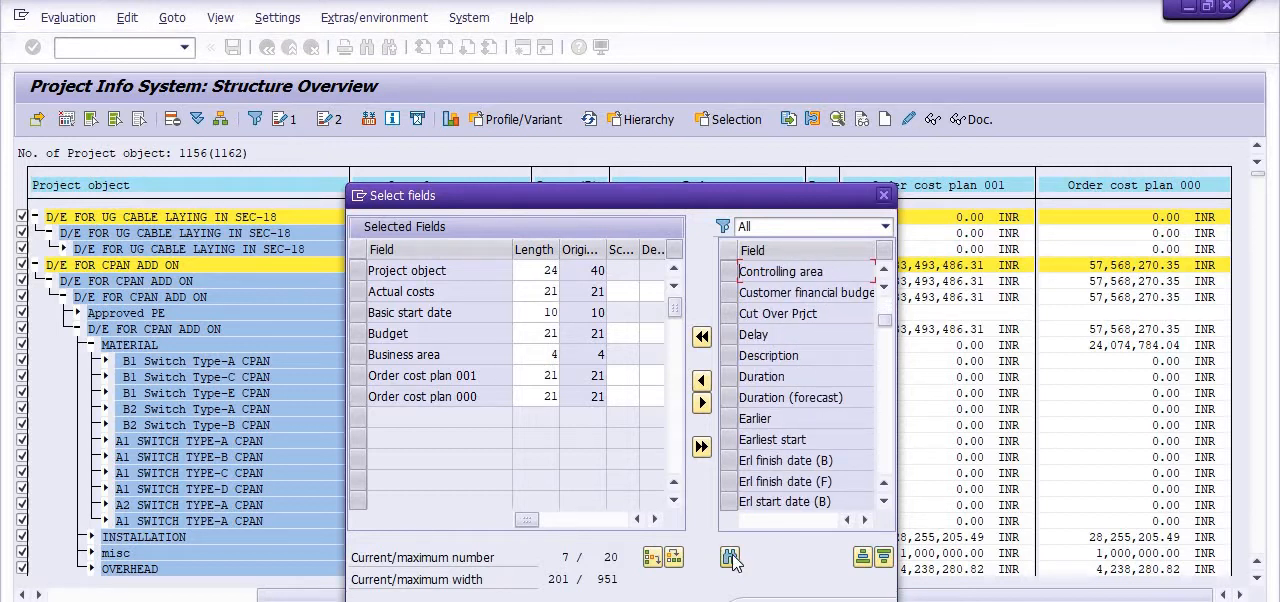
click(730, 557)
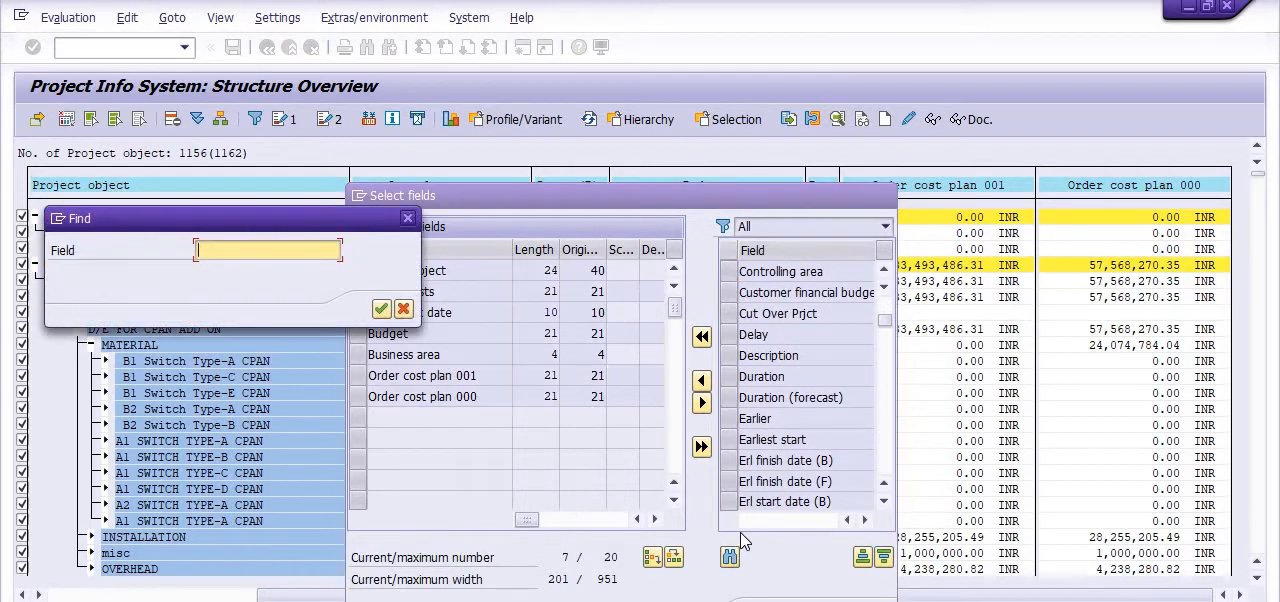
text(STATU)
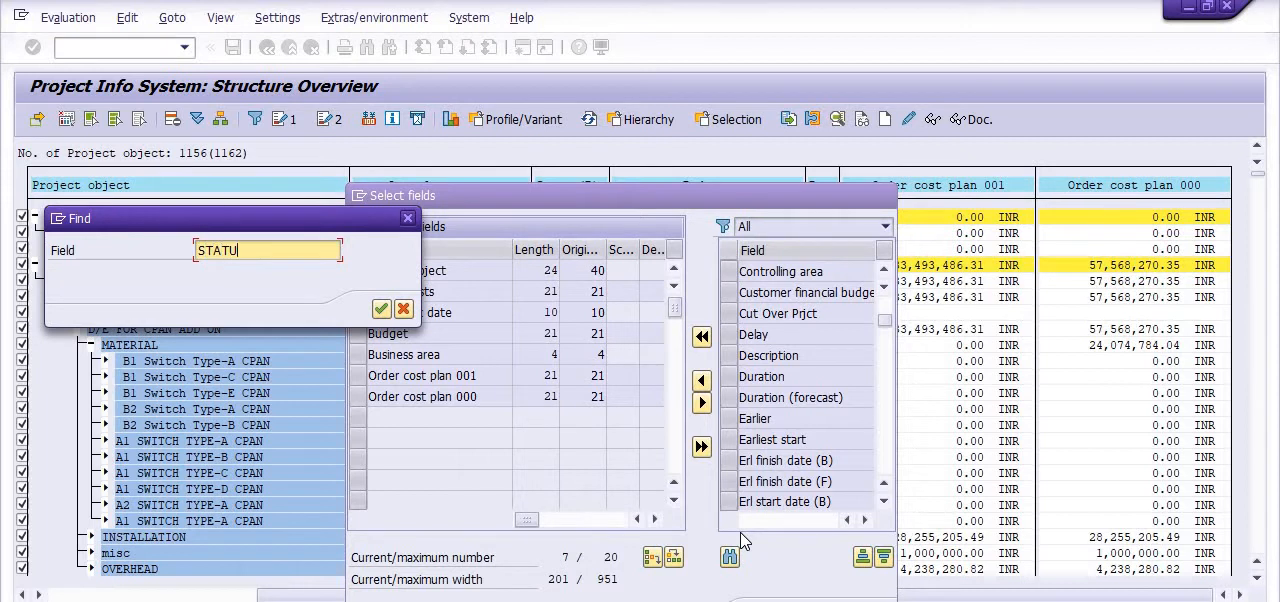
click(380, 309)
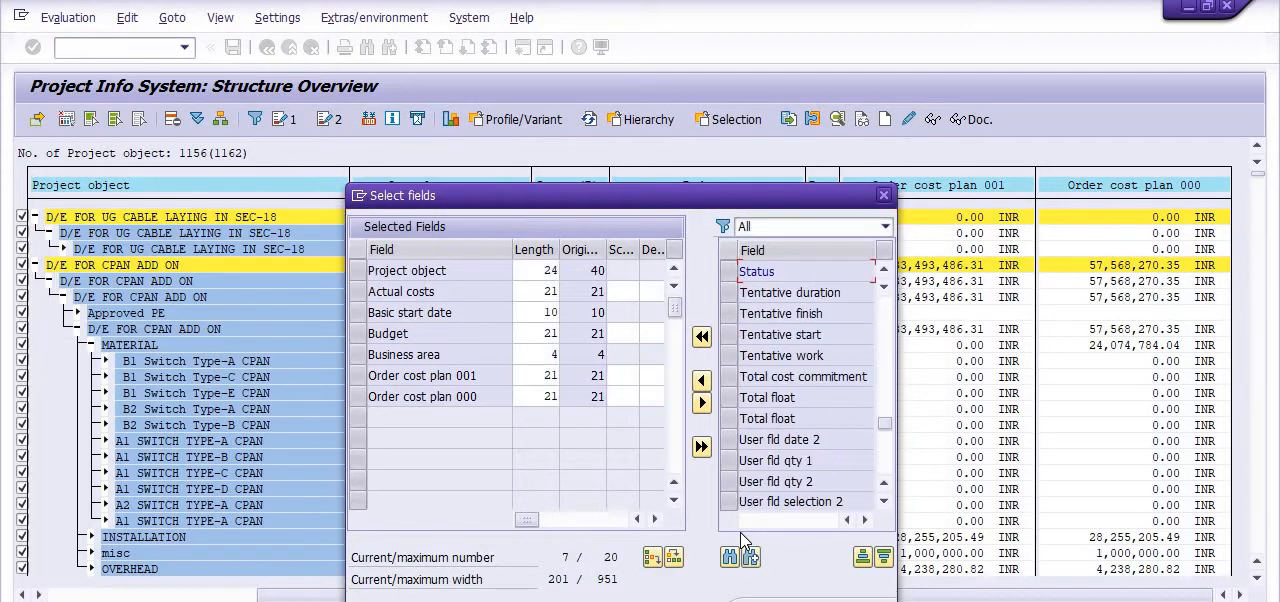
click(790, 271)
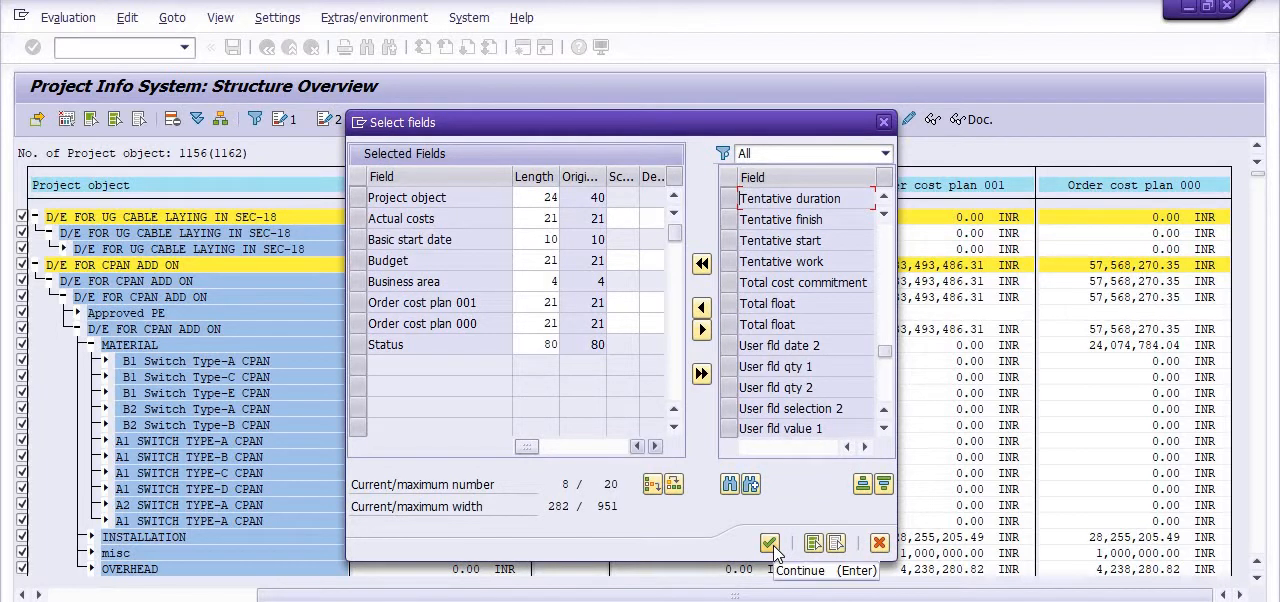
click(770, 542)
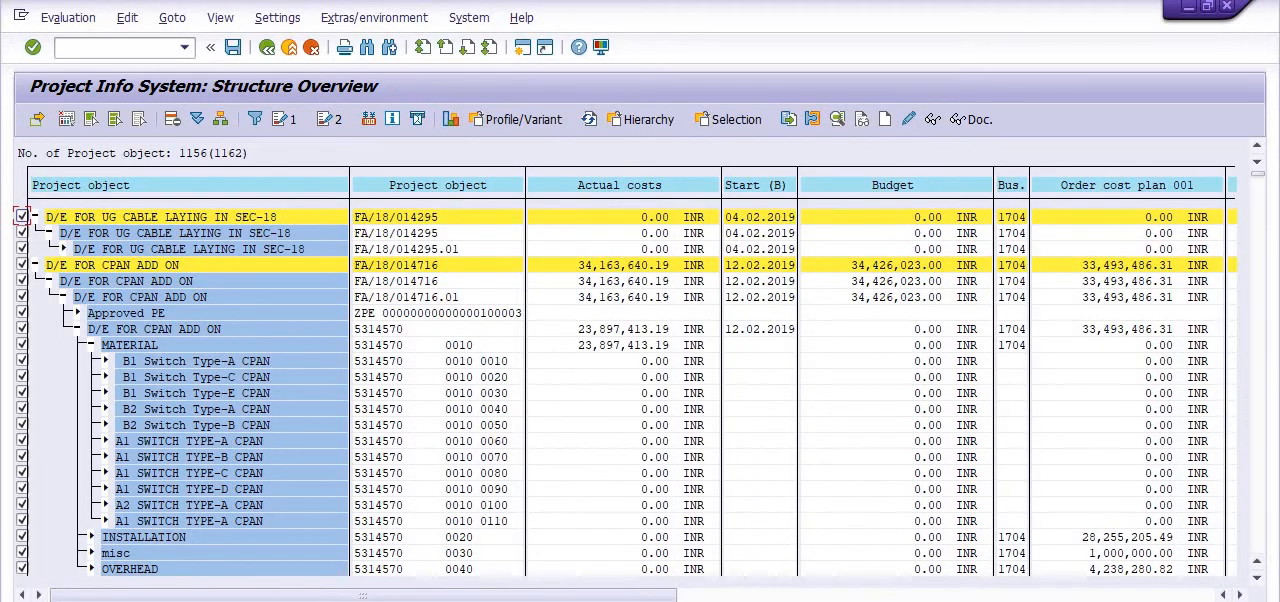
scroll(right, 3)
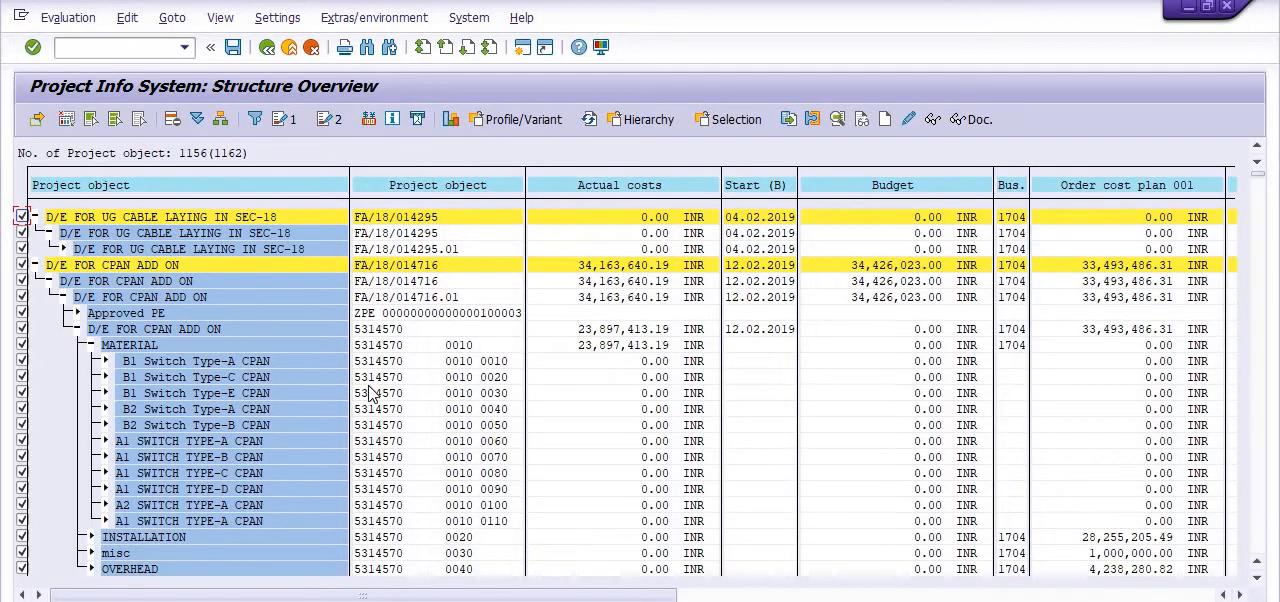
mouse_move(230, 332)
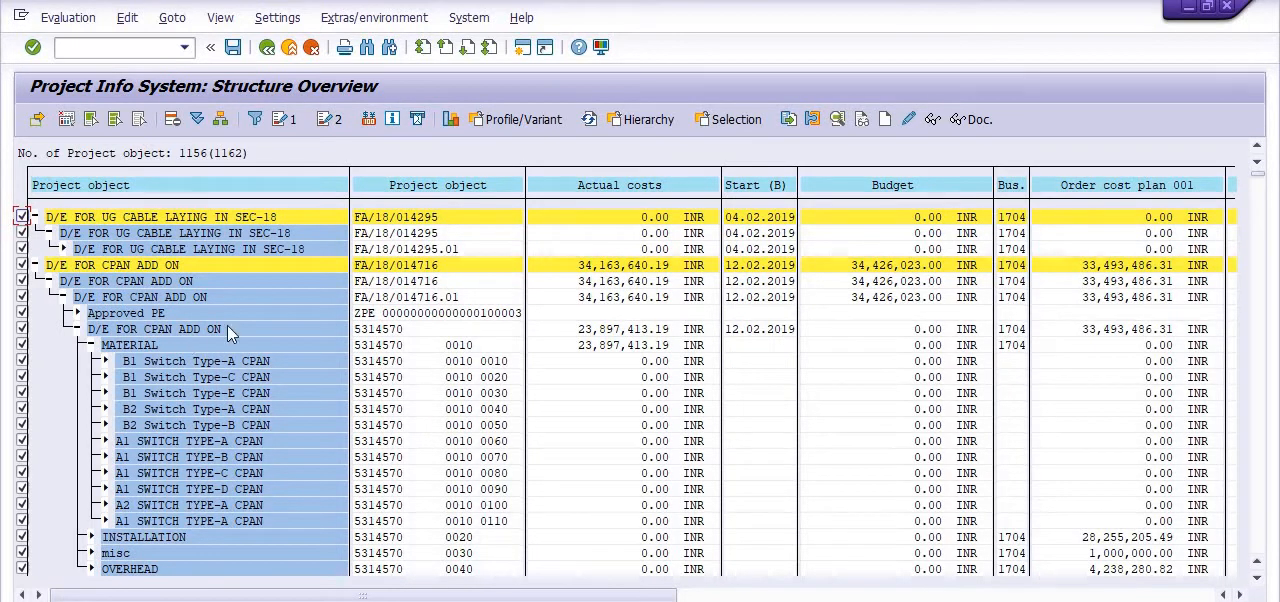
mouse_move(467, 253)
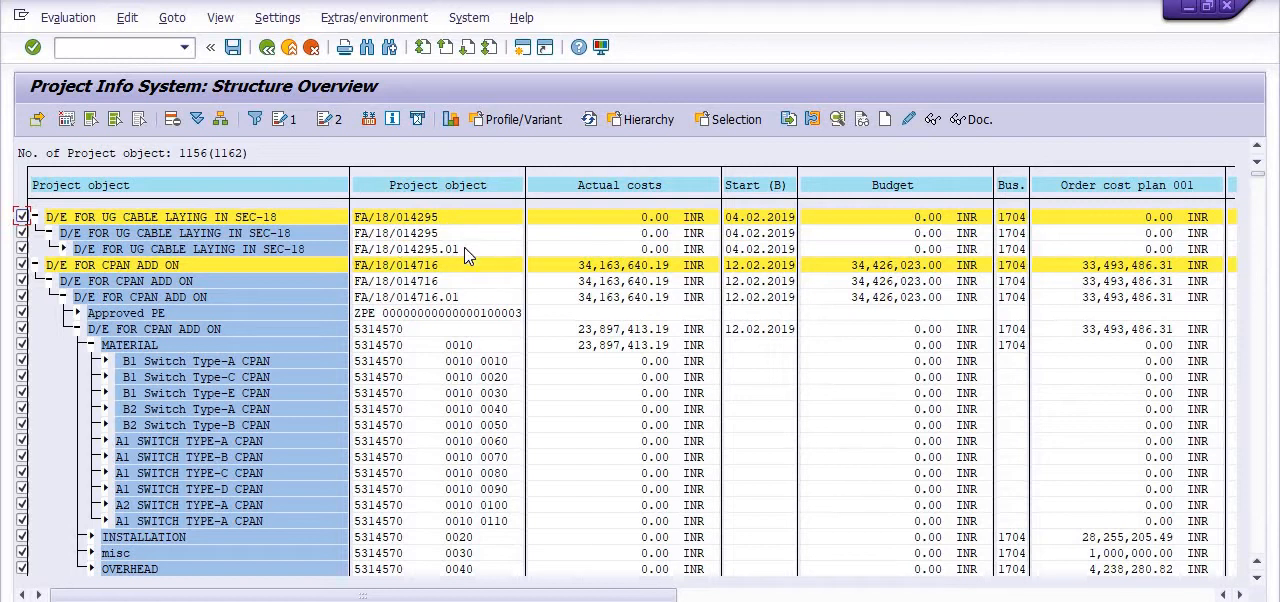
mouse_move(505, 260)
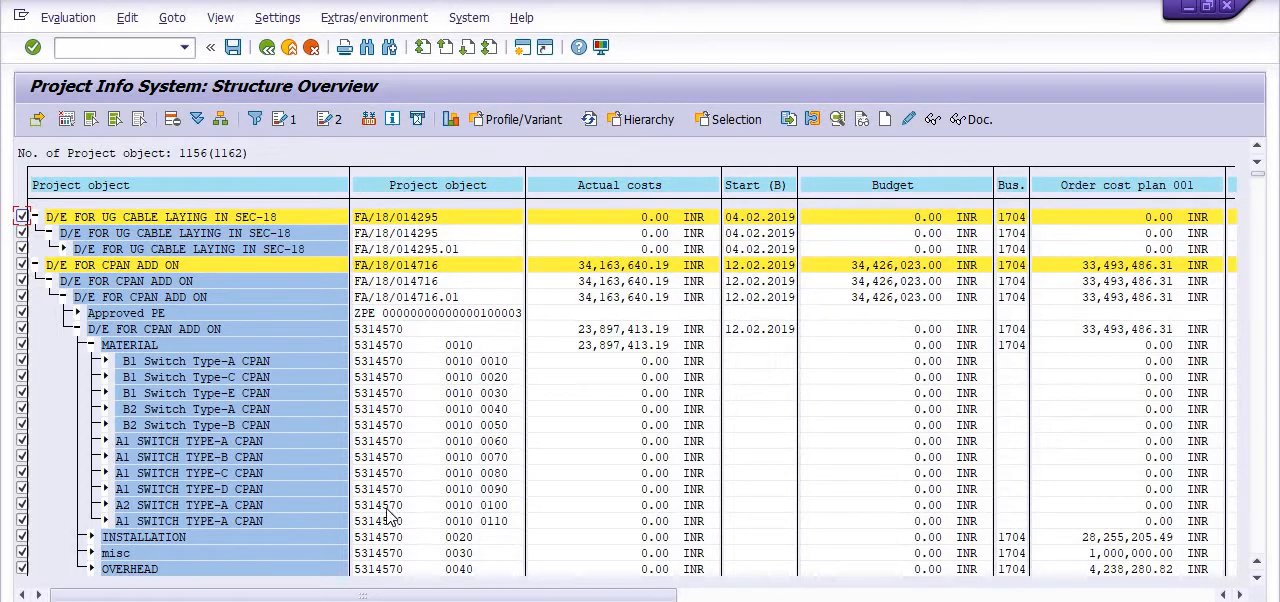
mouse_move(90, 160)
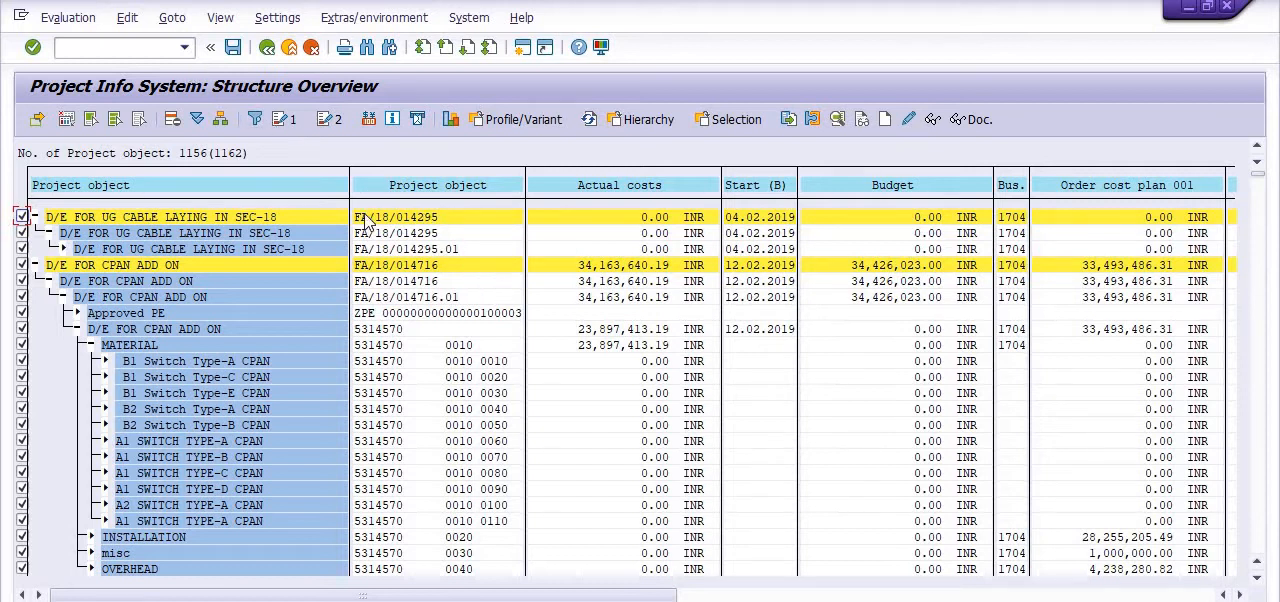
Filter the overview to WBS elements at hierarchy levels 2 to 99, leaving 140 objects
click(220, 17)
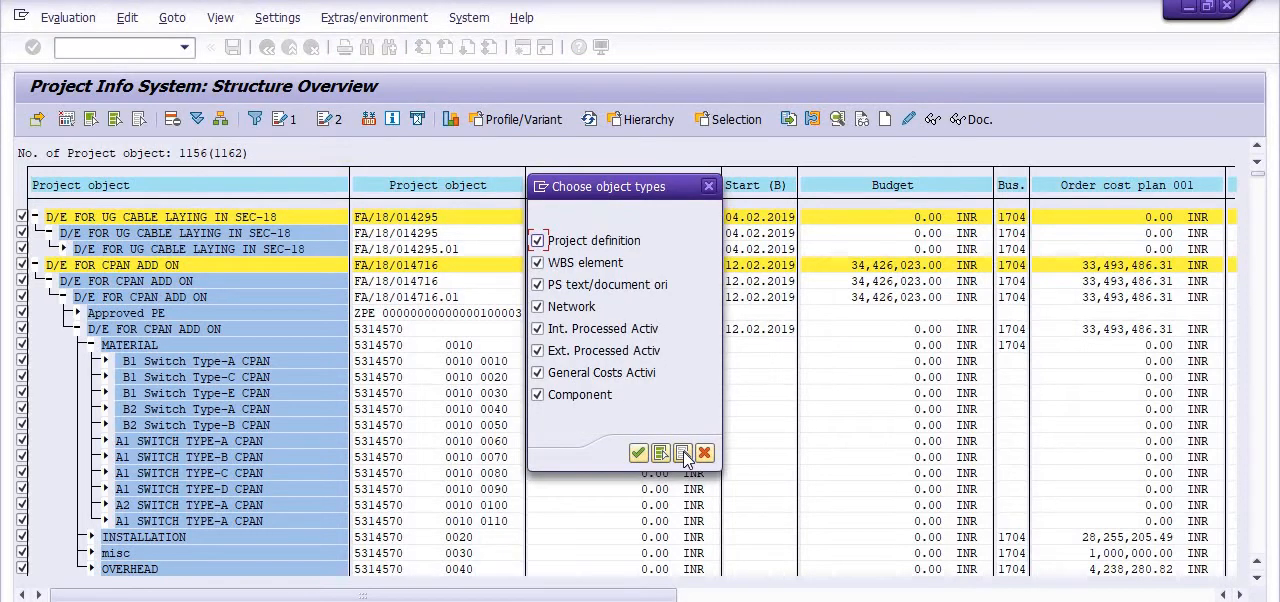
mouse_move(682, 453)
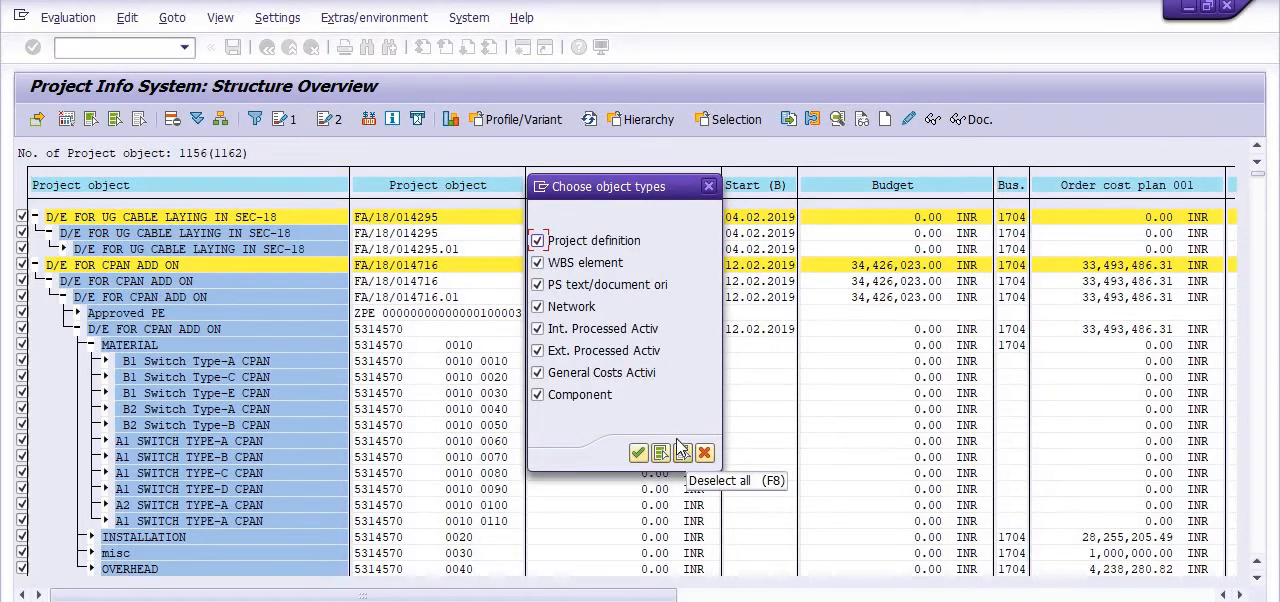
click(660, 453)
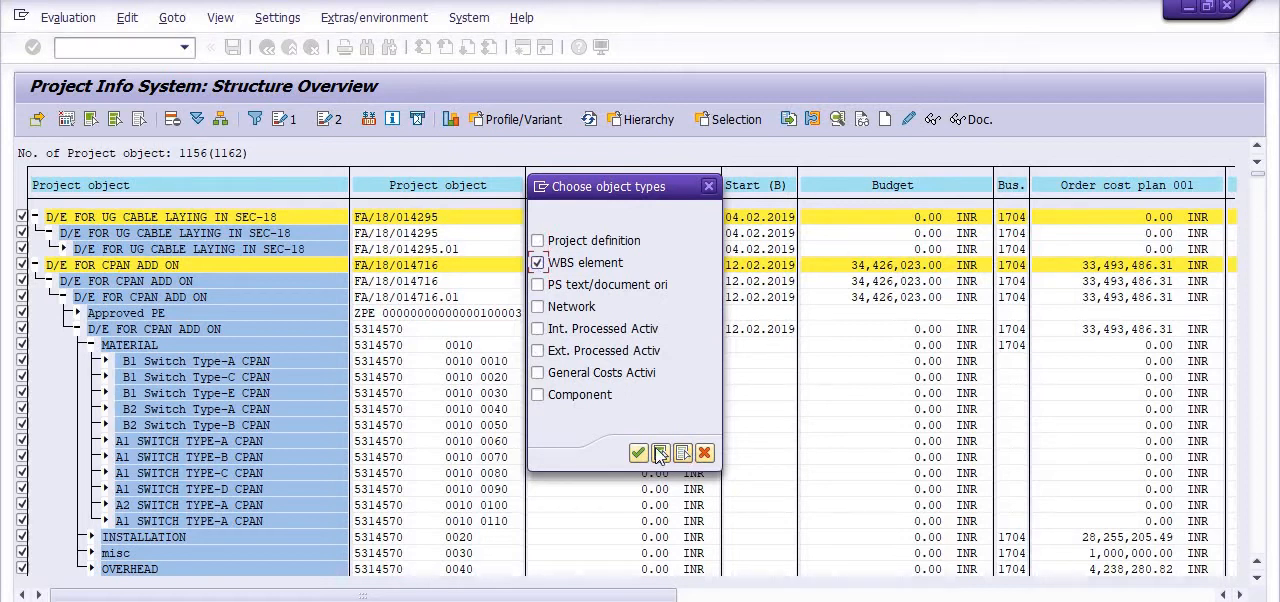
click(638, 453)
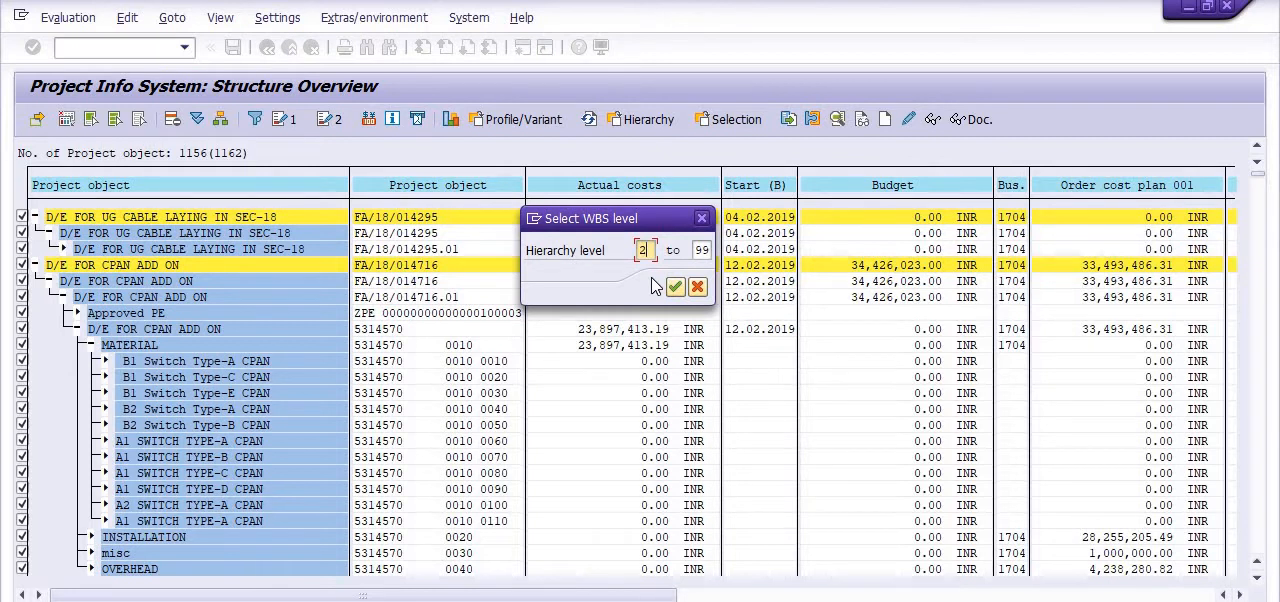
mouse_move(487, 318)
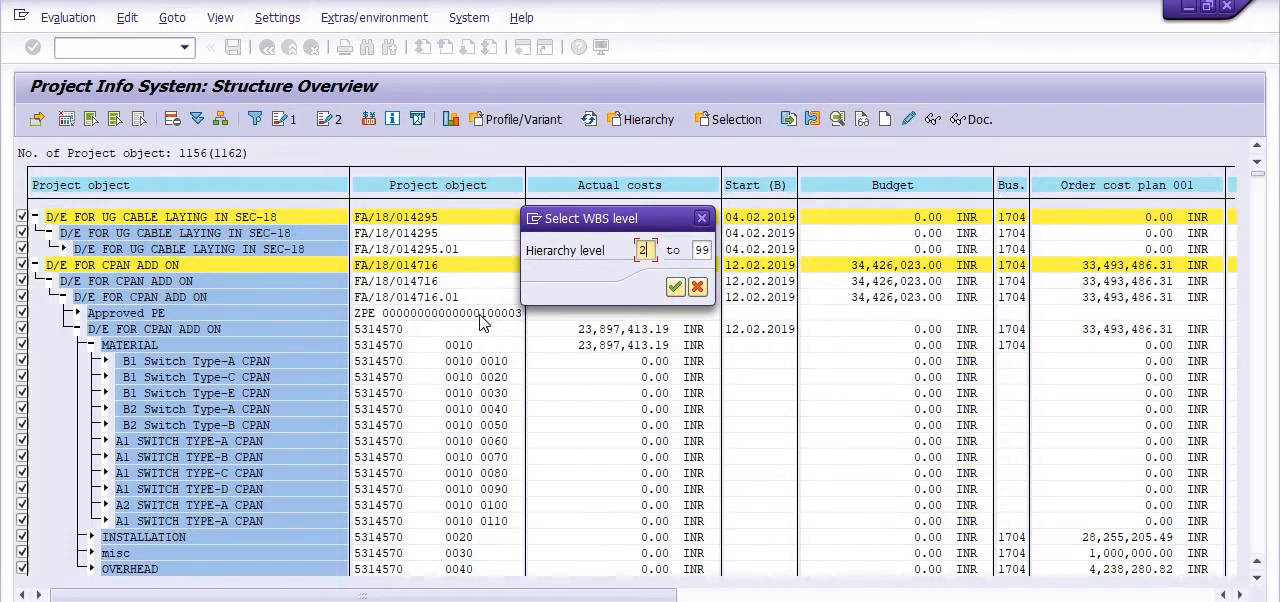
mouse_move(475, 323)
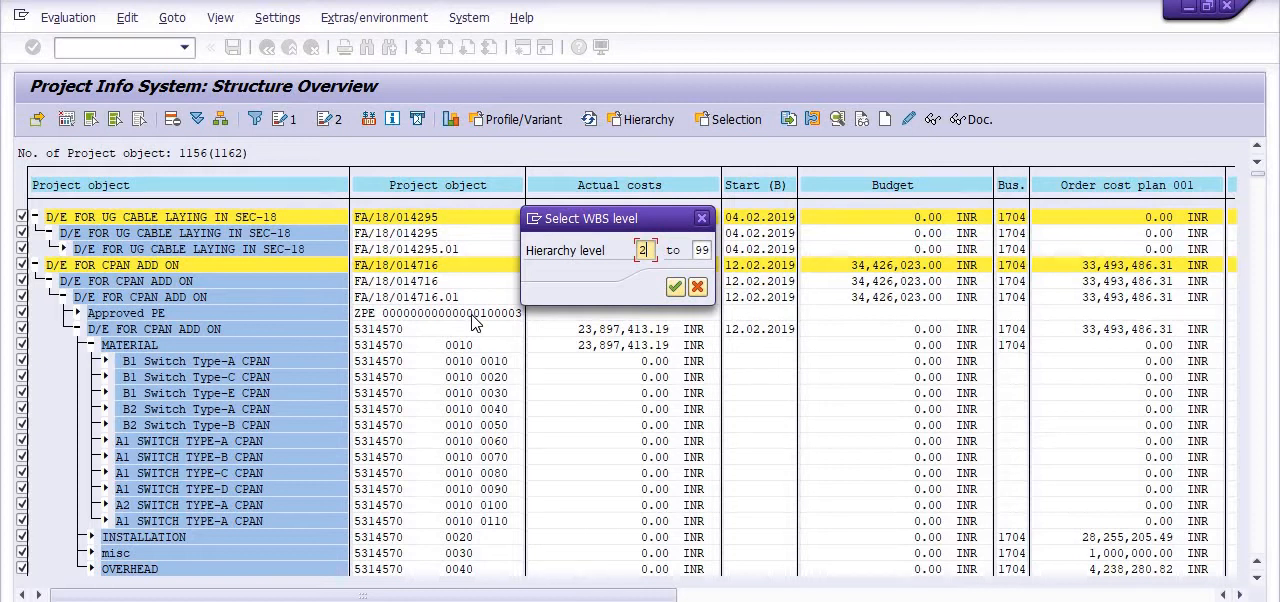
mouse_move(675, 288)
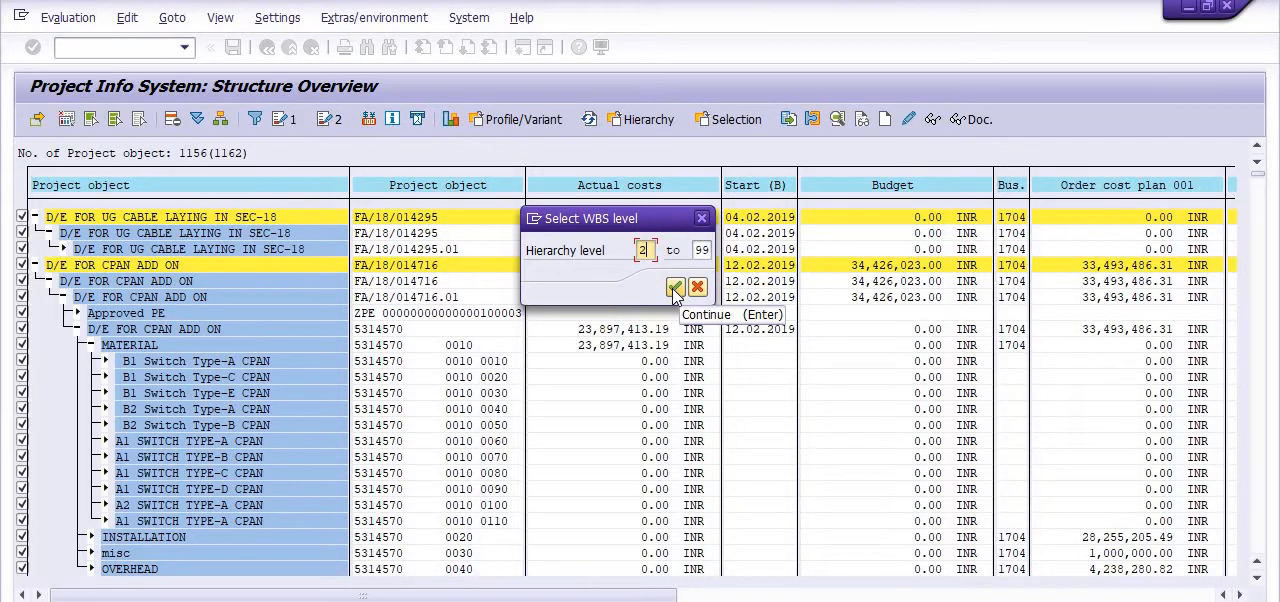
click(675, 288)
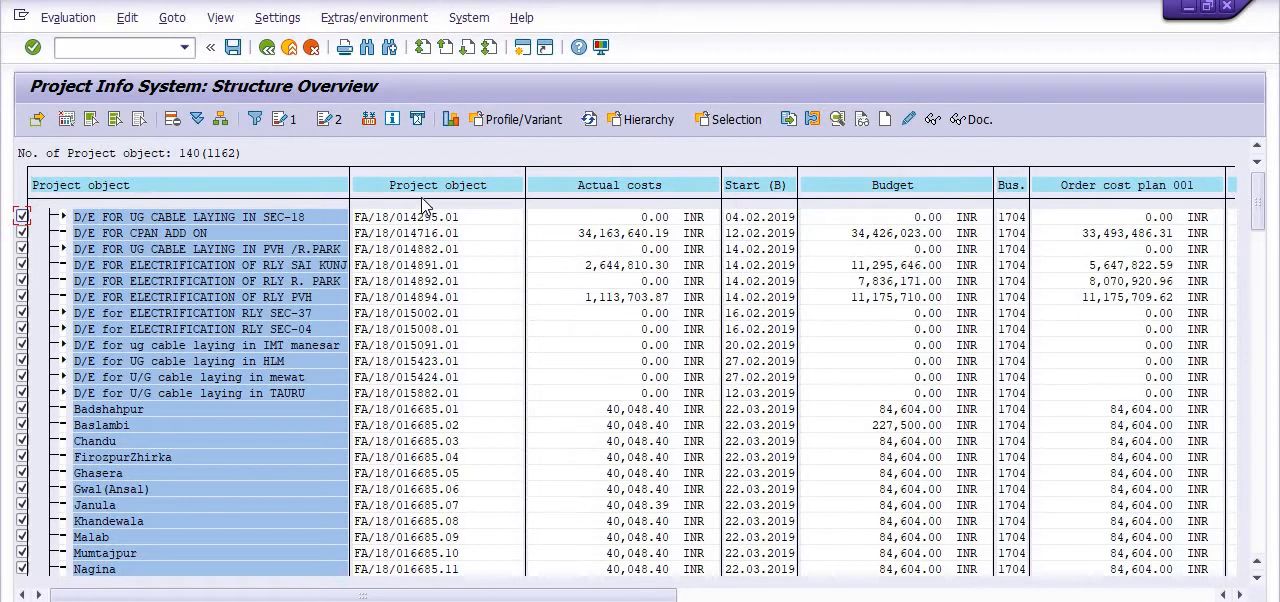
mouse_move(428, 235)
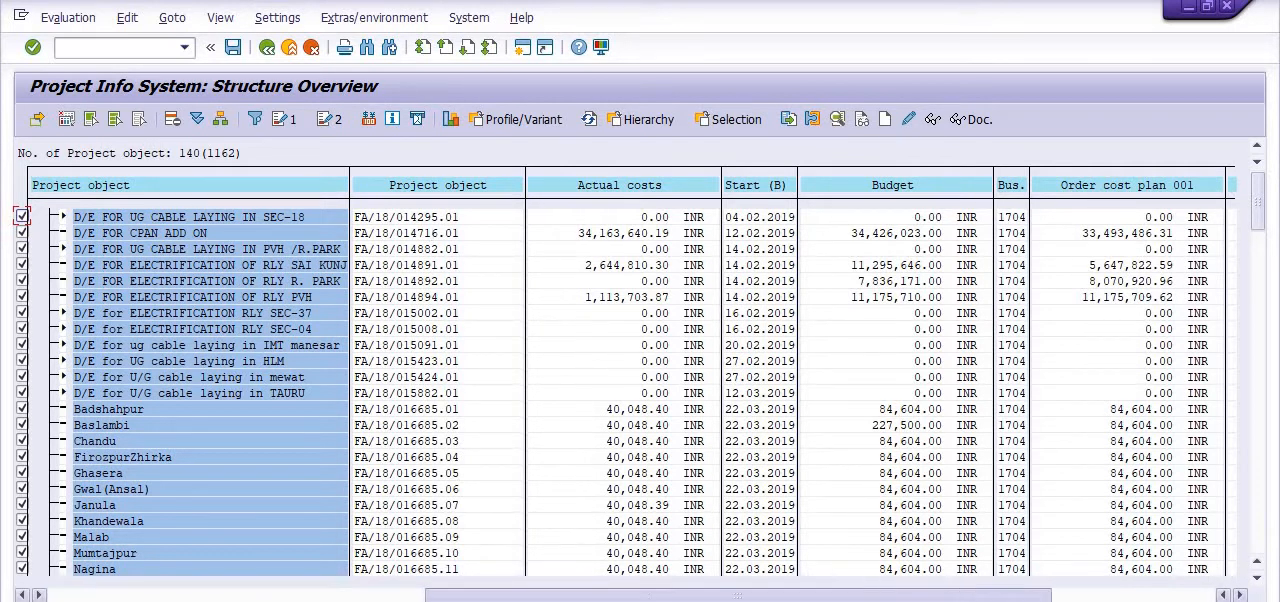
scroll(right, 3)
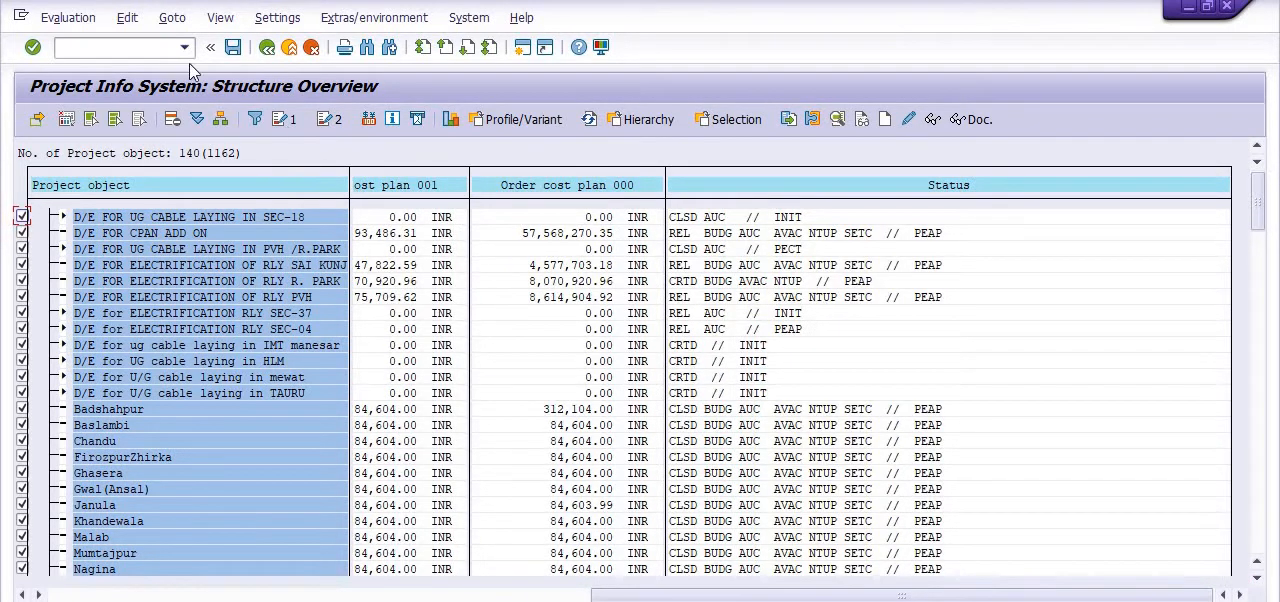
click(67, 17)
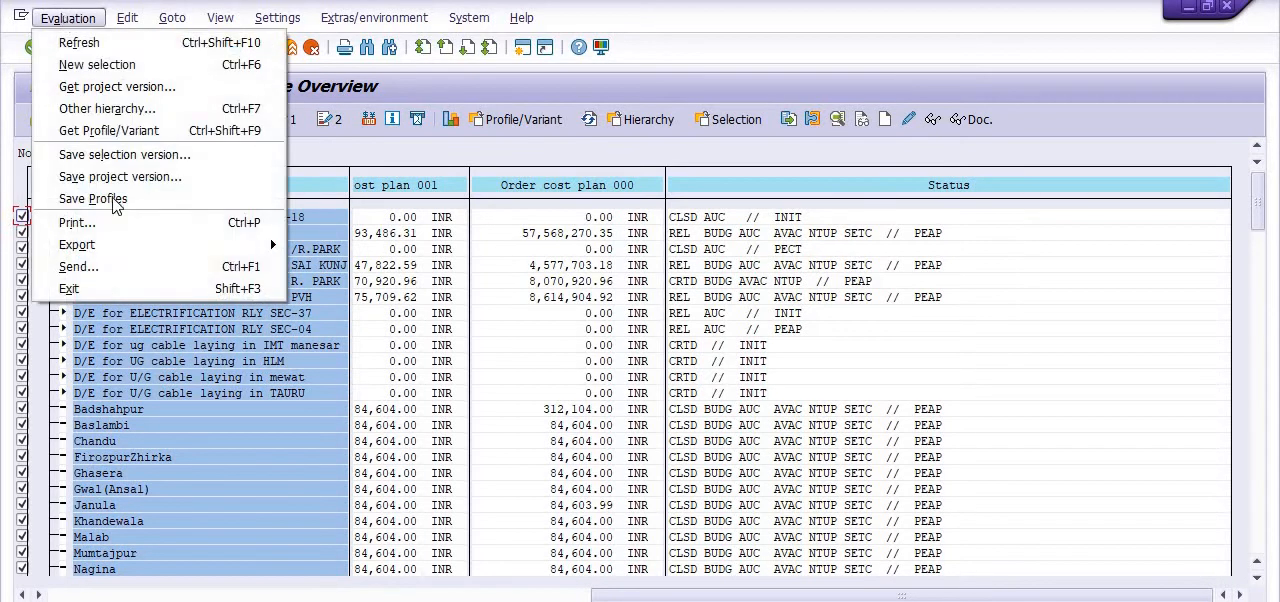
Export the 140-line overview list to Microsoft Excel as a table
click(77, 245)
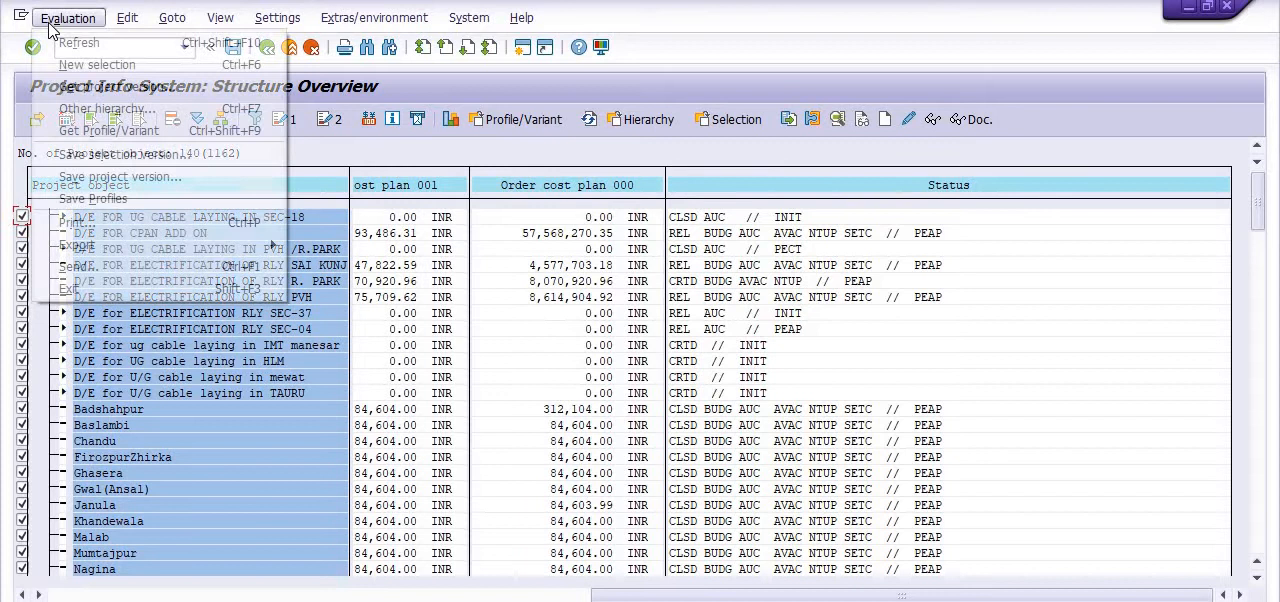
click(77, 244)
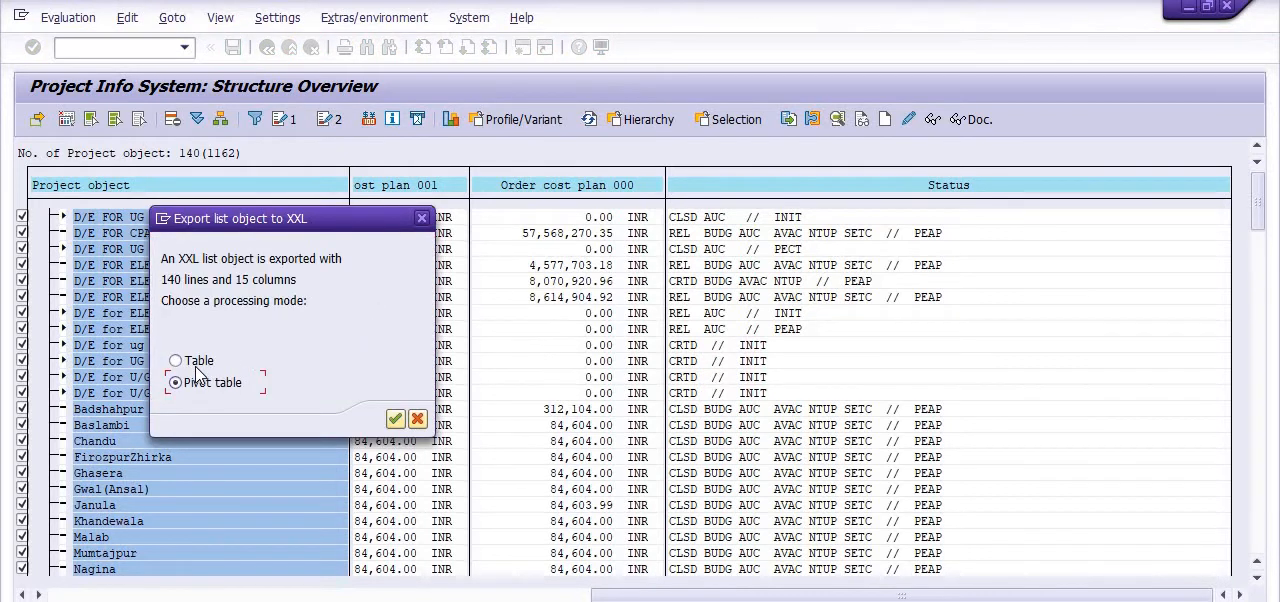
click(176, 361)
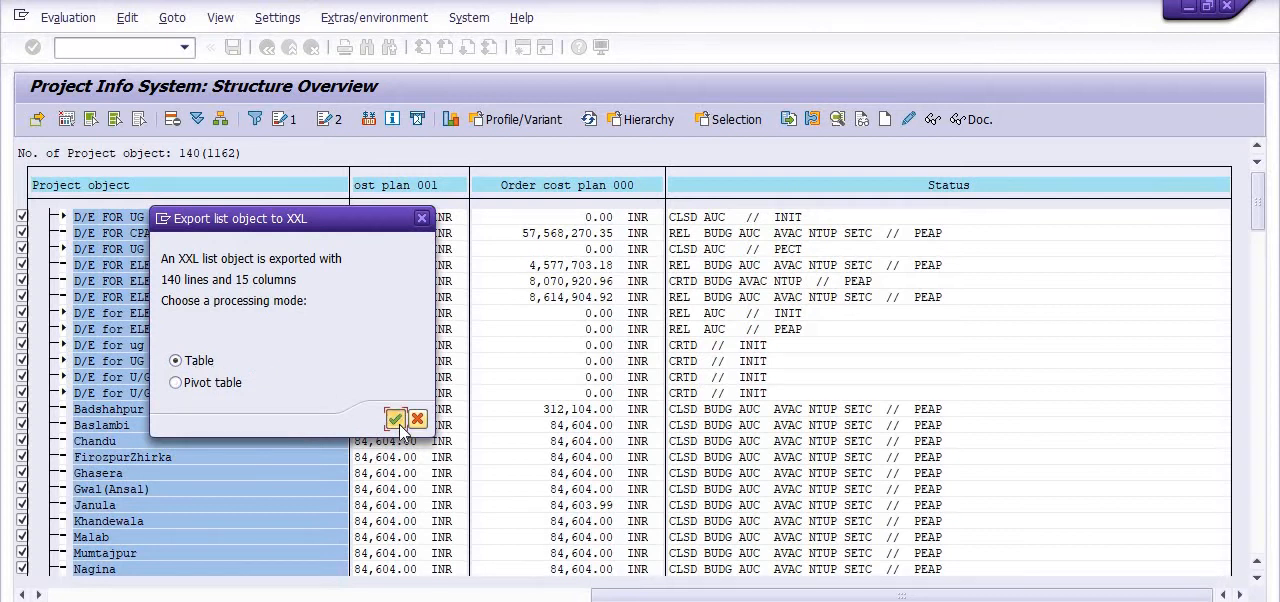
click(396, 418)
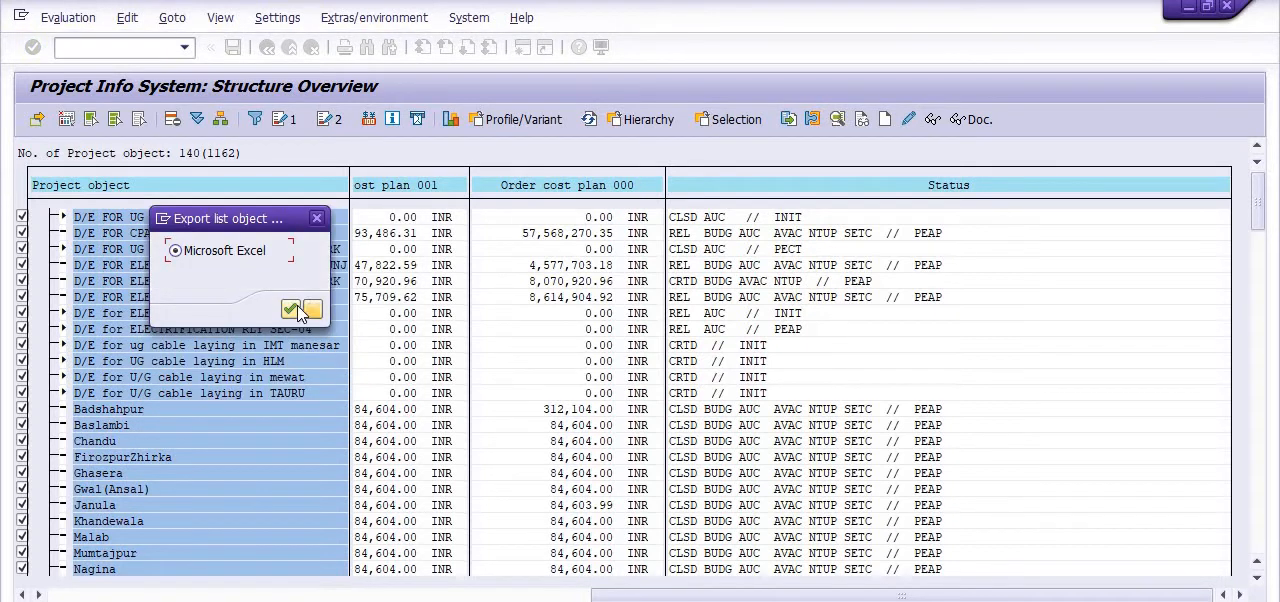
click(291, 308)
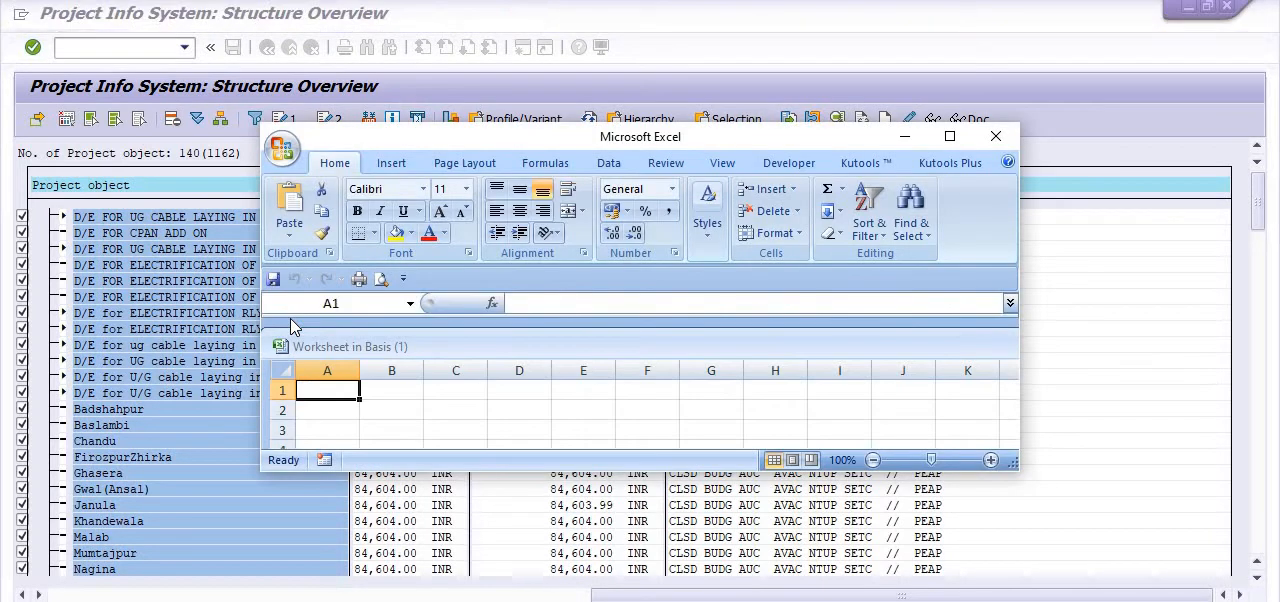
mouse_move(1047, 219)
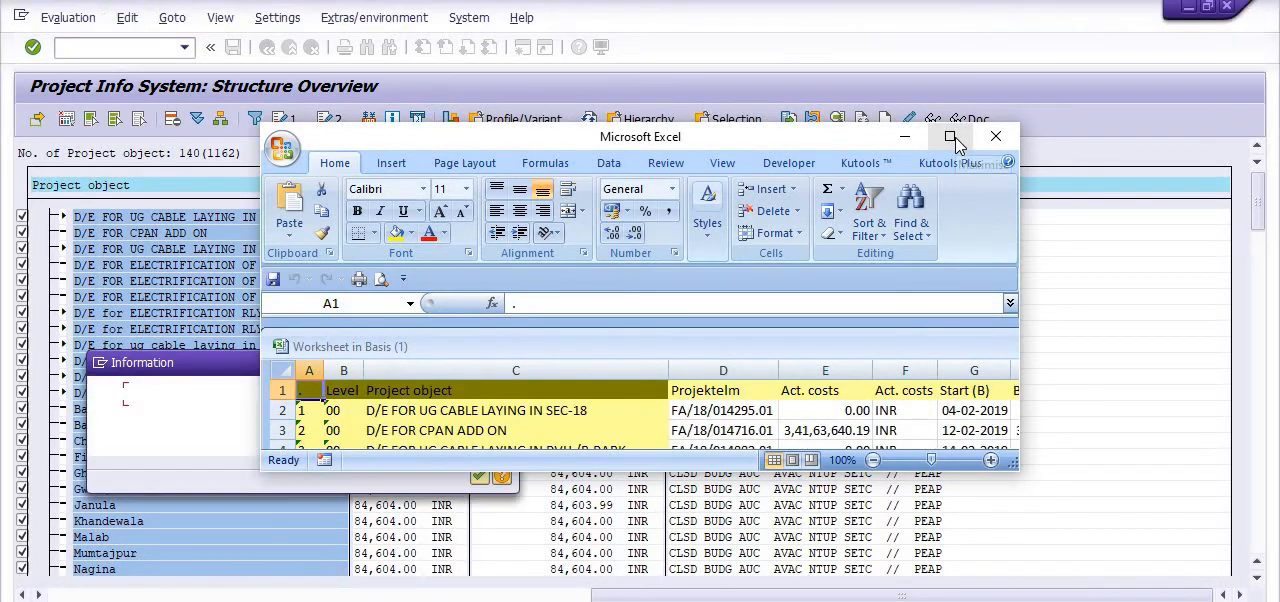
Maximize the Excel window holding the exported project data
click(952, 135)
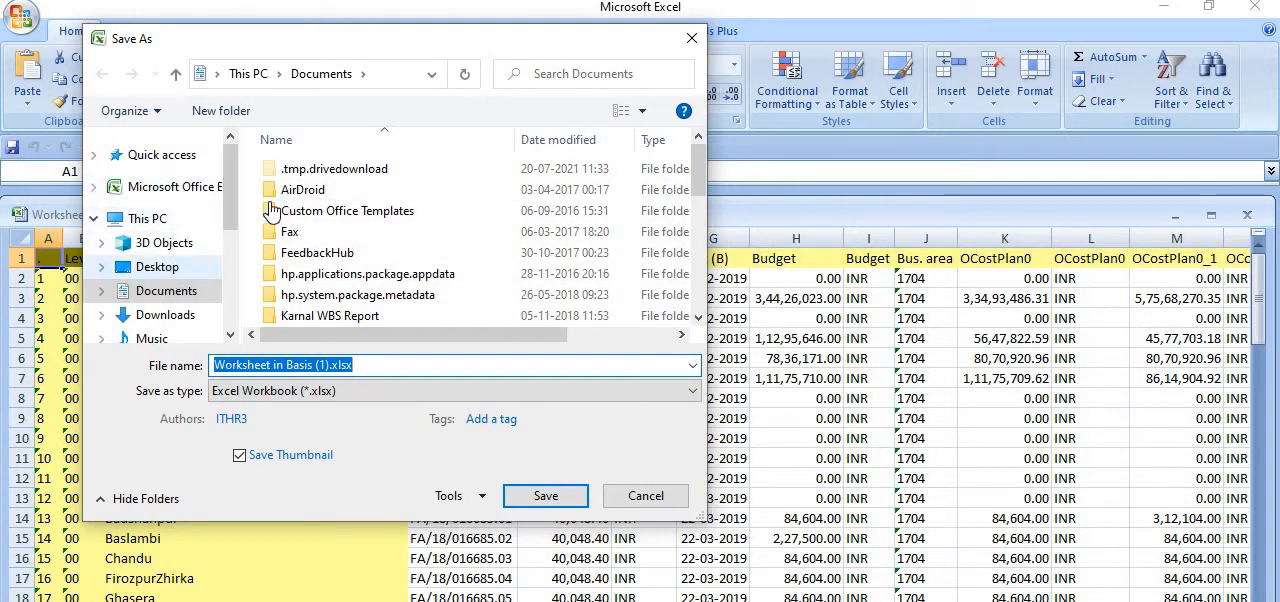
Save the export as a 1704-named workbook in the Desktop's AAA SAP folder
click(157, 266)
text(1)
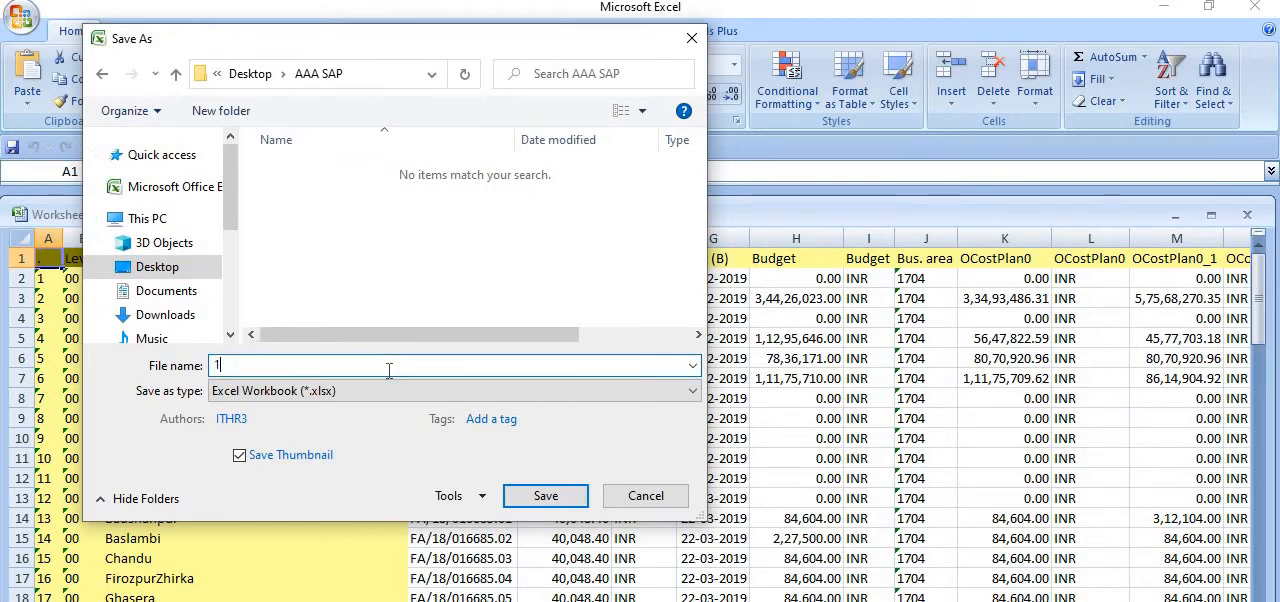
text(704 TES)
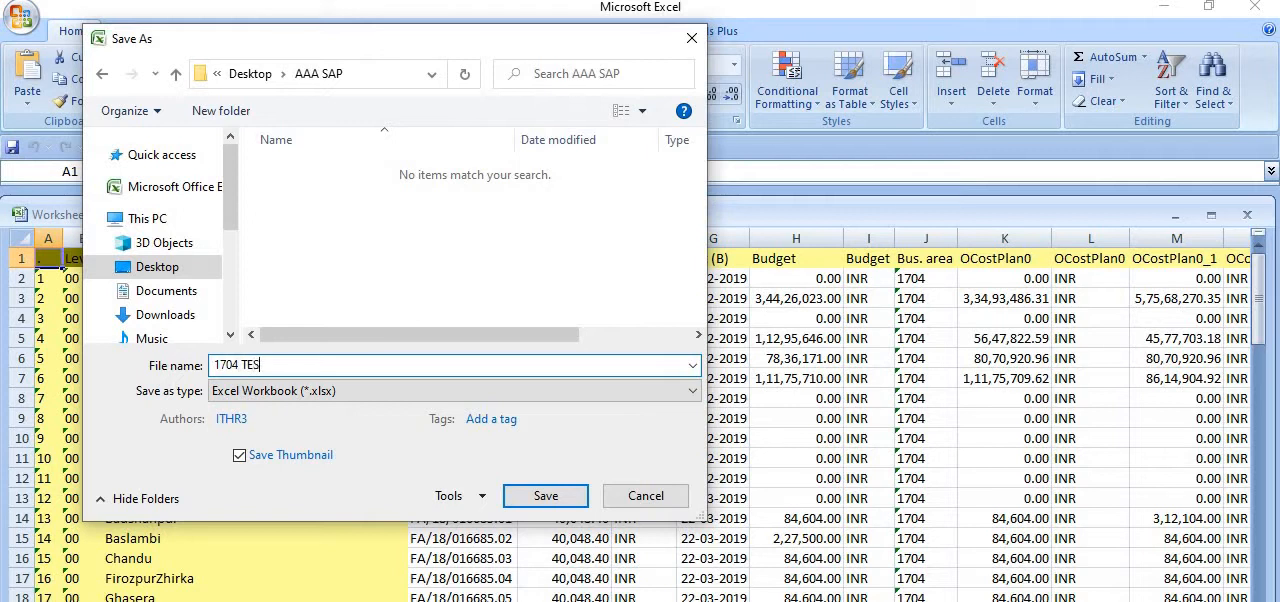
click(545, 496)
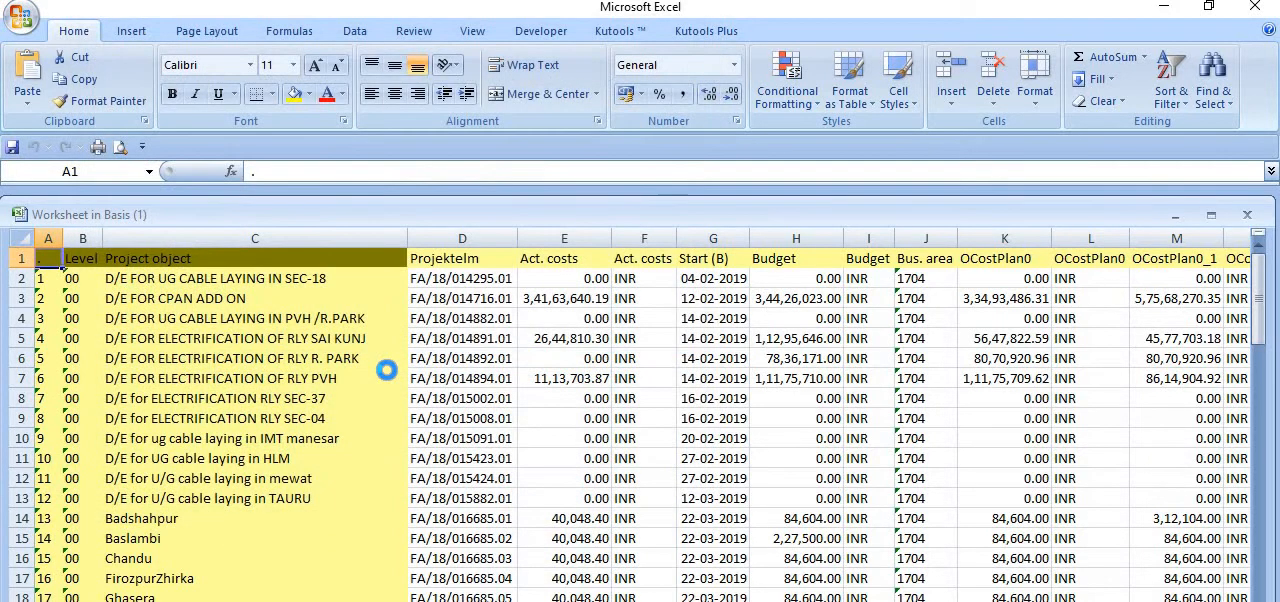
drag(387, 239, 337, 239)
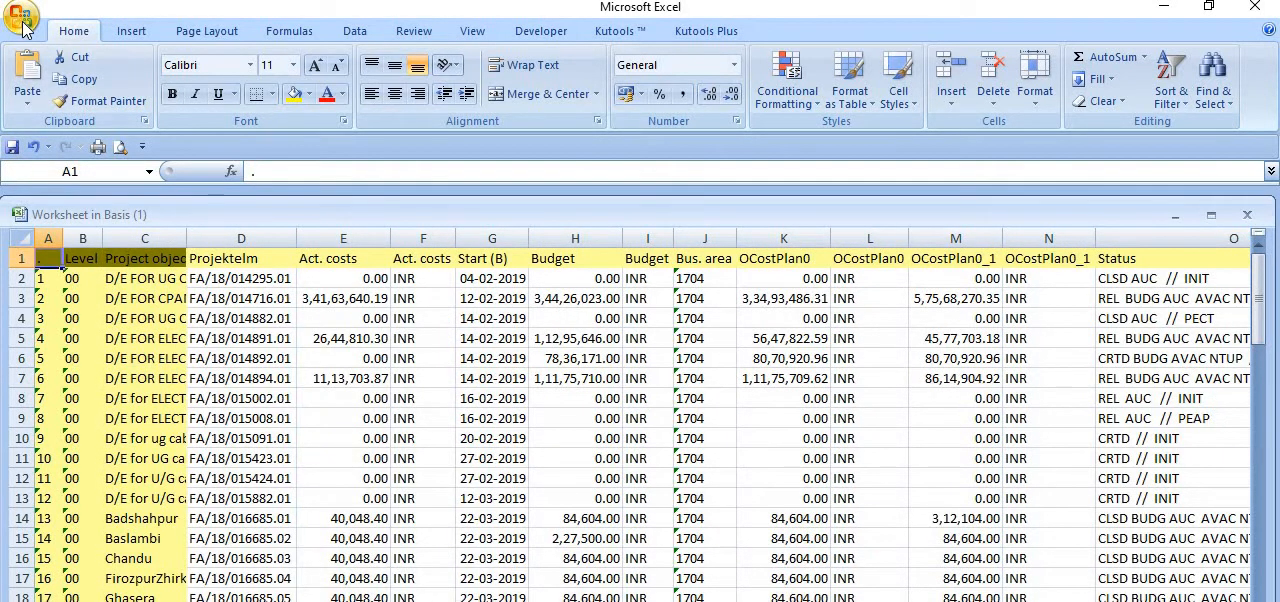
click(22, 18)
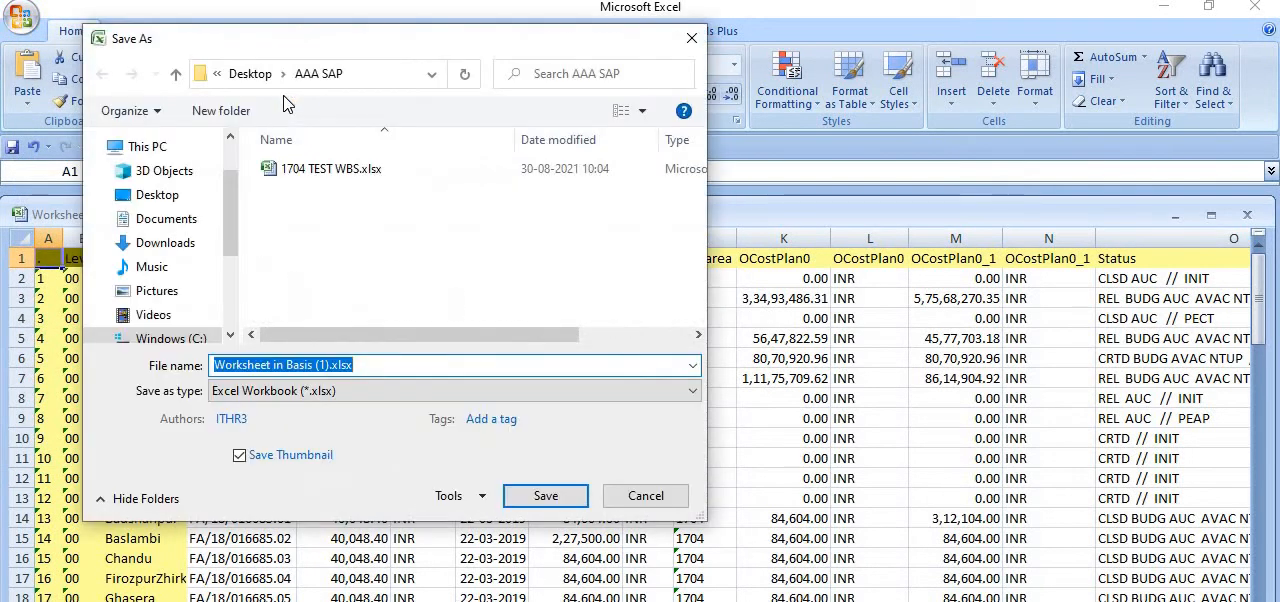
mouse_move(645, 496)
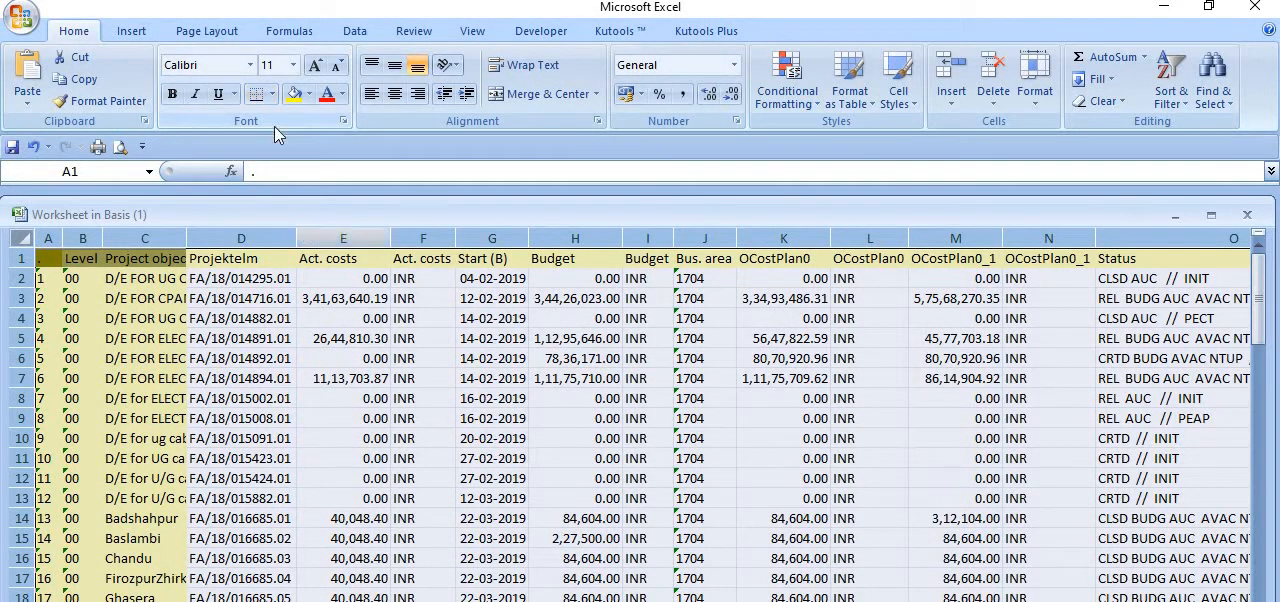
click(275, 93)
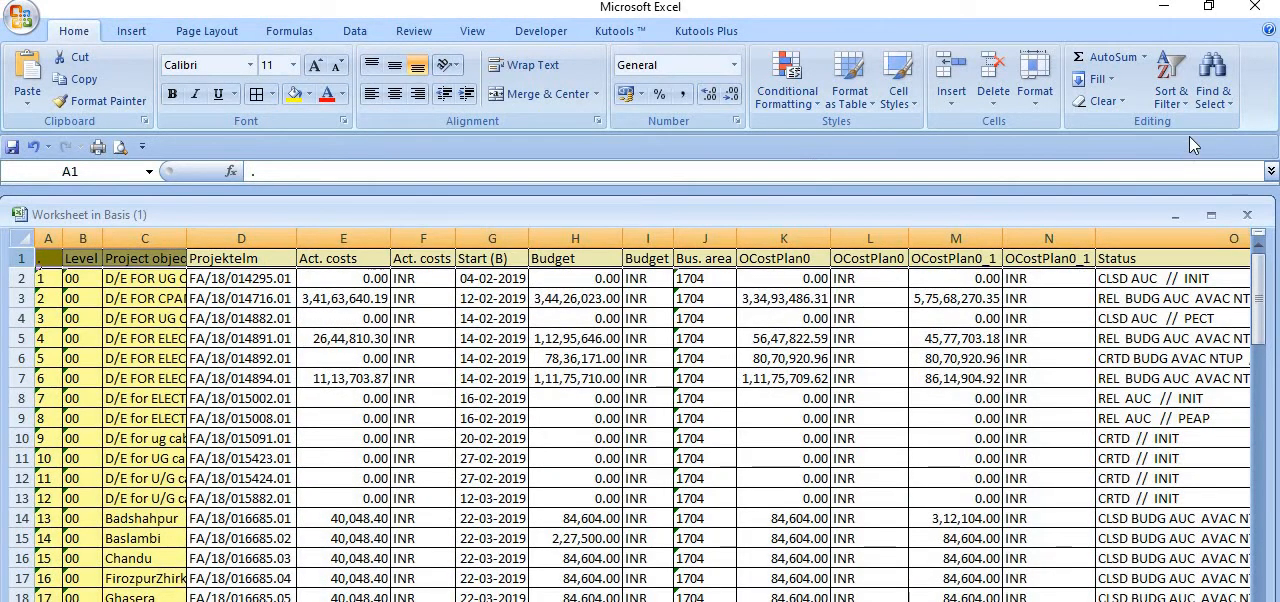
Add filter dropdowns to the header row and maximize the worksheet window
click(1170, 80)
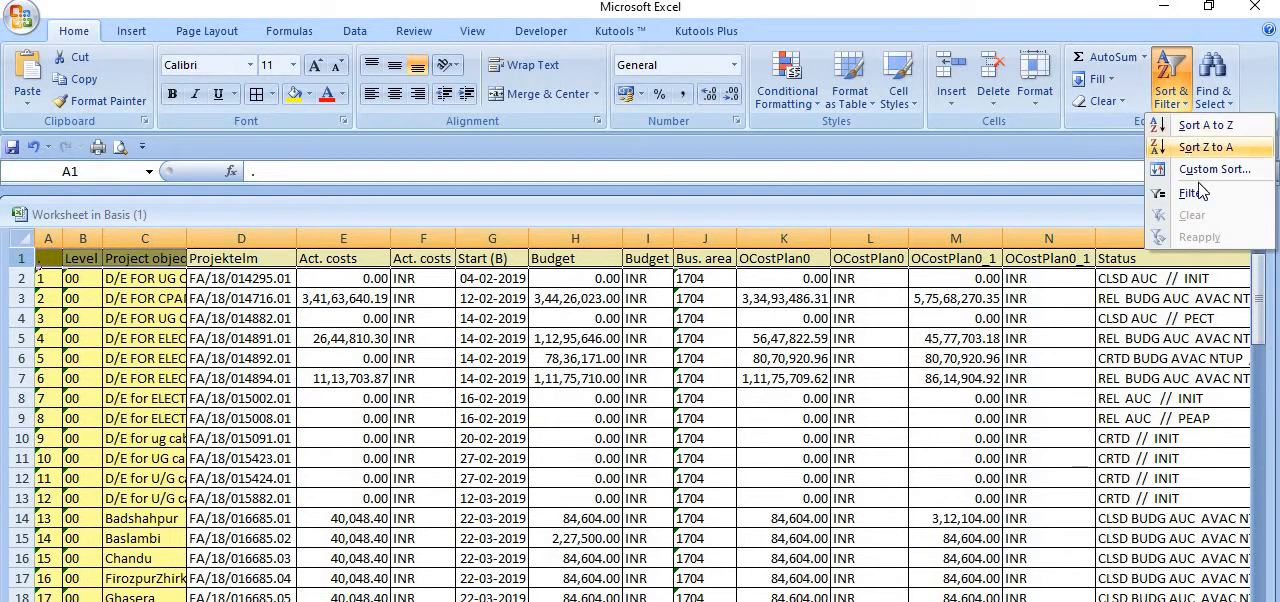
click(1192, 192)
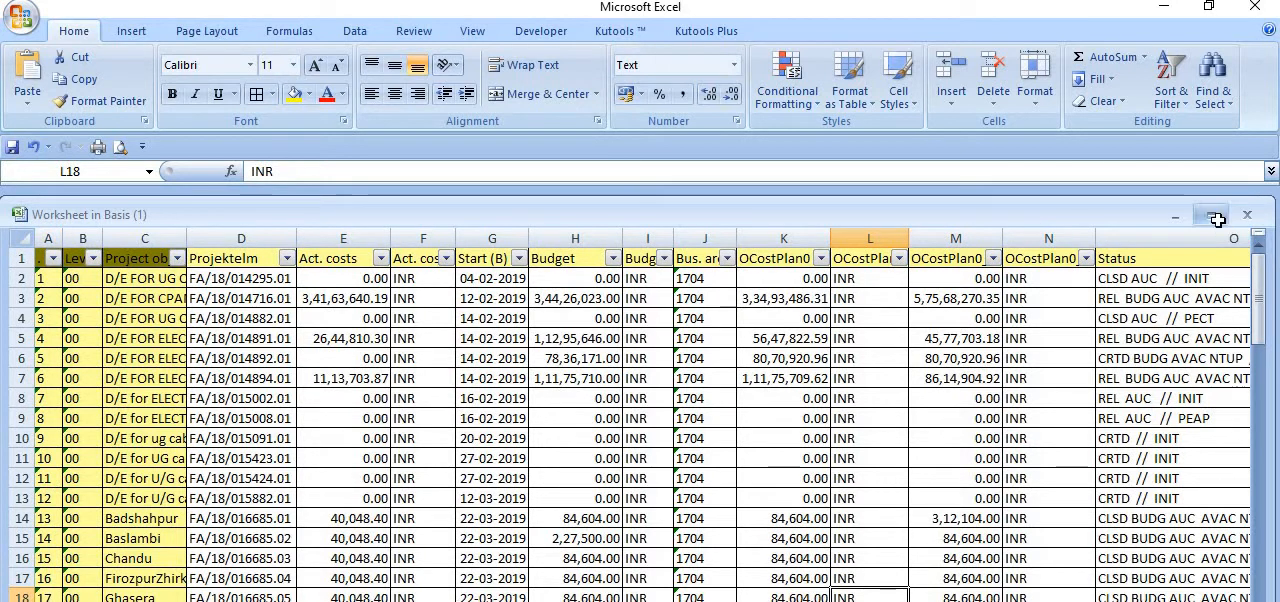
click(1215, 214)
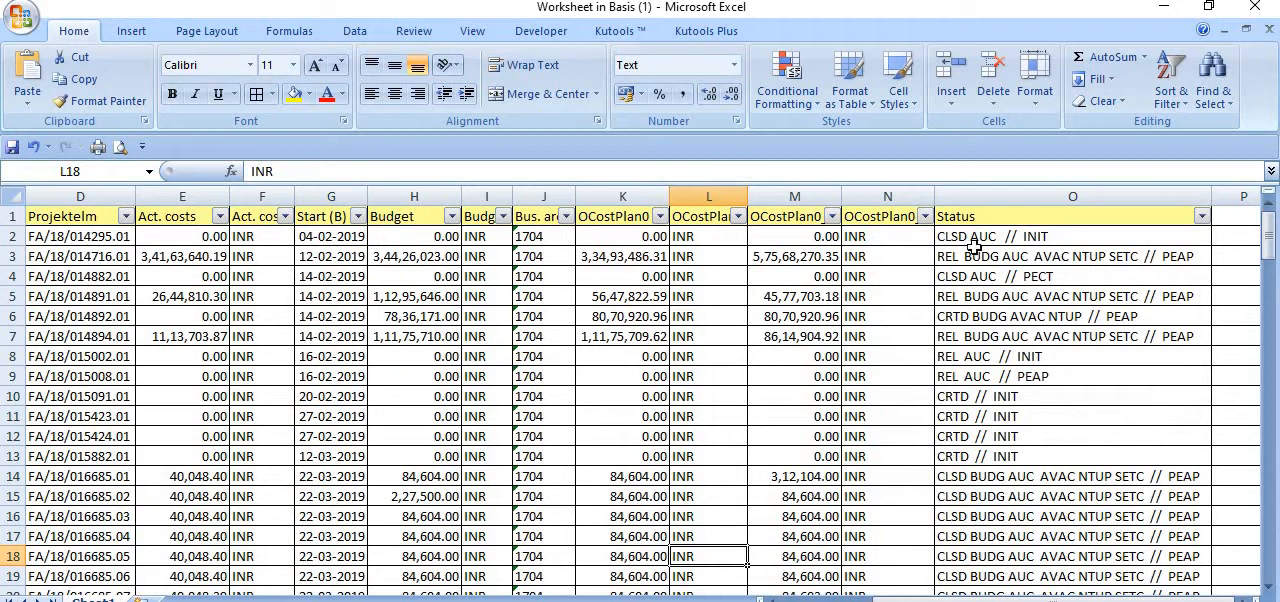
mouse_move(1067, 275)
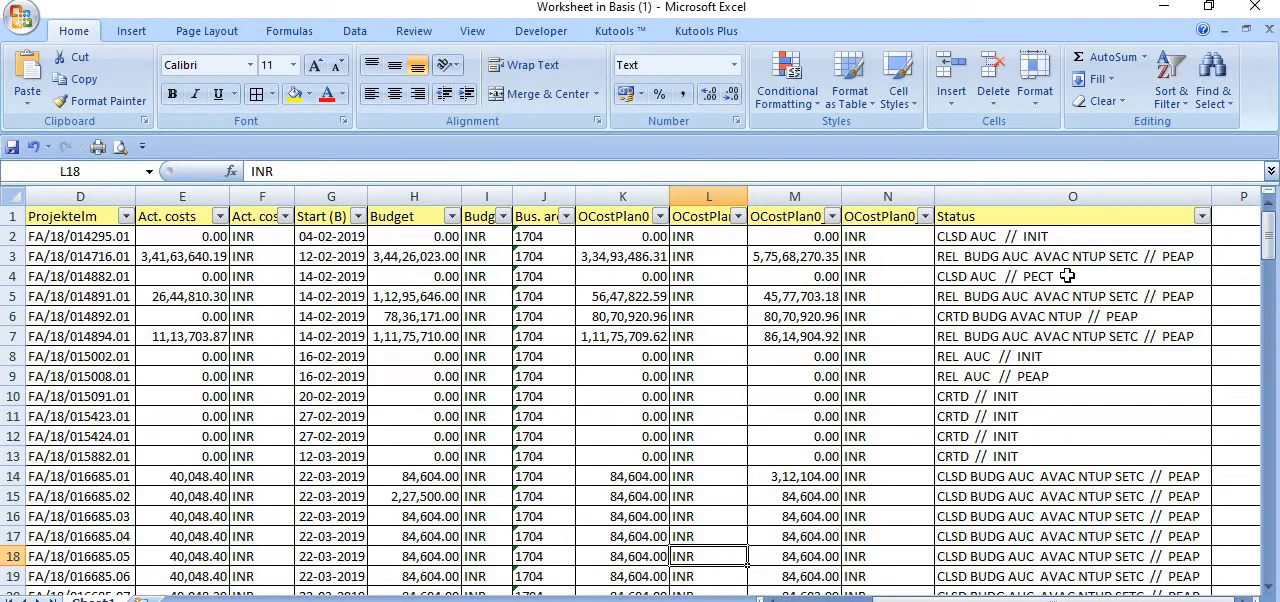
mouse_move(1066, 421)
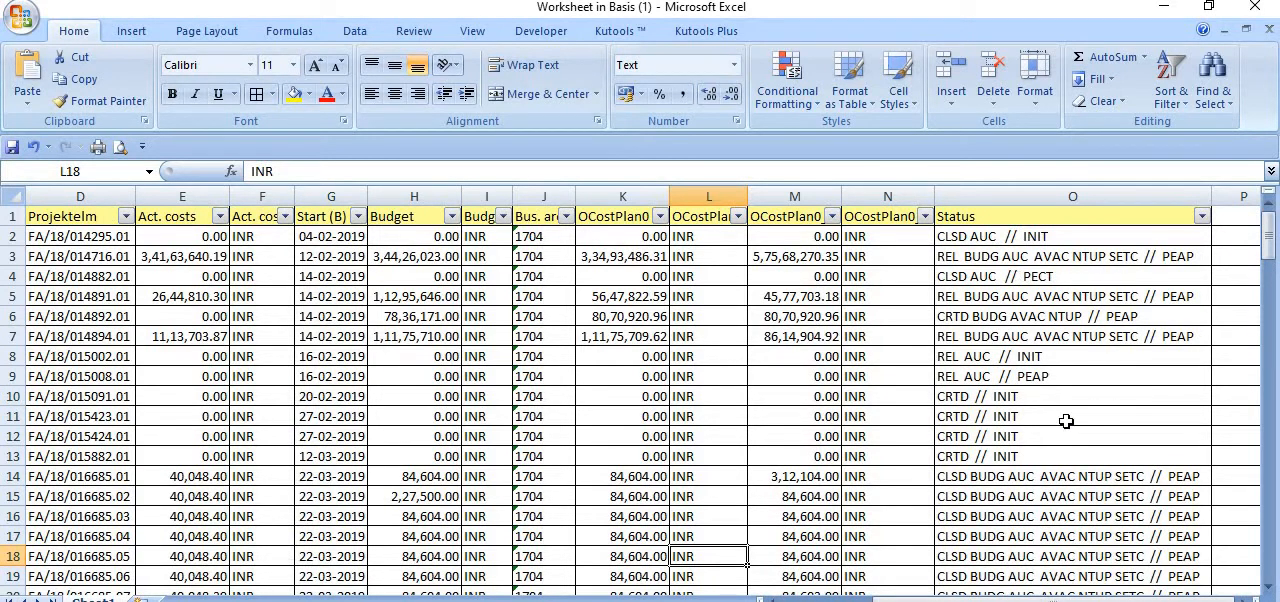
scroll(down, 3)
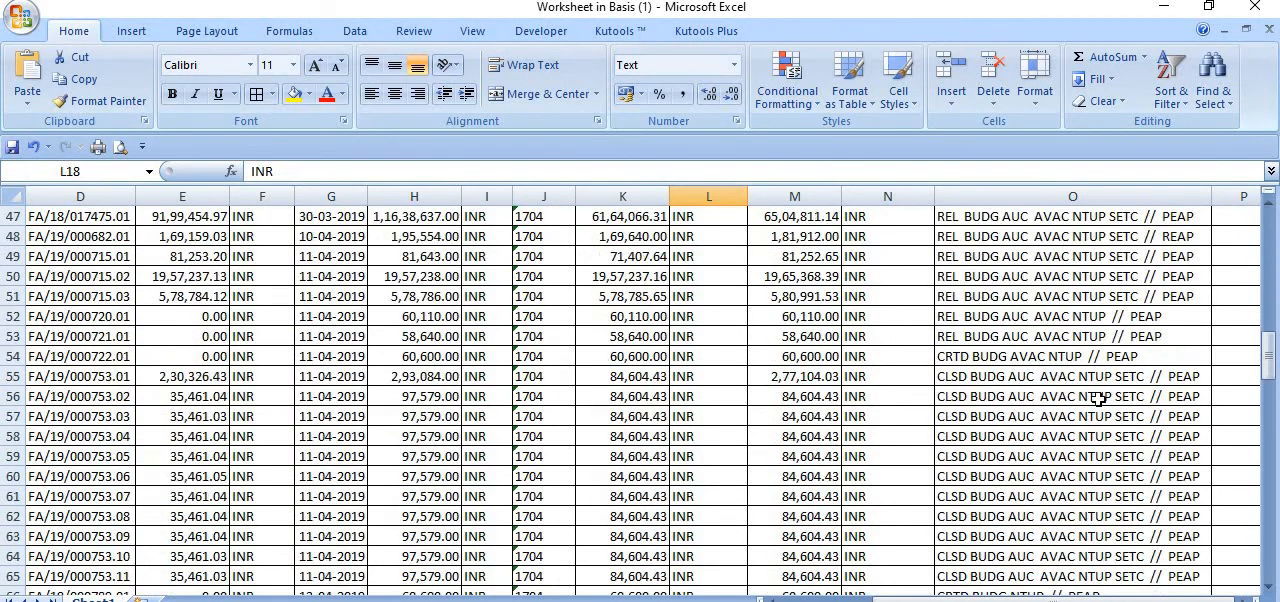
scroll(down, 3)
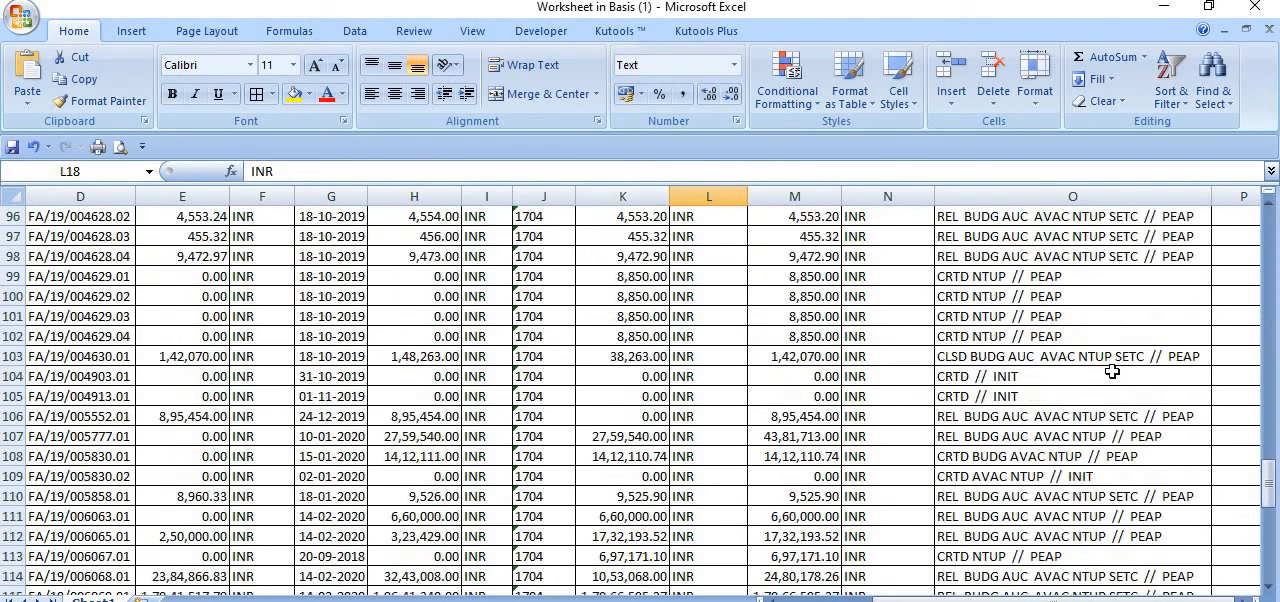
scroll(down, 3)
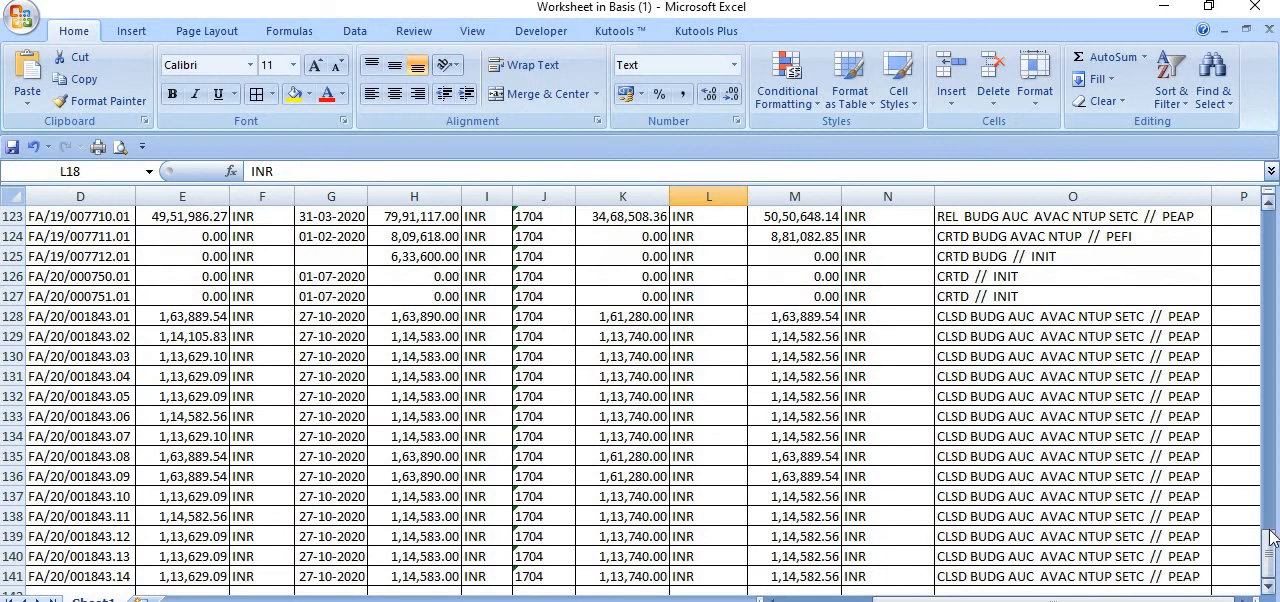
scroll(up, 3)
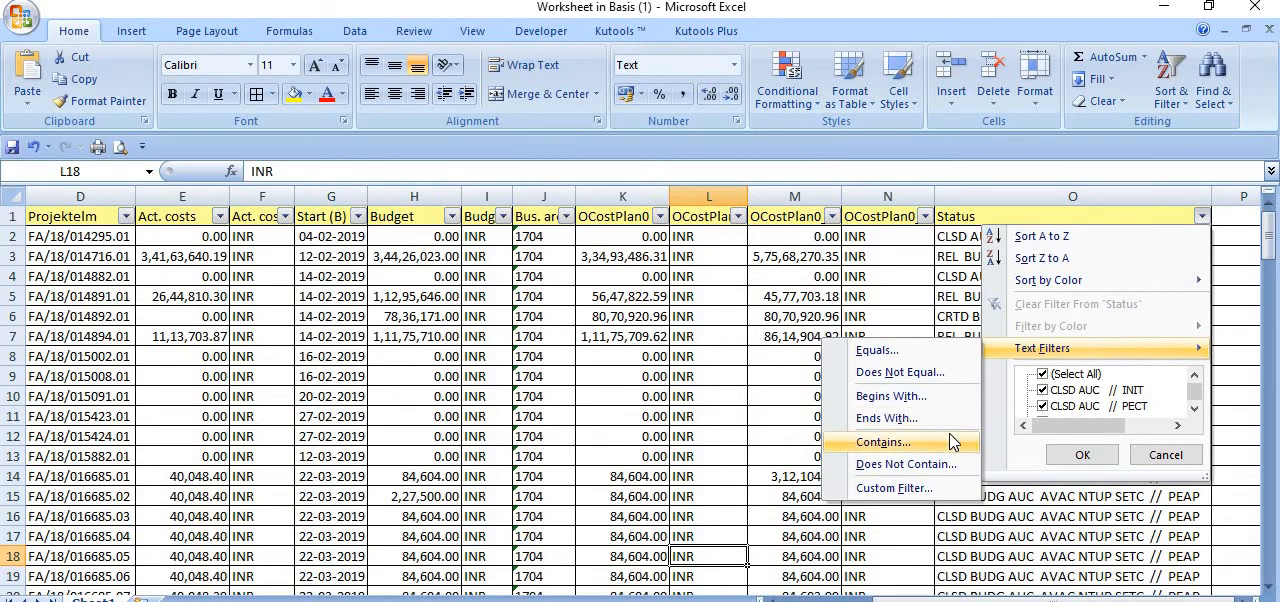
Filter Status to entries containing CLSD, then begin a Does Not Contain filter
click(882, 442)
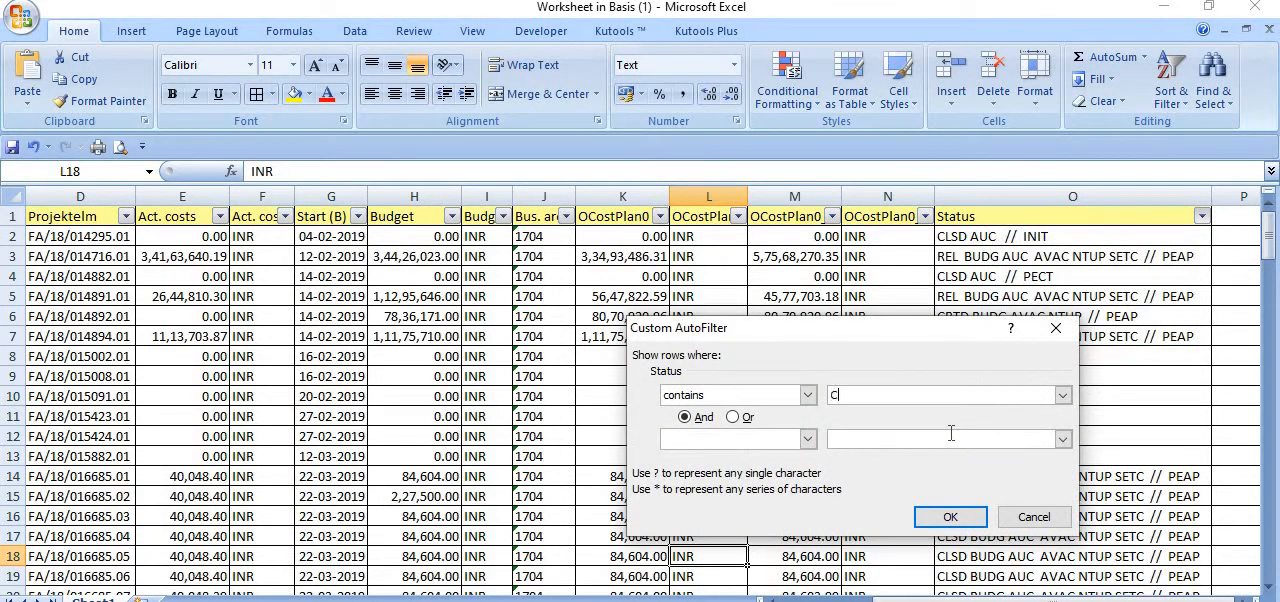
text(LSD)
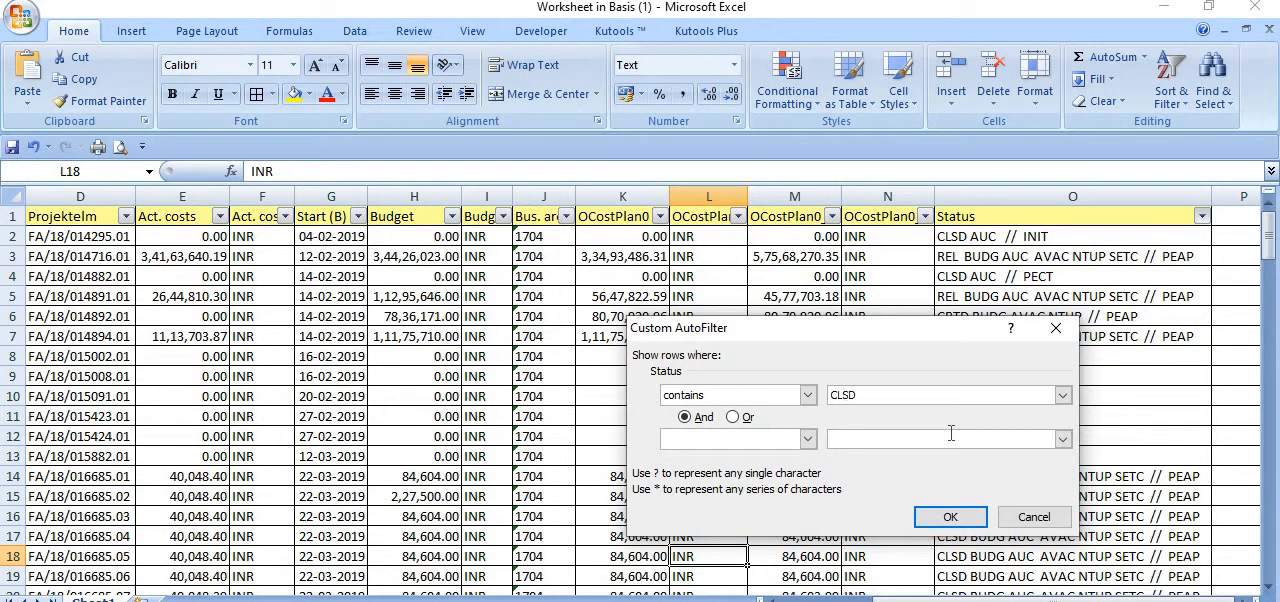
click(949, 517)
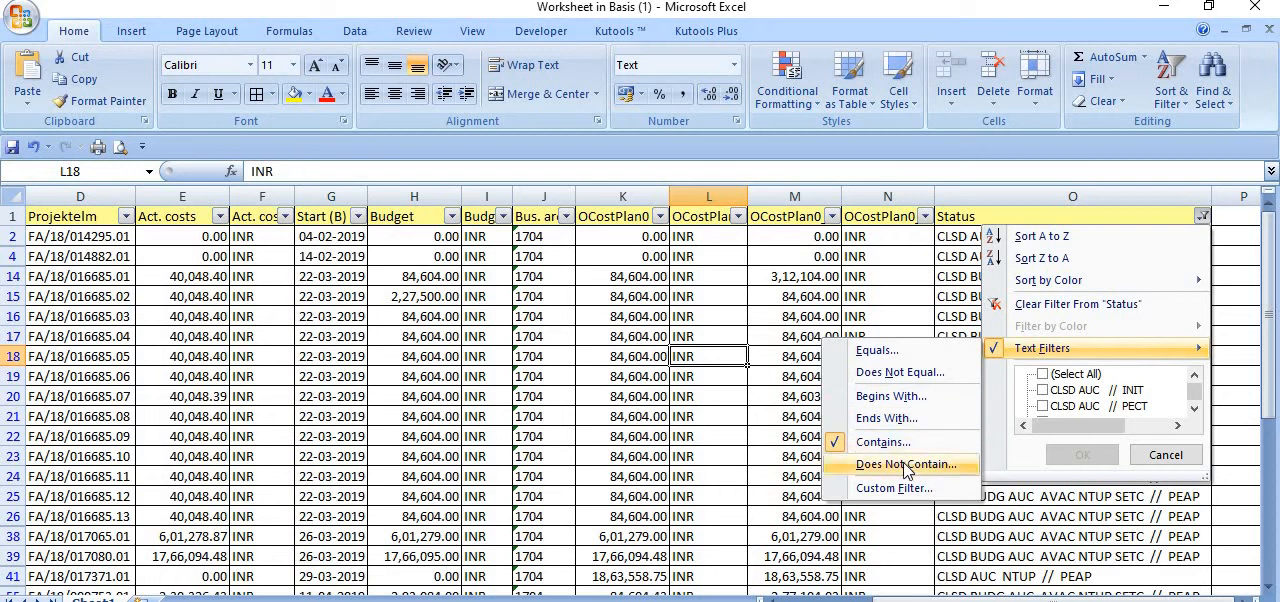
click(901, 463)
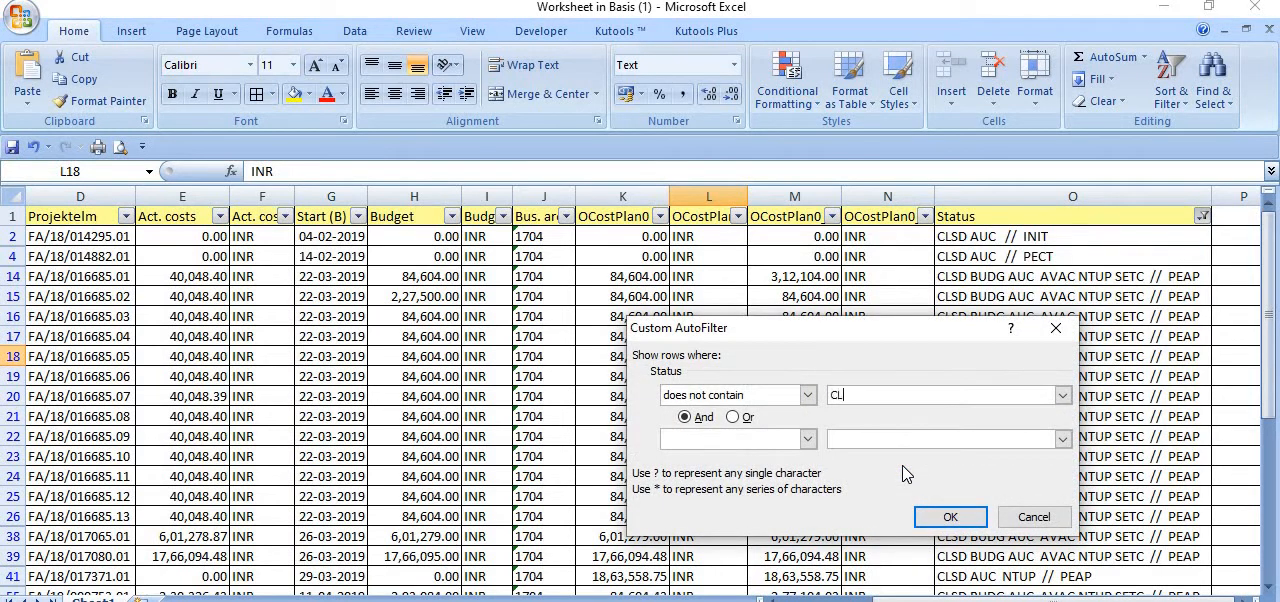
click(949, 516)
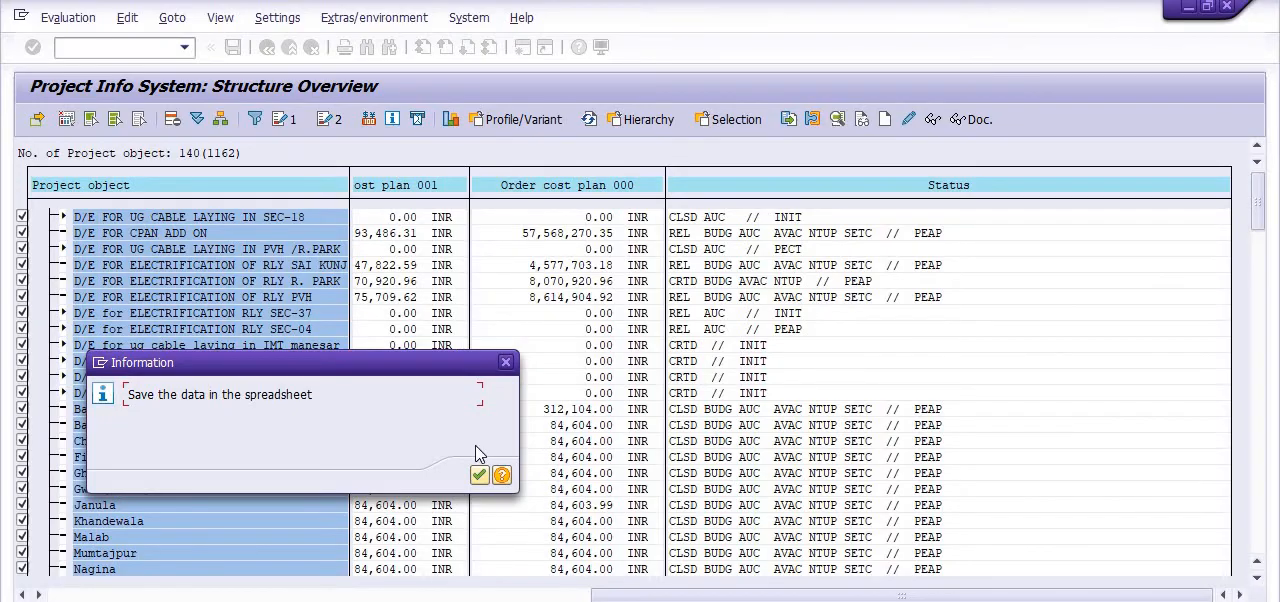
Dismiss the save-spreadsheet notice and enter transaction NZPS
click(479, 475)
text(/)
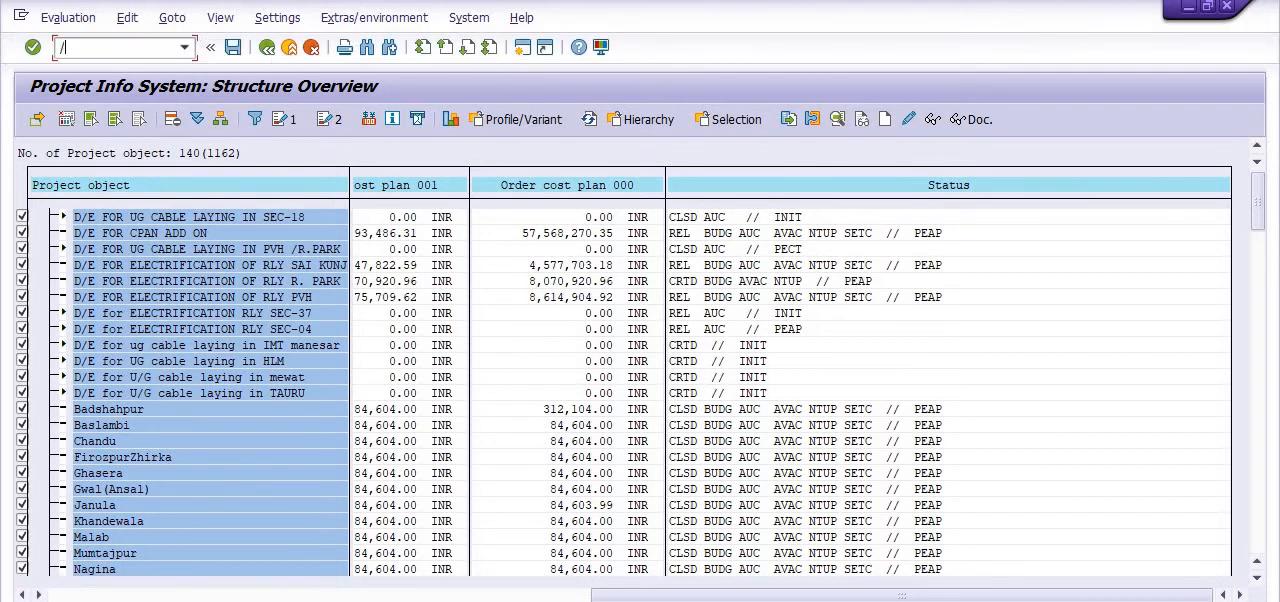
text(NZPS)
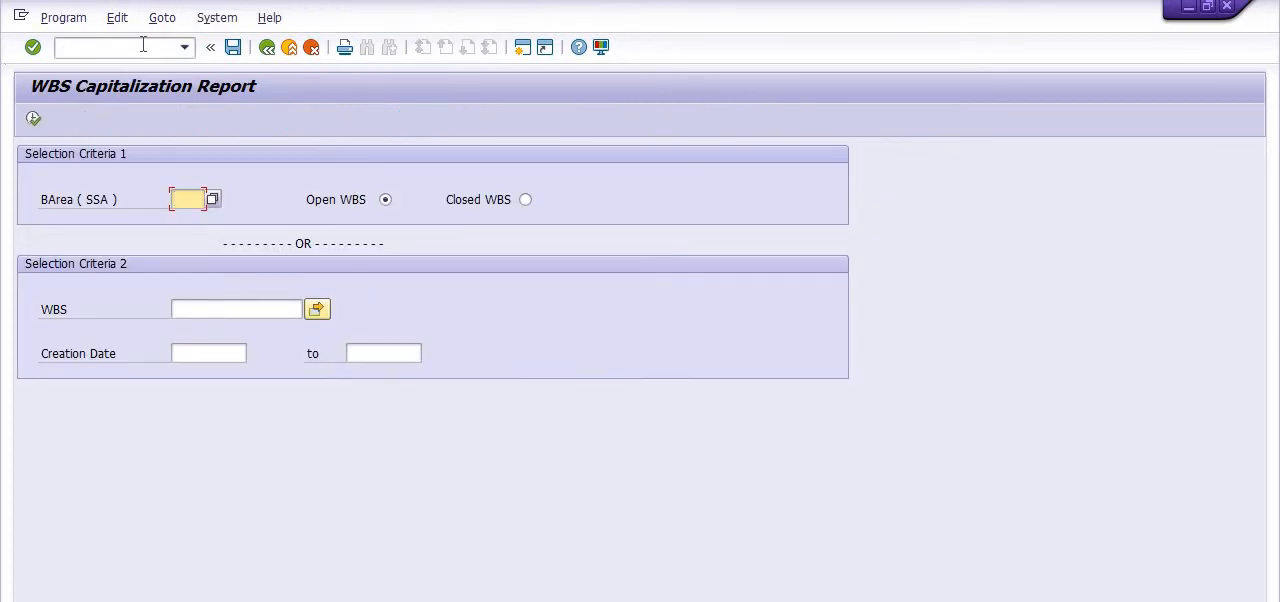
mouse_move(180, 62)
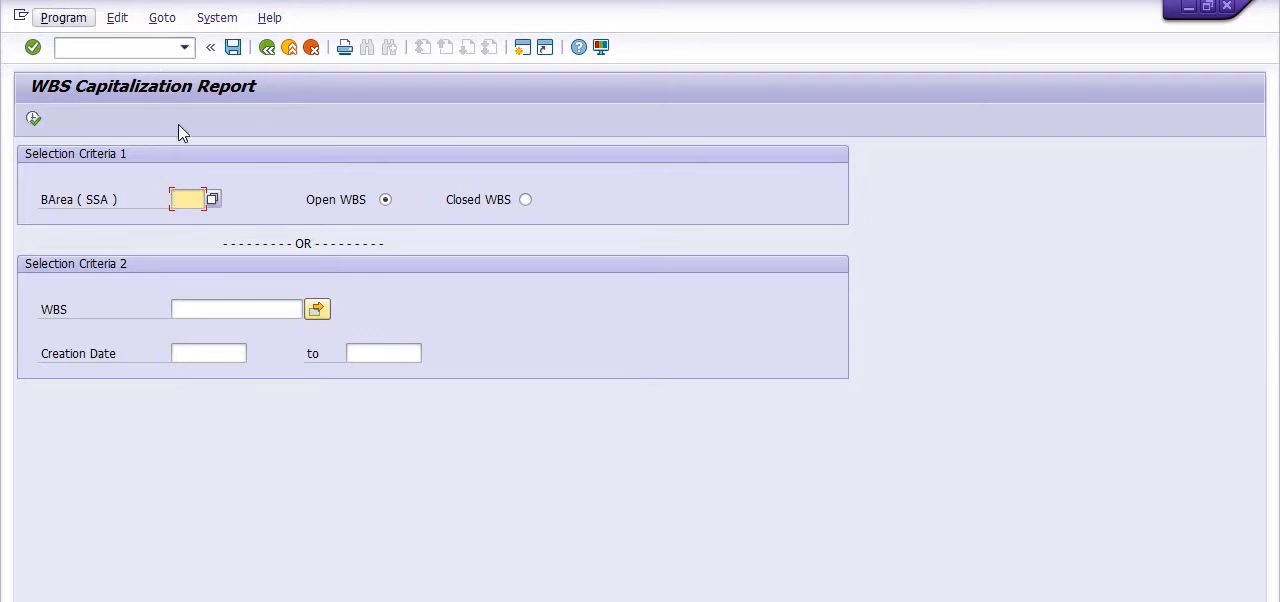
mouse_move(318, 309)
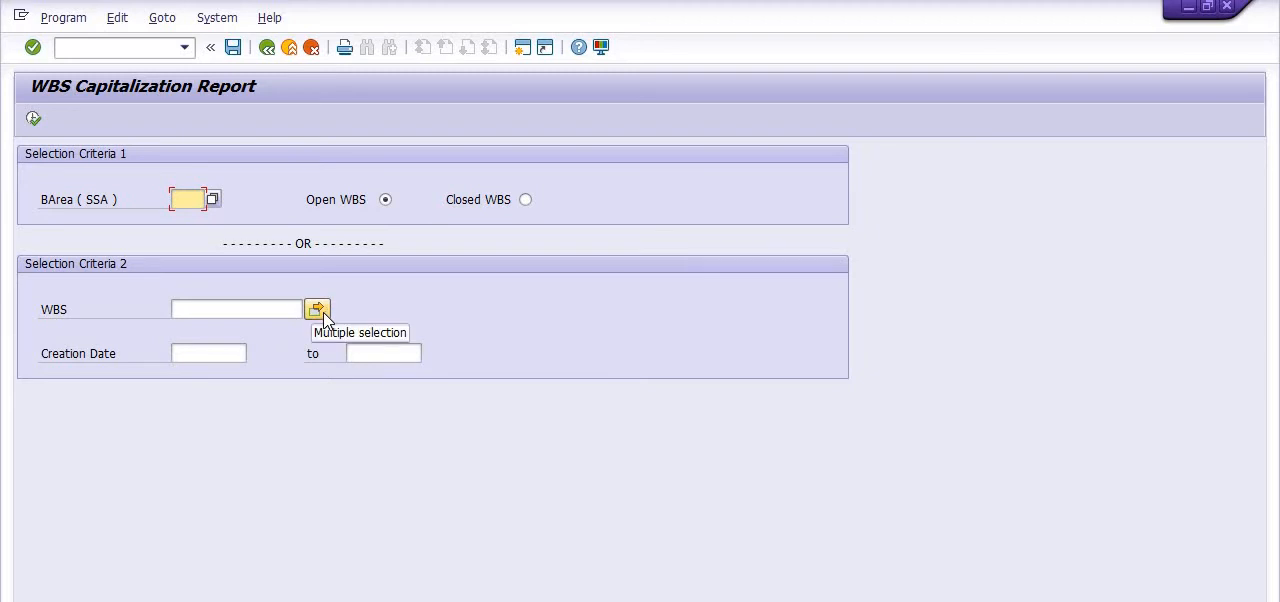
Upload the 96 clipboard WBS elements into WBS multiple selection and execute
click(318, 309)
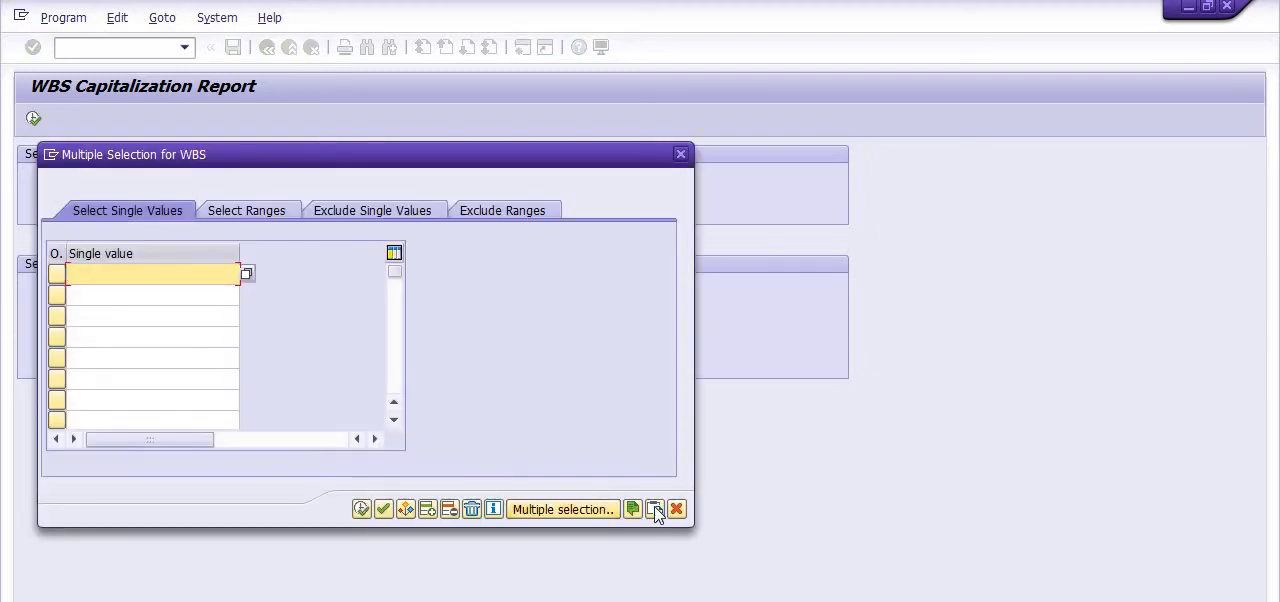
mouse_move(656, 509)
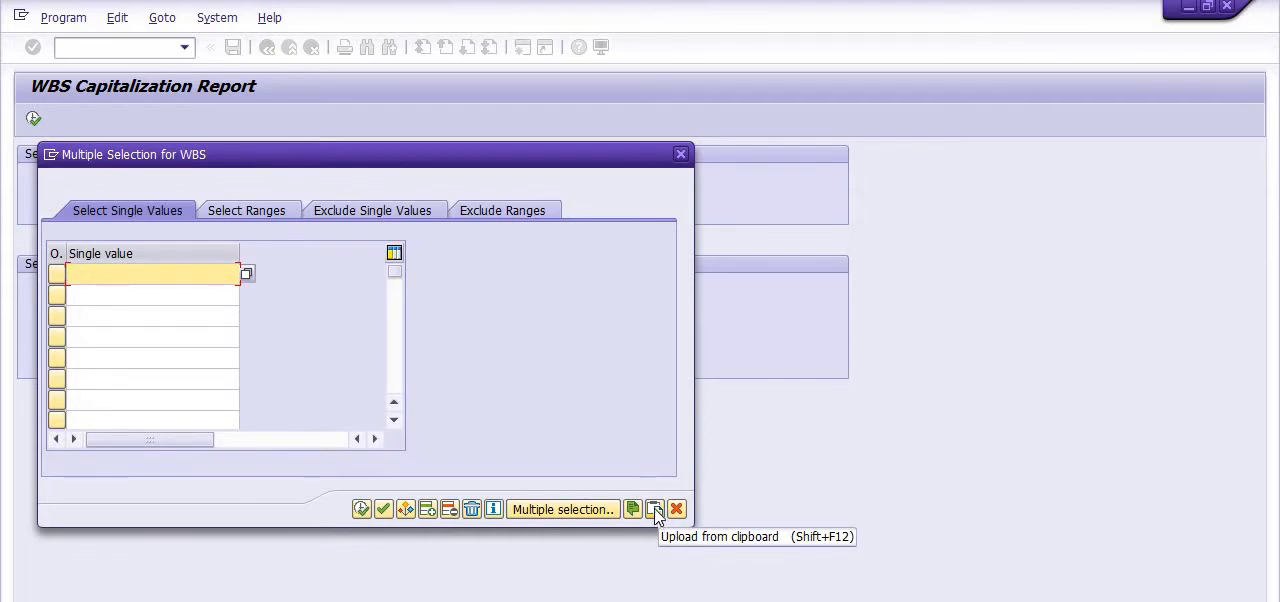
click(655, 509)
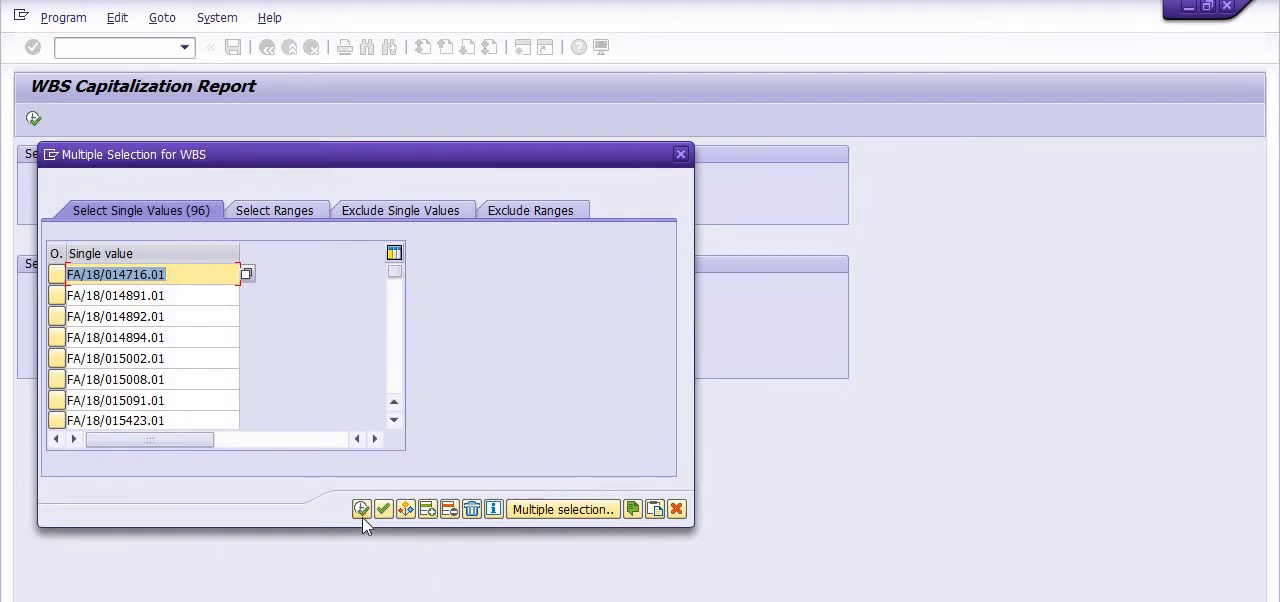
click(383, 509)
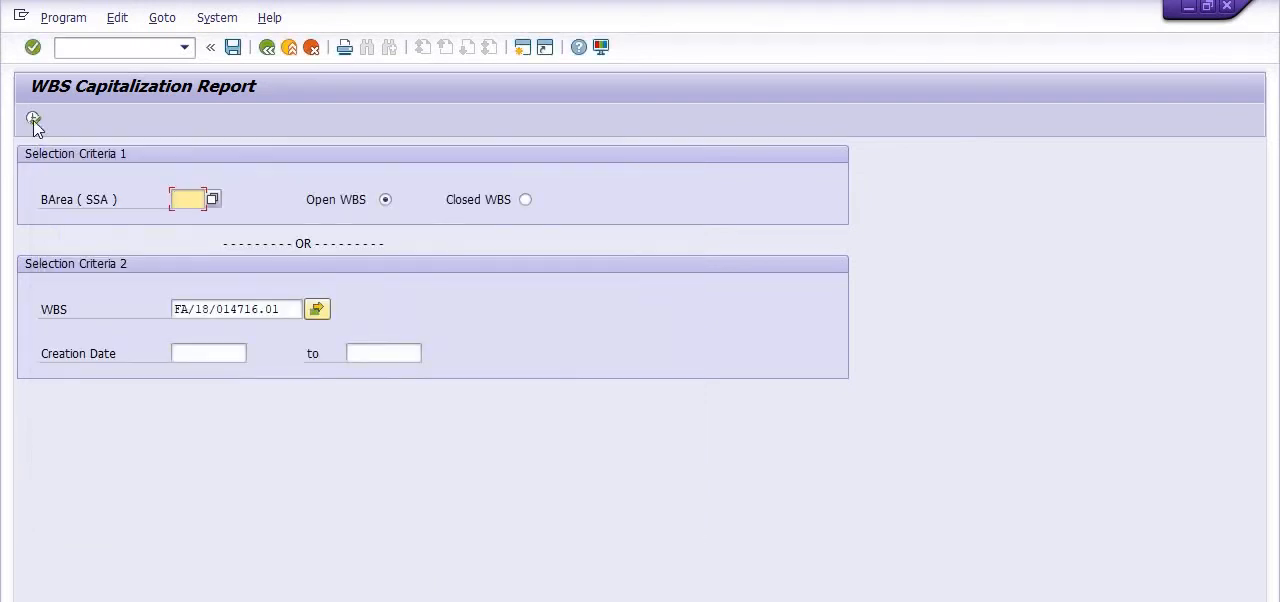
click(33, 118)
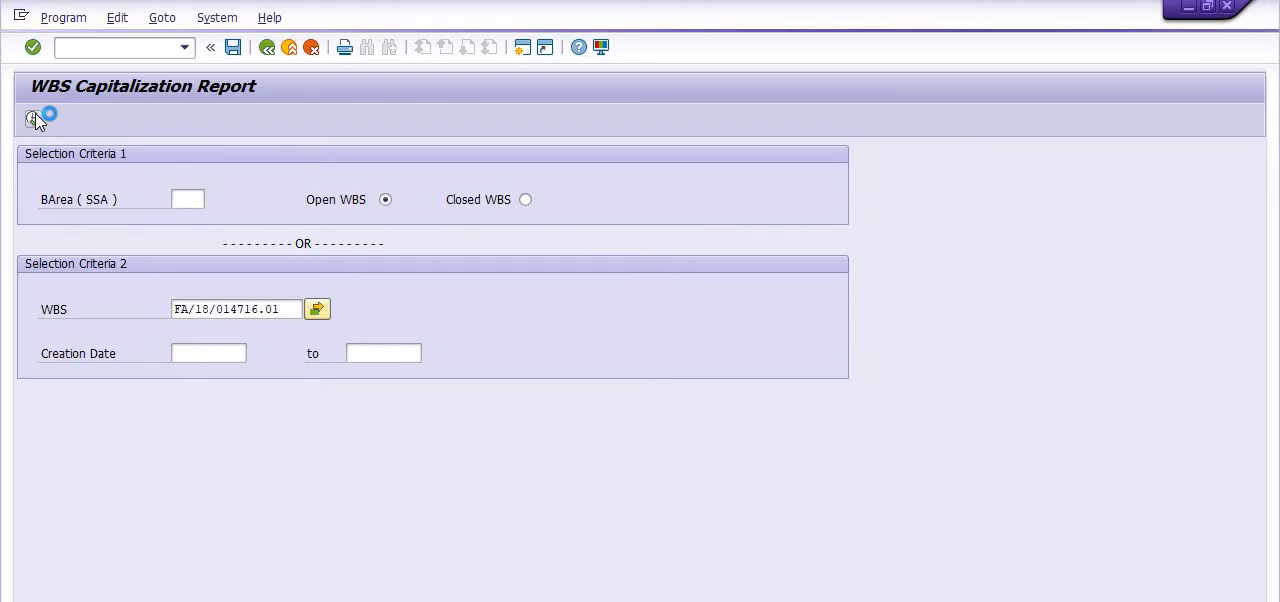
Run the report and scroll through the WBS budget, actual and fixed asset rows
click(34, 118)
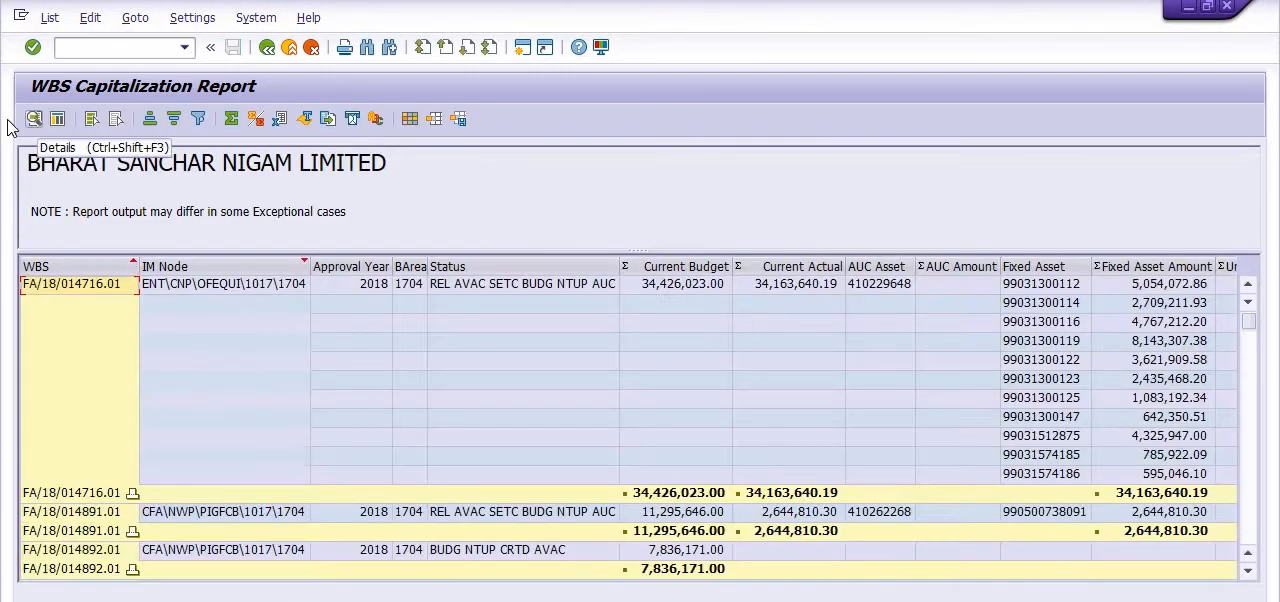
mouse_move(744, 367)
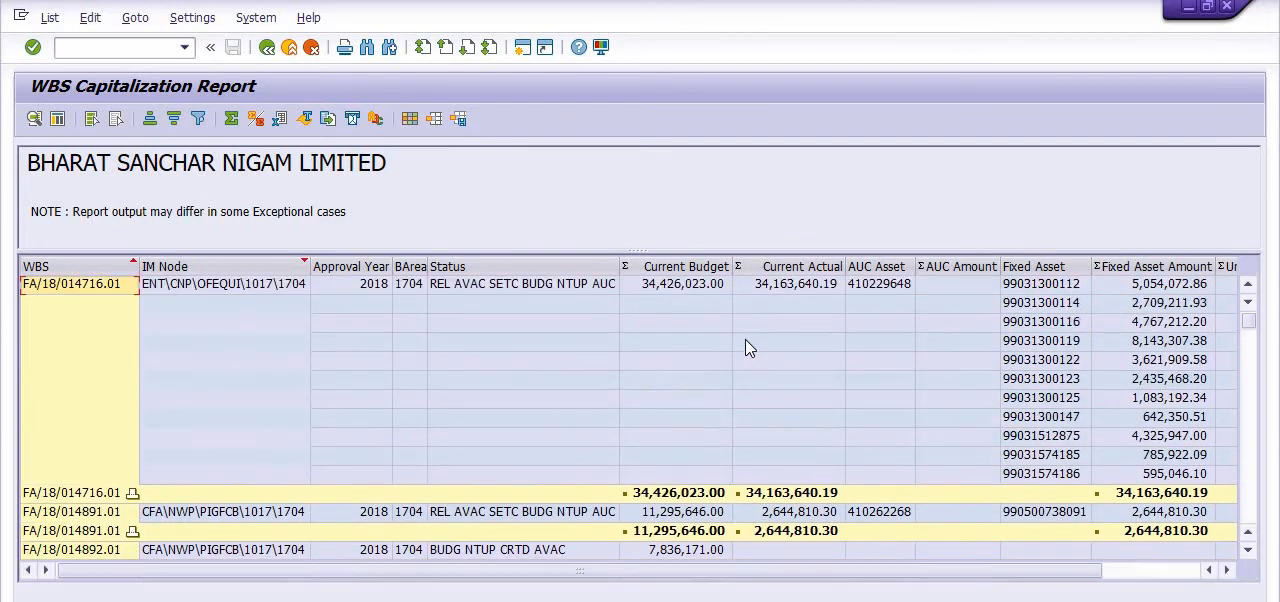
mouse_move(336, 328)
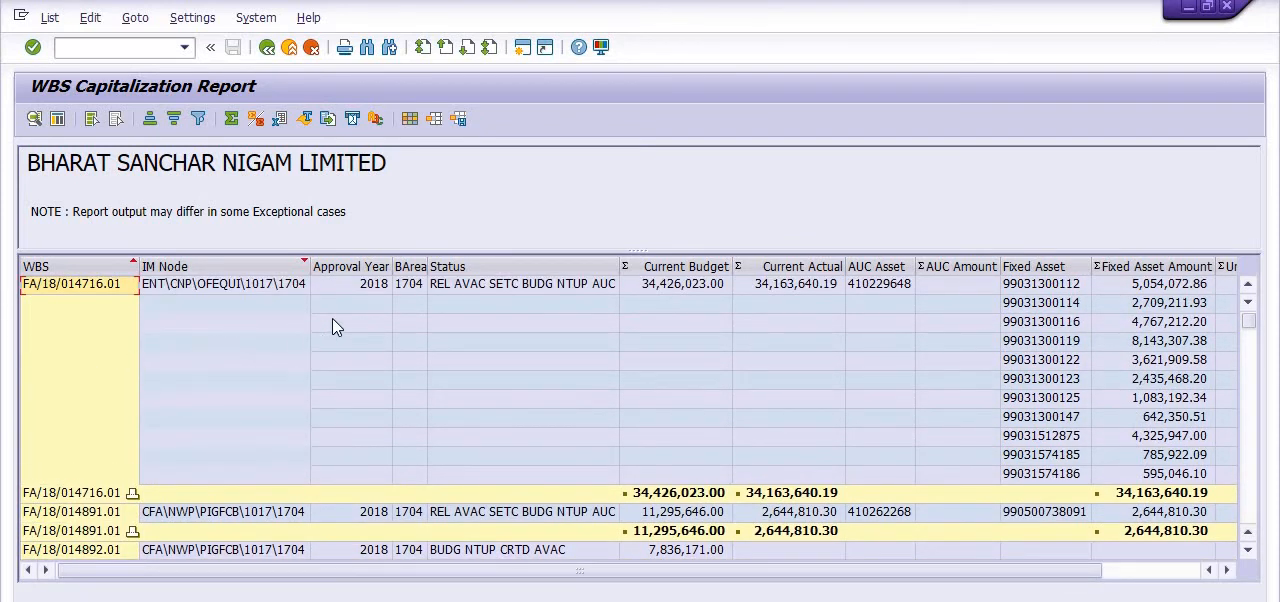
mouse_move(455, 290)
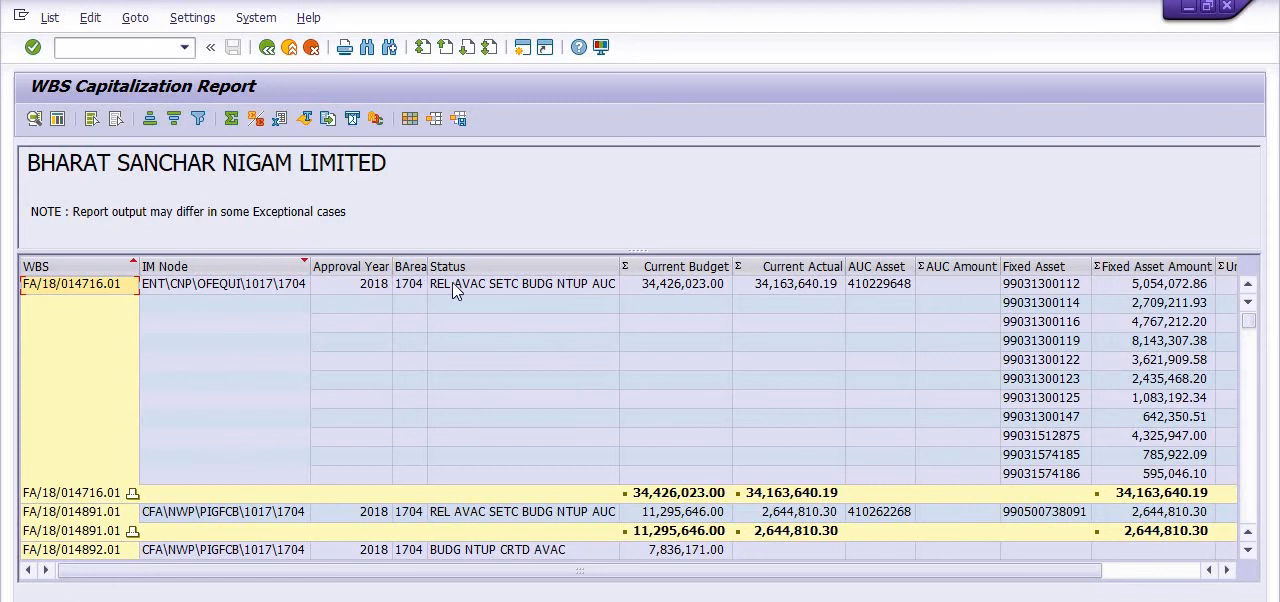
mouse_move(763, 297)
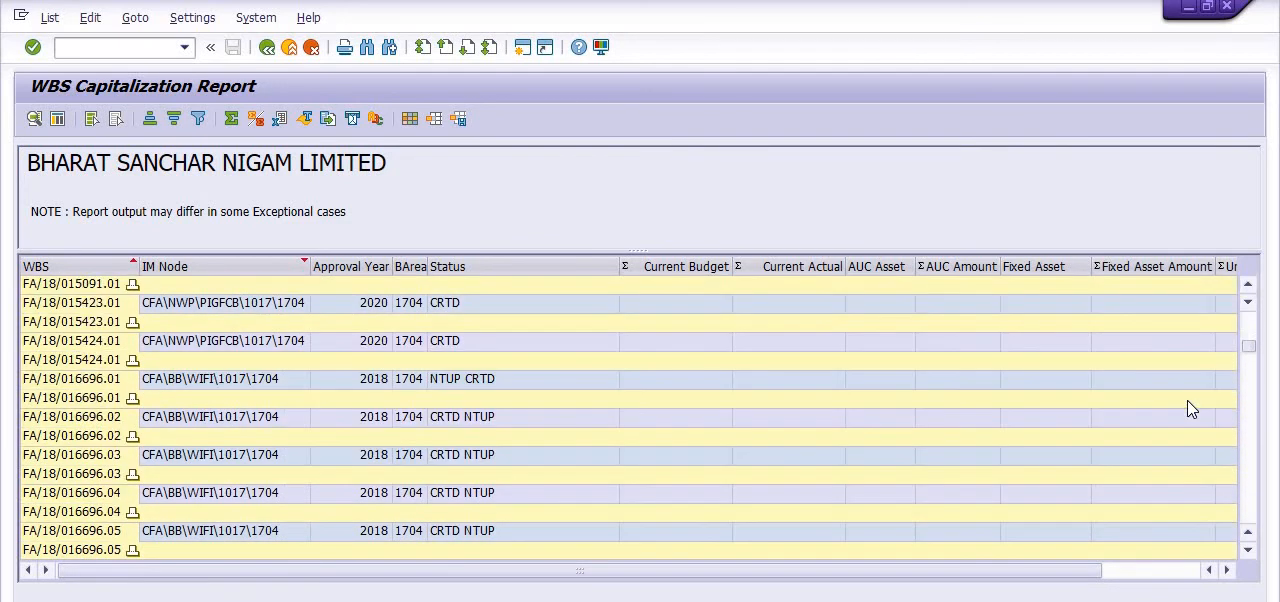
scroll(down, 3)
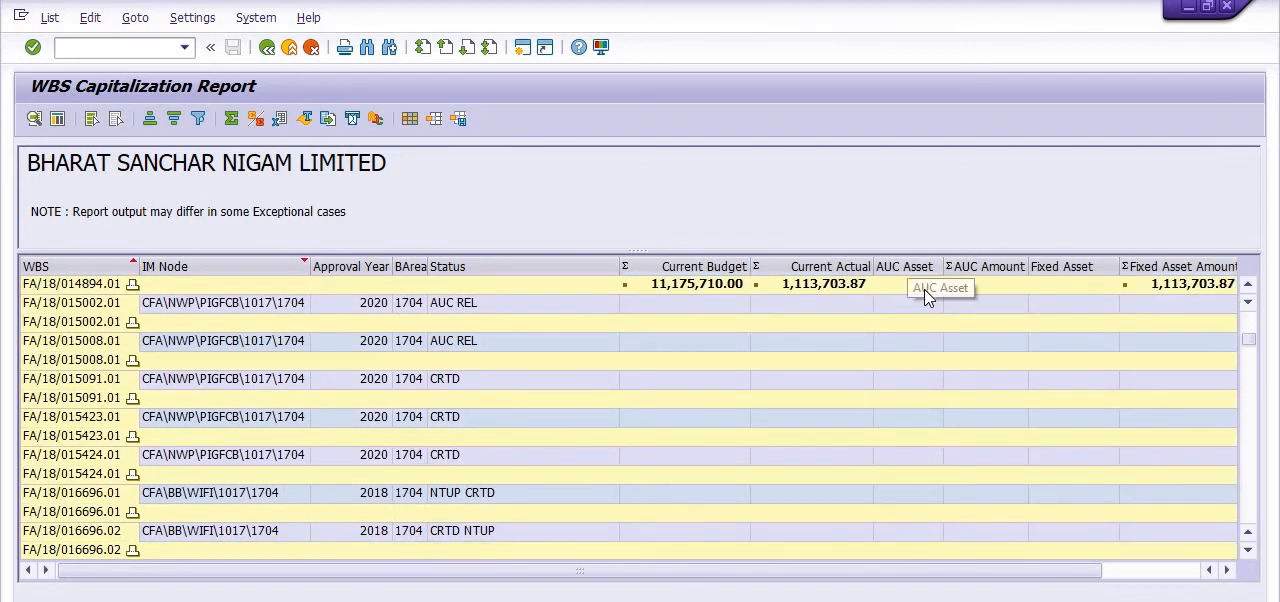
mouse_move(1005, 292)
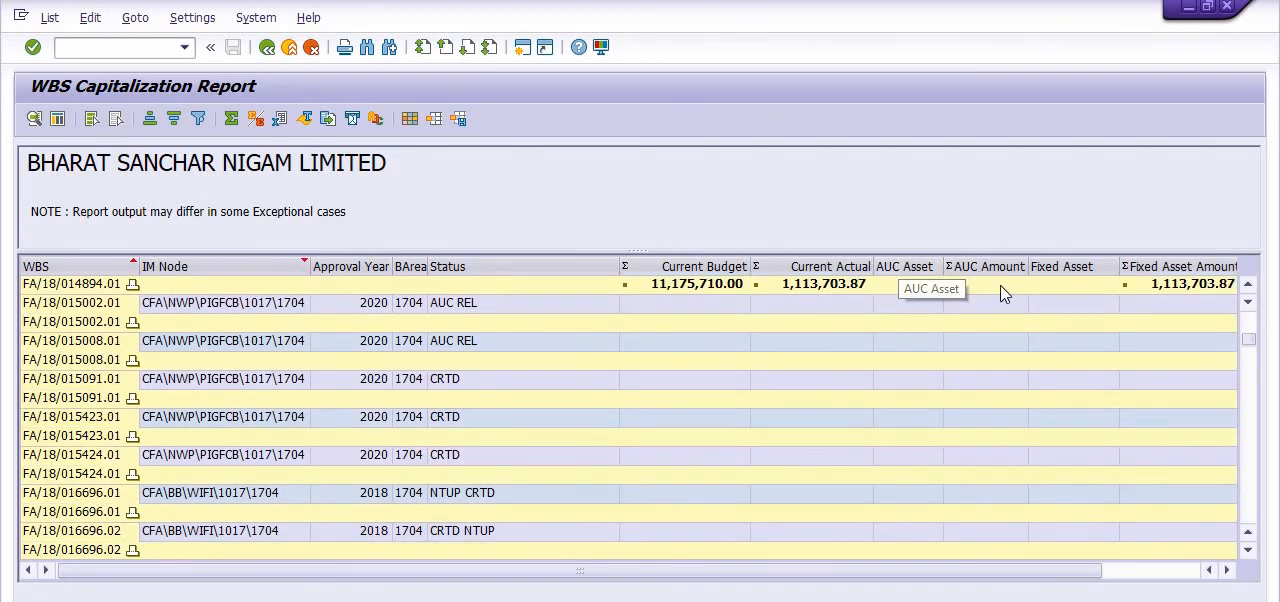
mouse_move(987, 289)
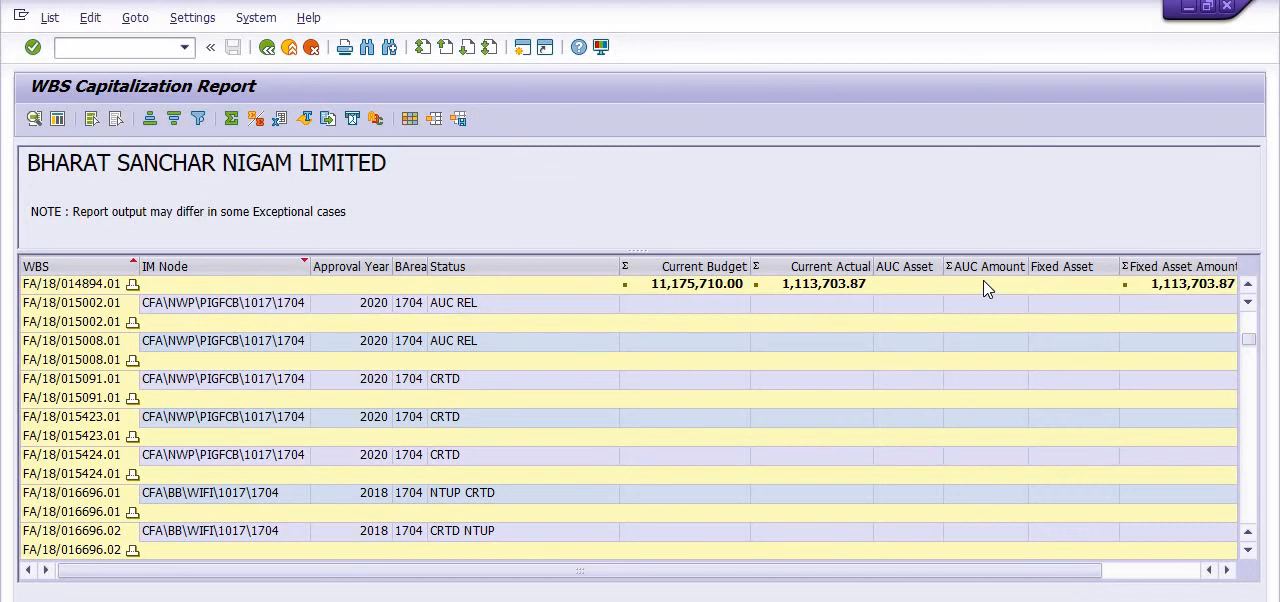
mouse_move(1065, 266)
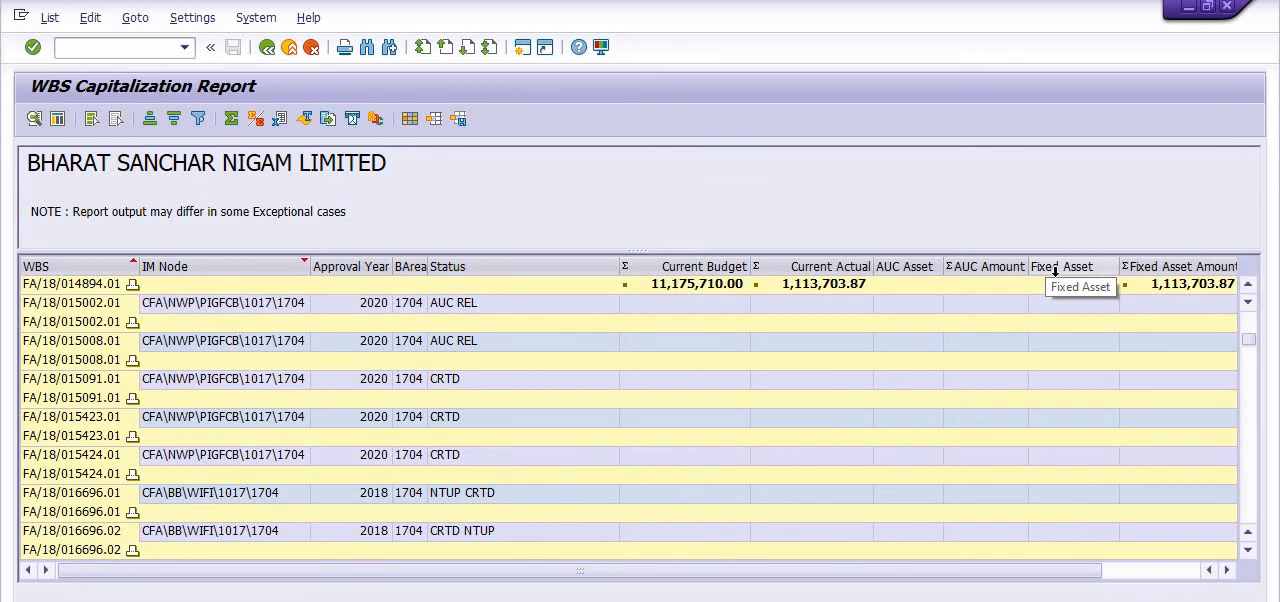
mouse_move(1055, 270)
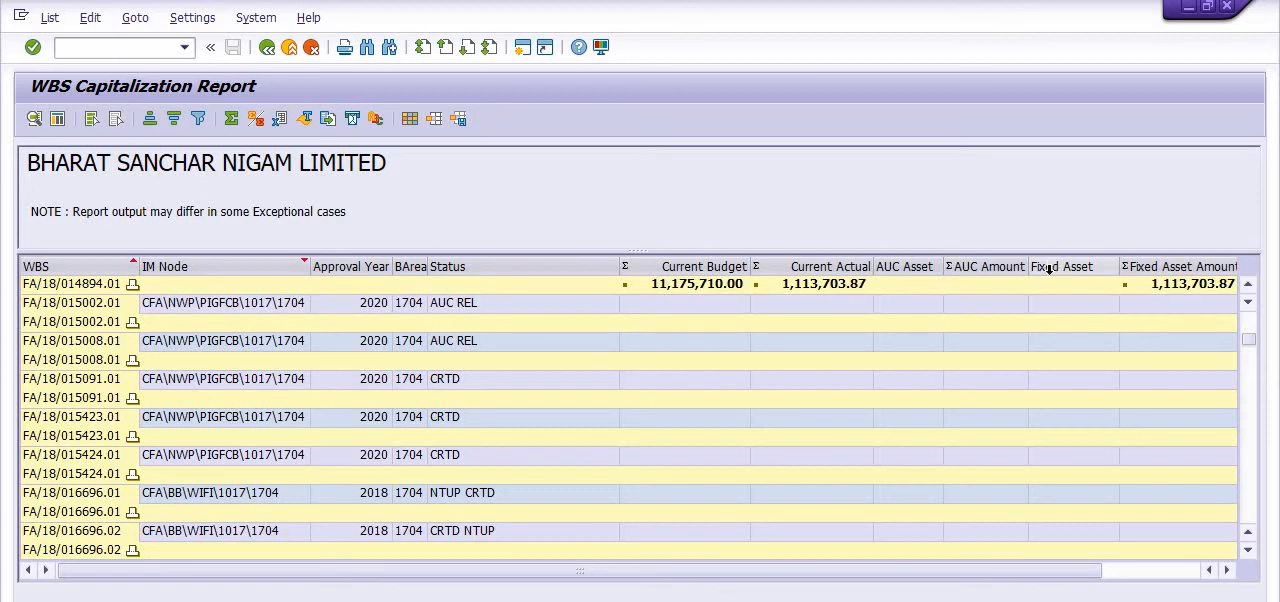
mouse_move(232, 378)
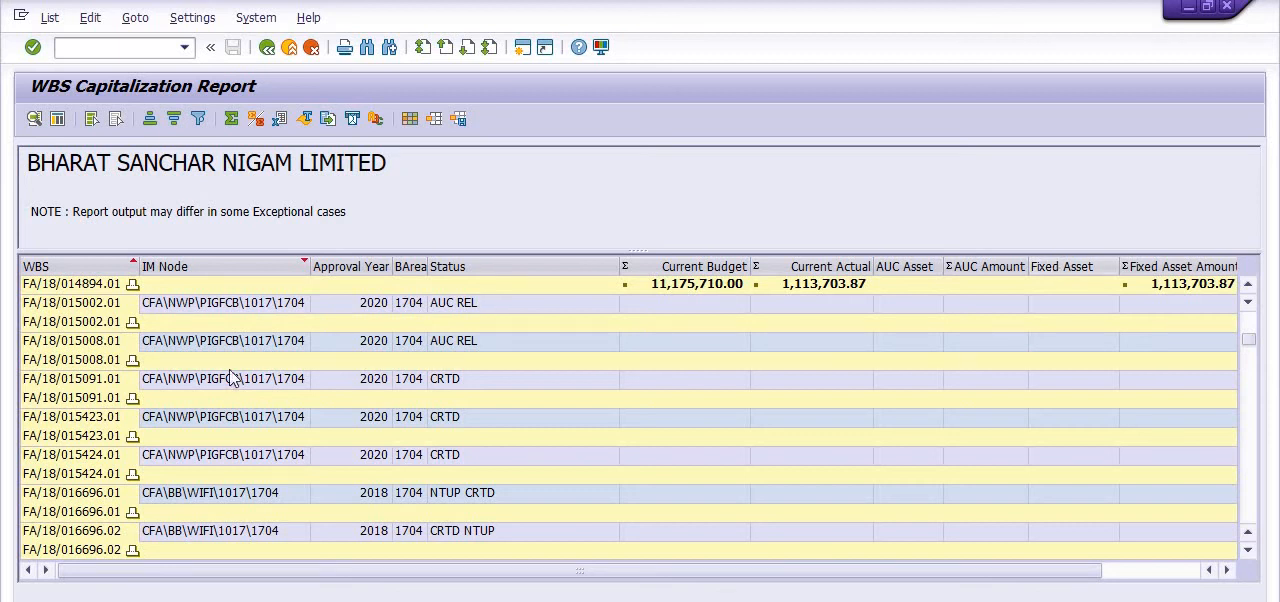
mouse_move(631, 416)
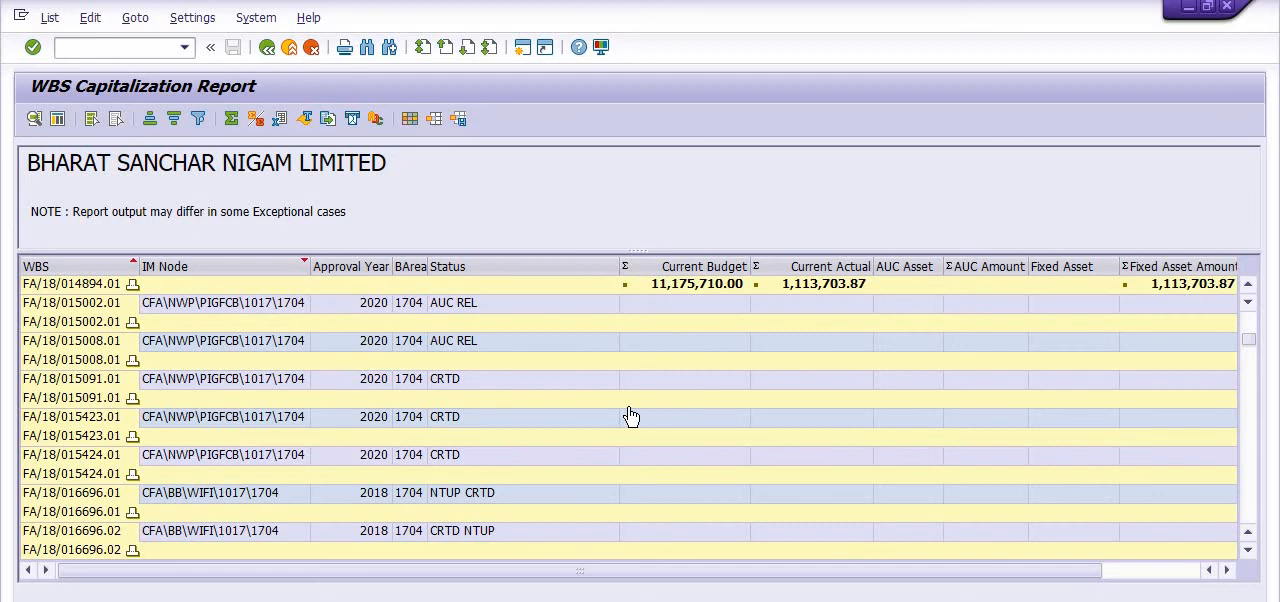
mouse_move(631, 400)
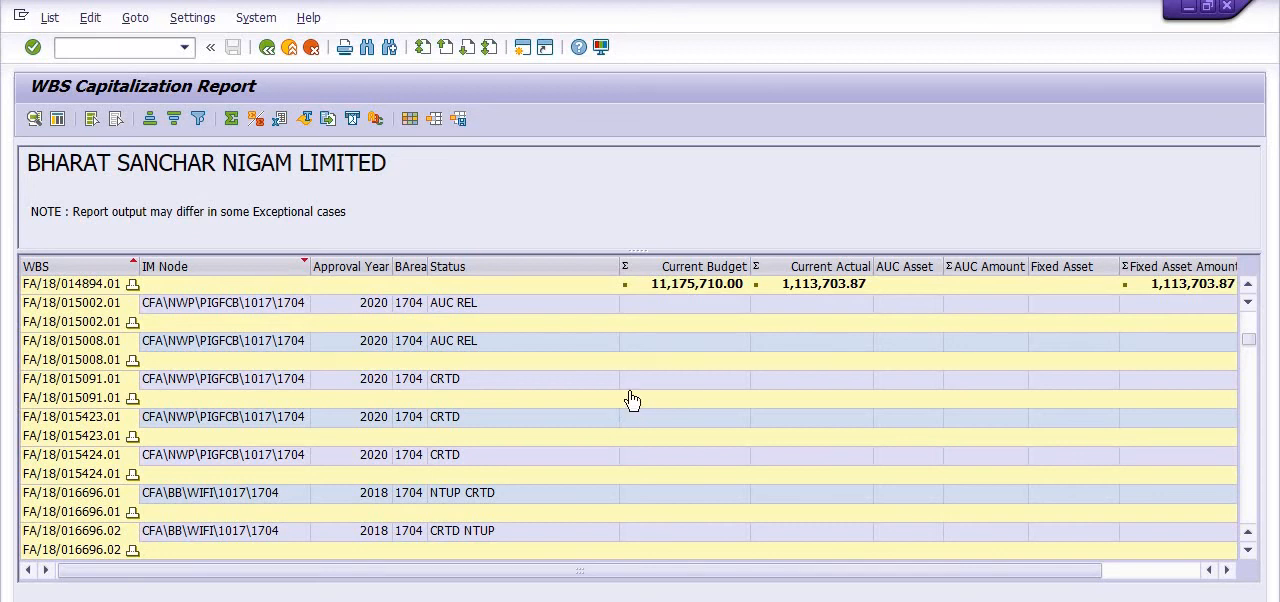
mouse_move(631, 381)
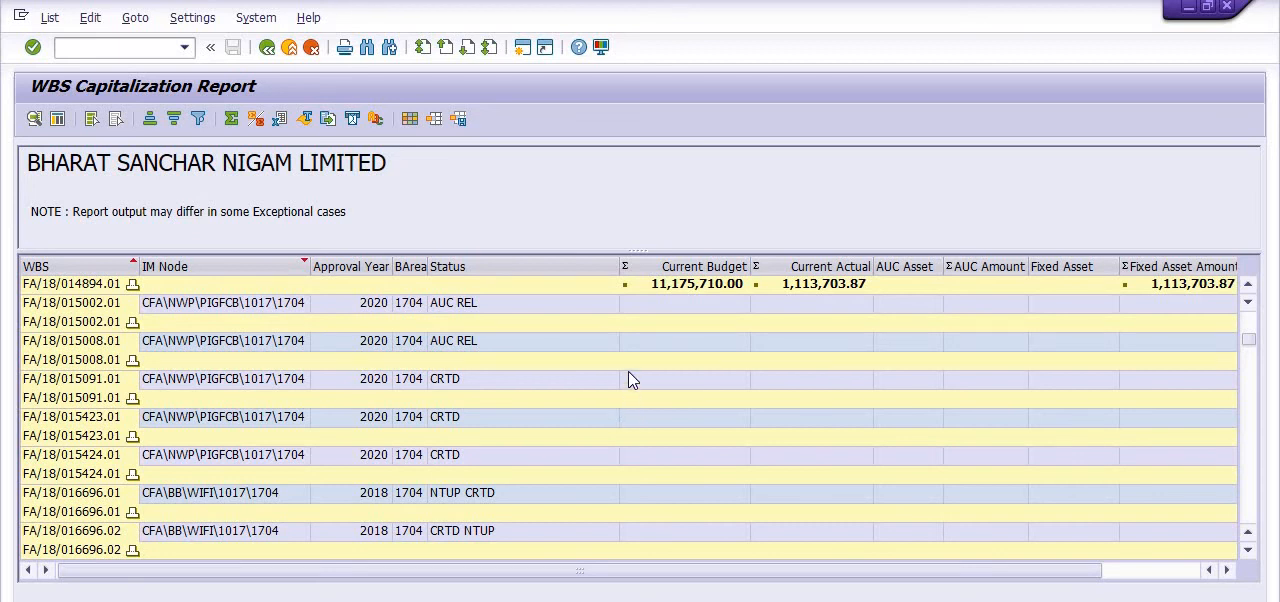
mouse_move(678, 393)
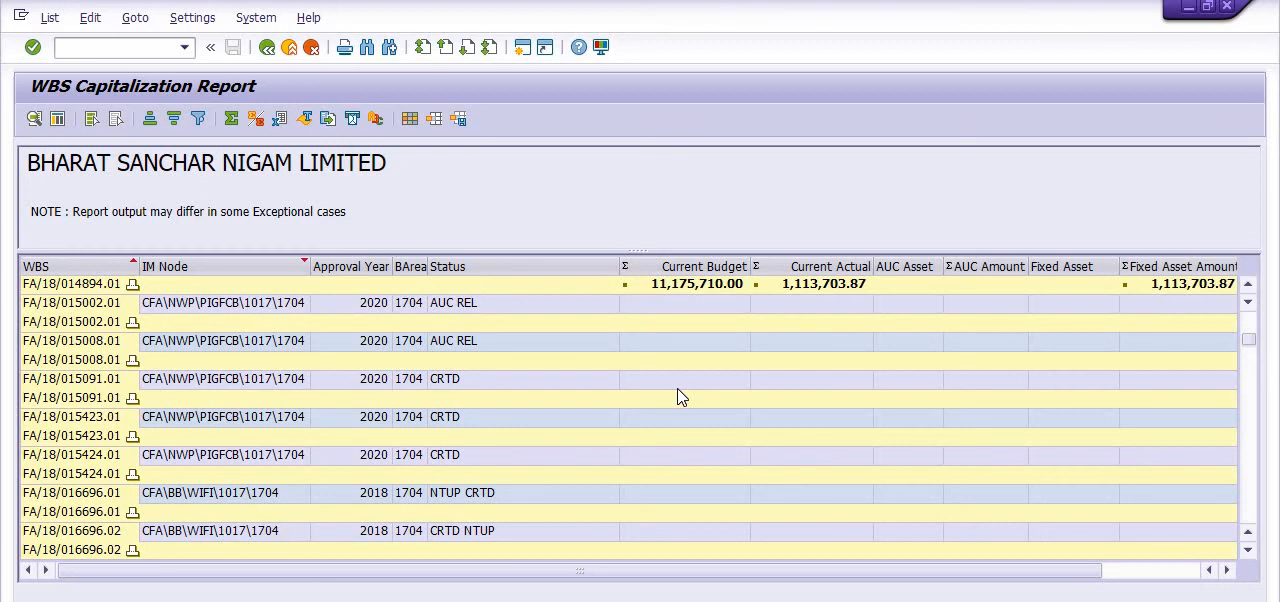
mouse_move(1050, 496)
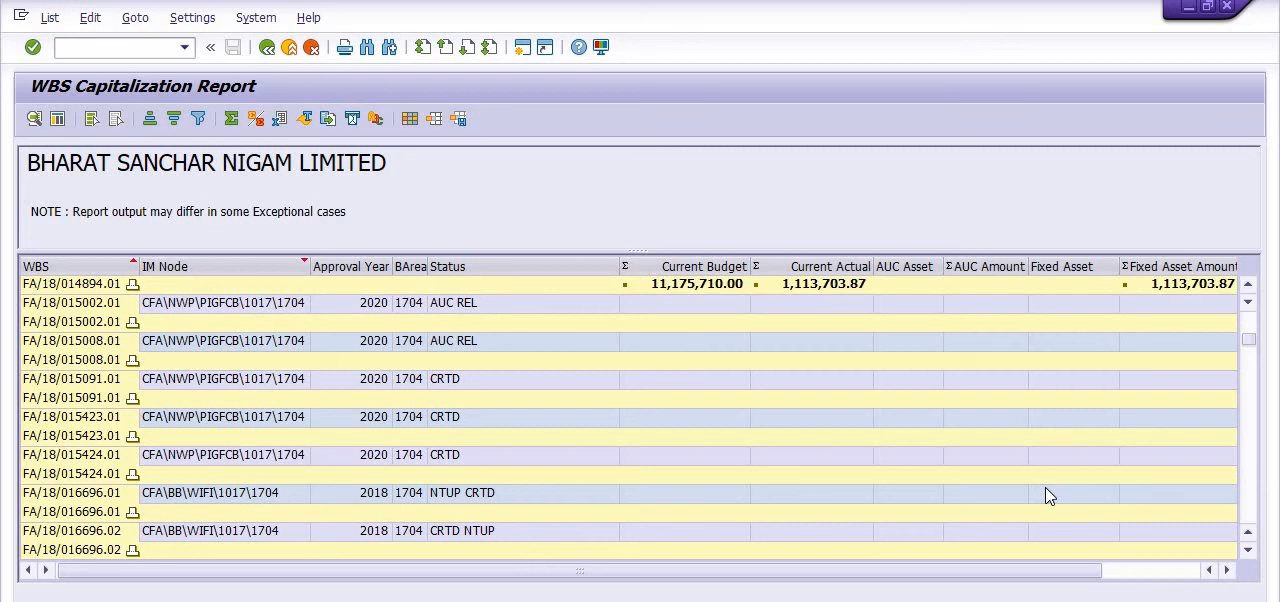
mouse_move(289, 84)
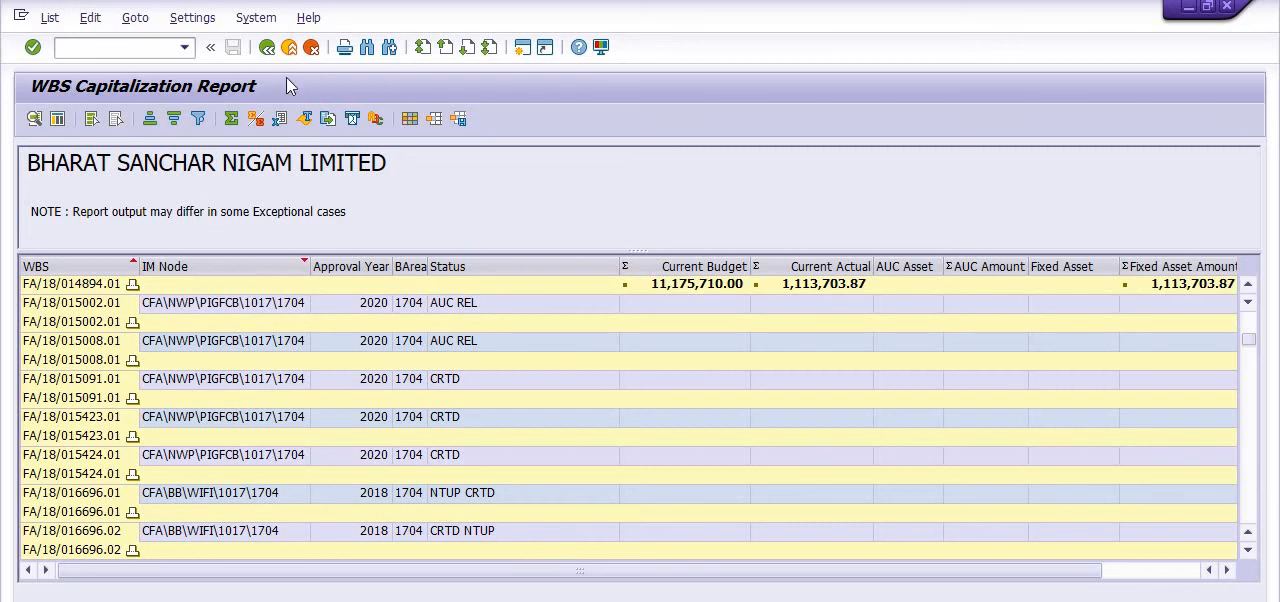